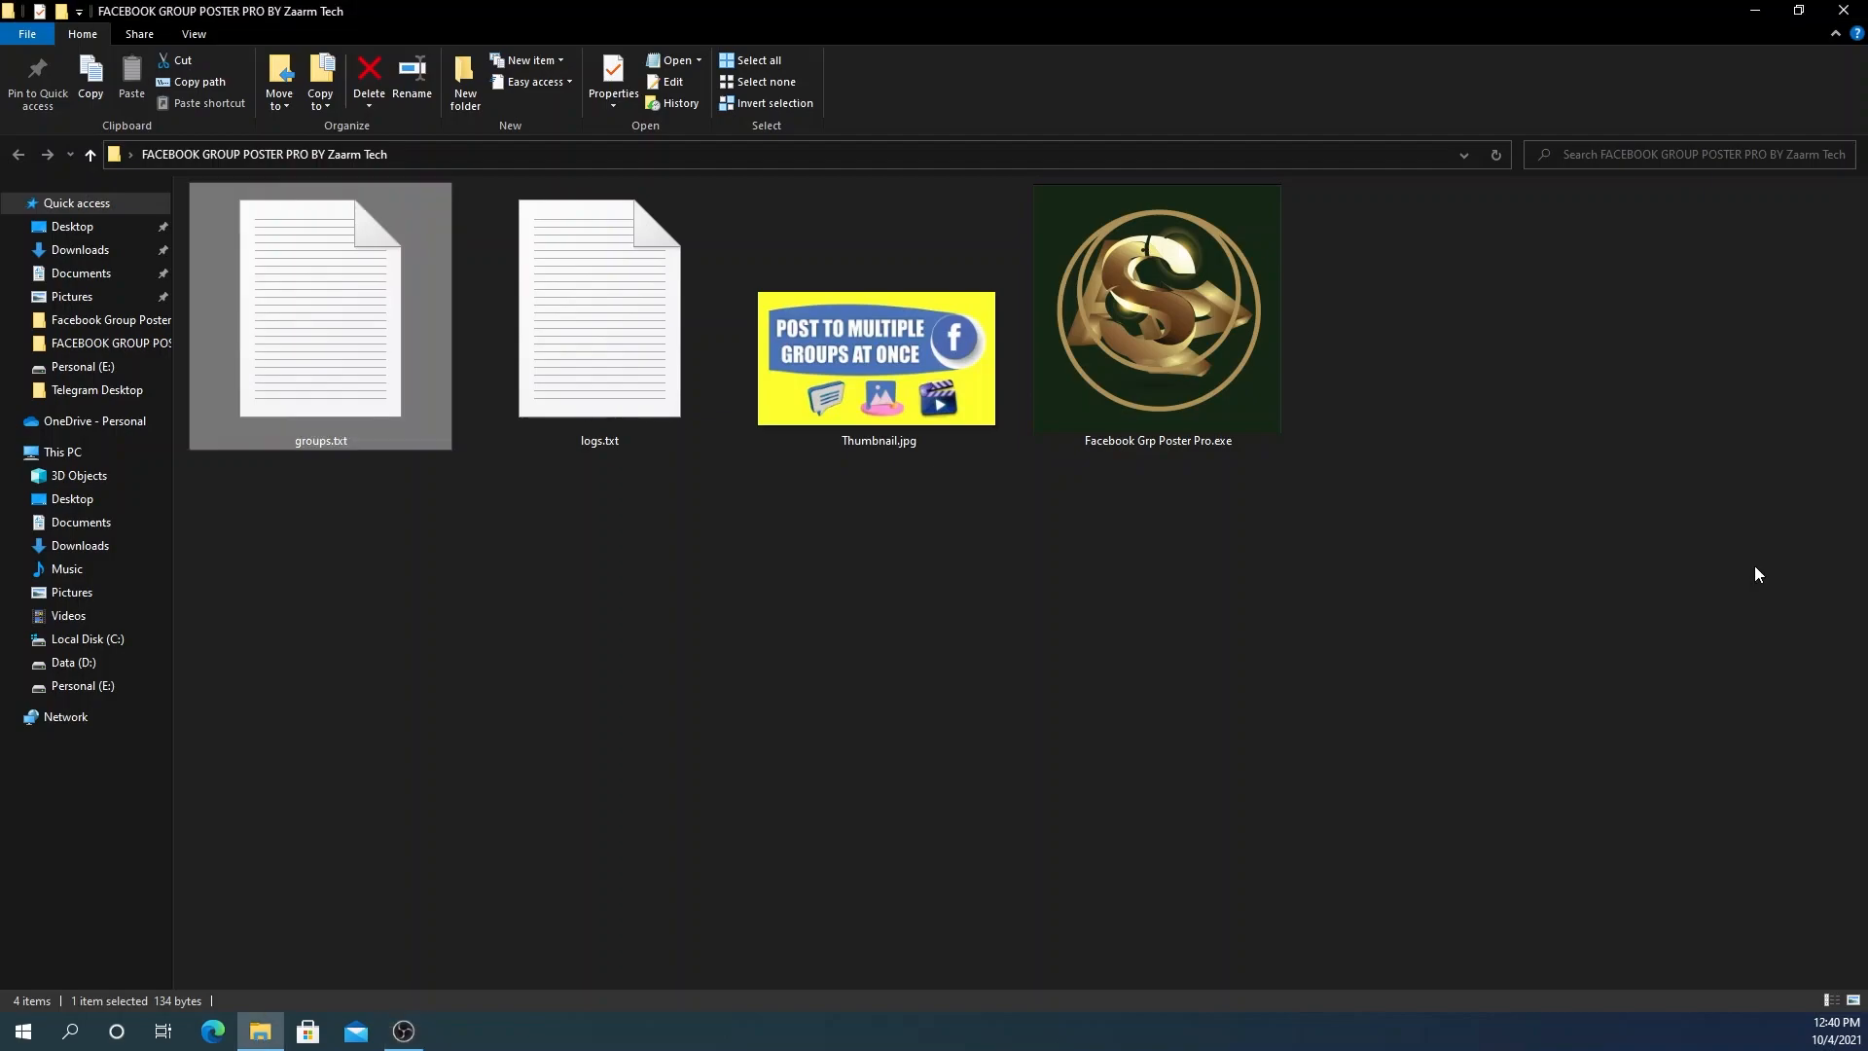
# Launch Facebook Grp Poster Pro.exe from the folder with the groups file and thumbnail image
pyautogui.click(1156, 309)
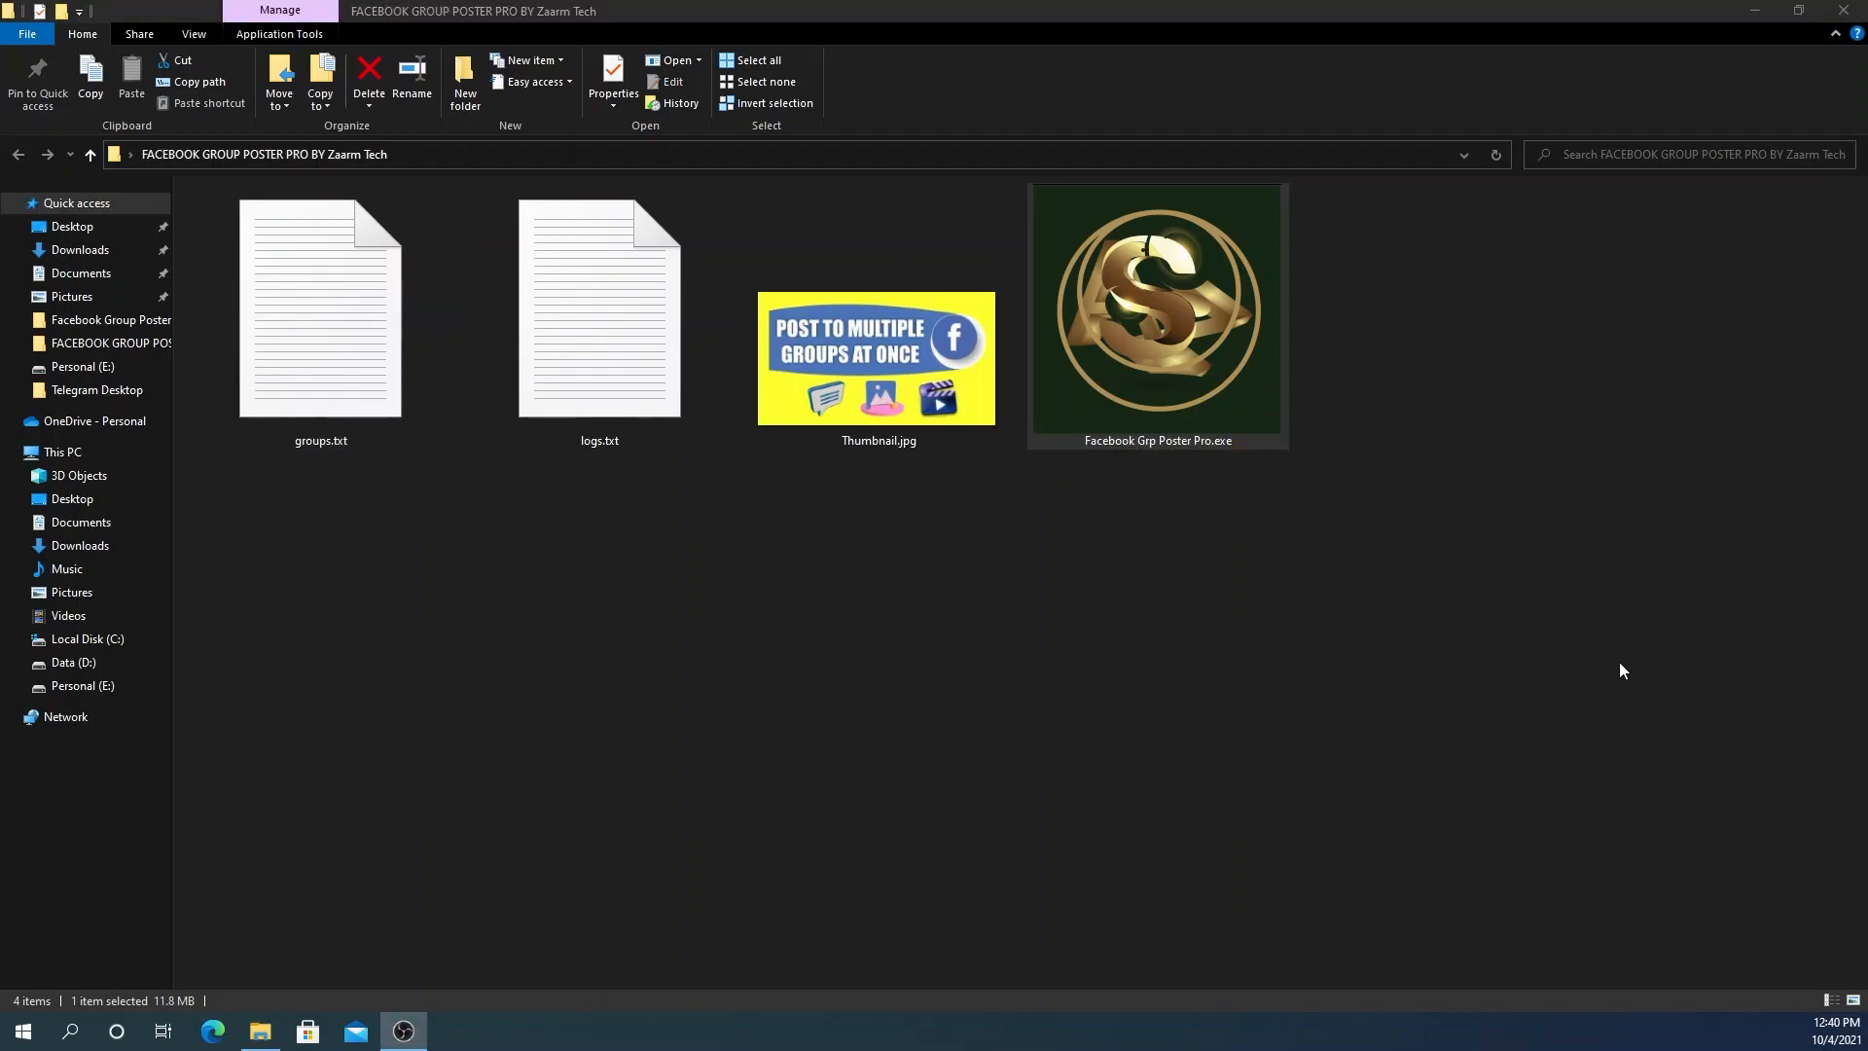
pyautogui.click(878, 358)
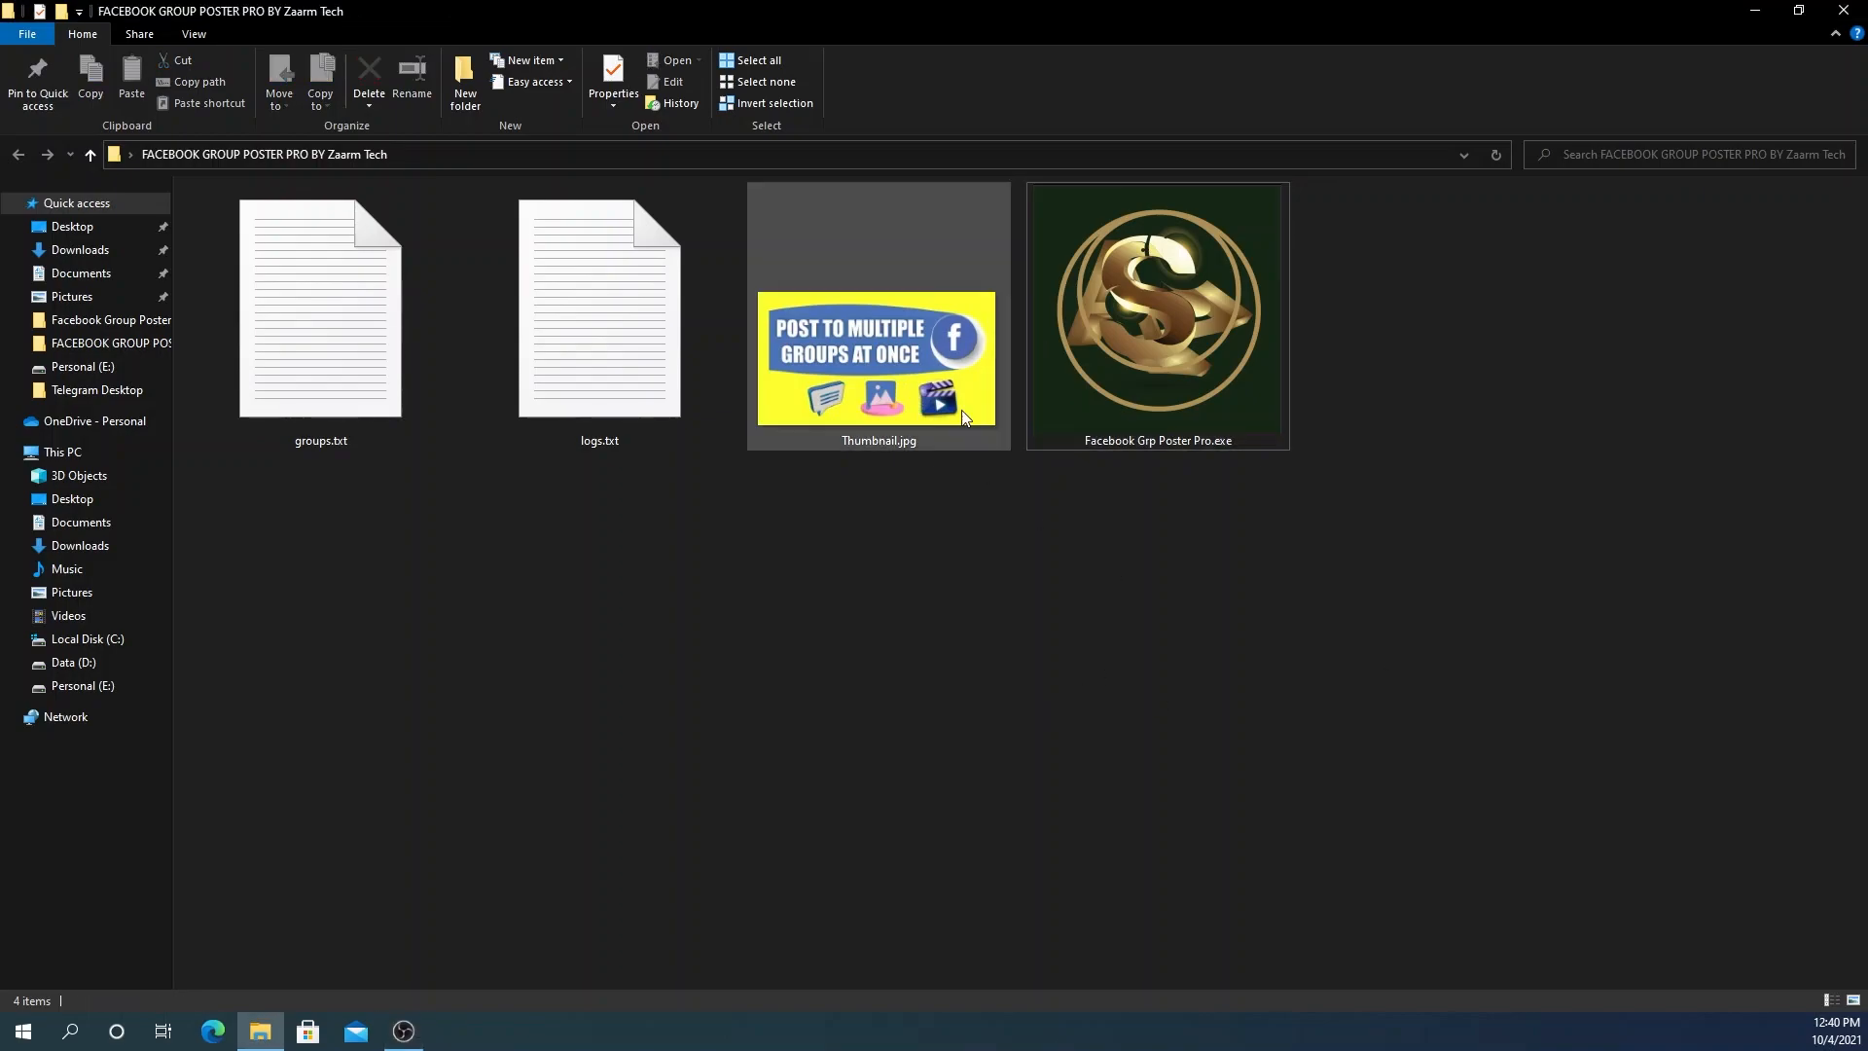
pyautogui.click(1156, 309)
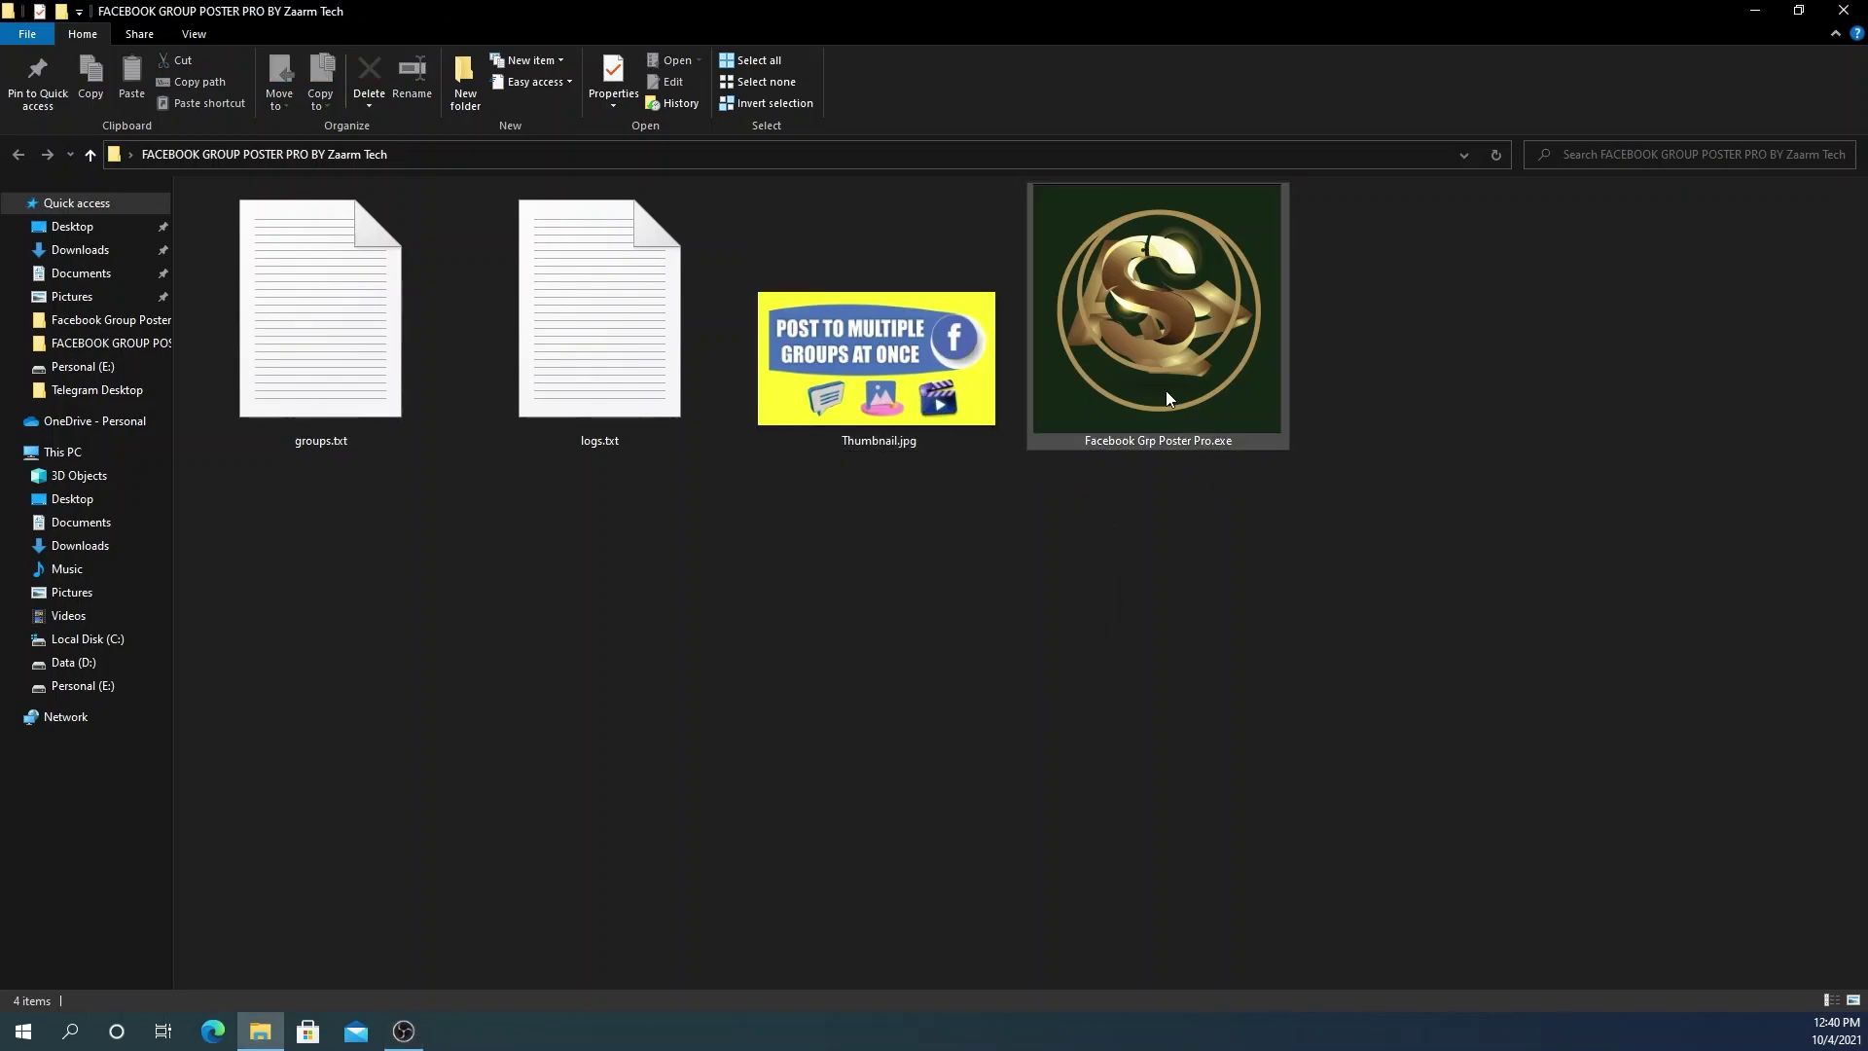
pyautogui.click(1156, 310)
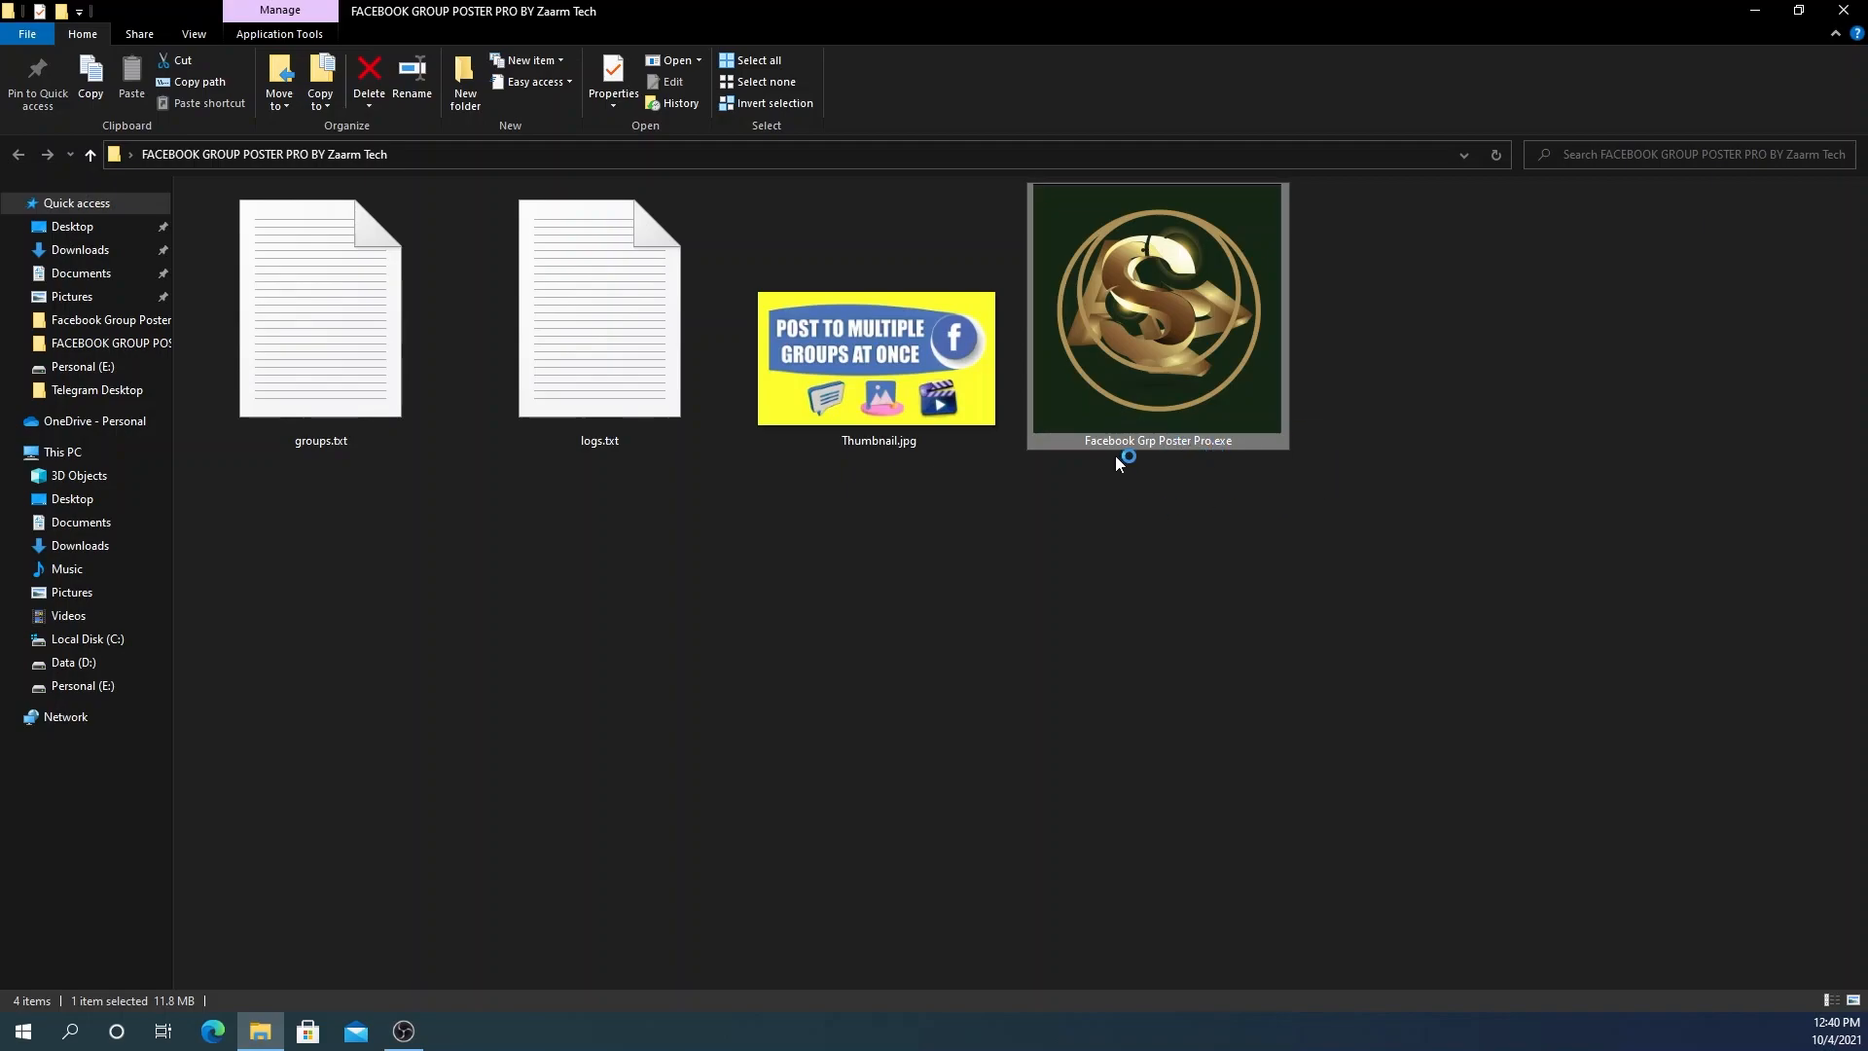
pyautogui.doubleClick(1156, 310)
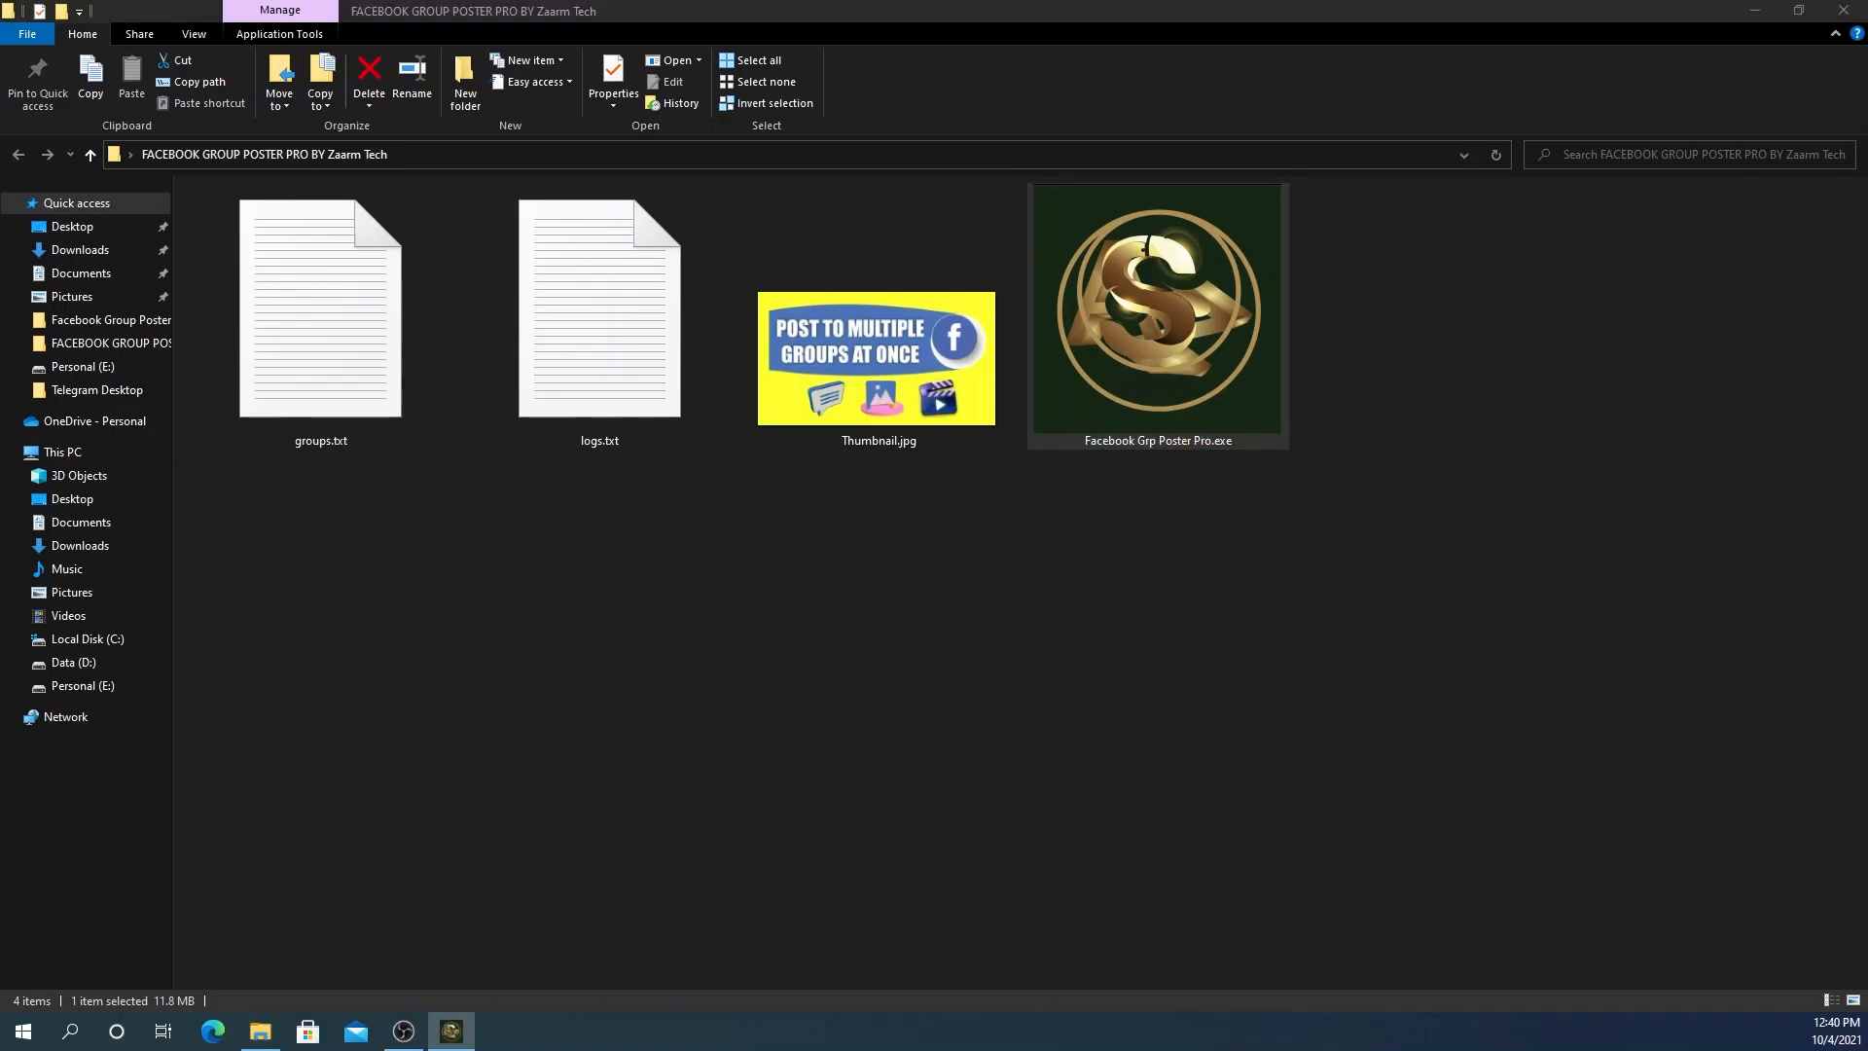
# Enter a 30-second wait between posts and start the poster so Chrome launches
pyautogui.doubleClick(1156, 309)
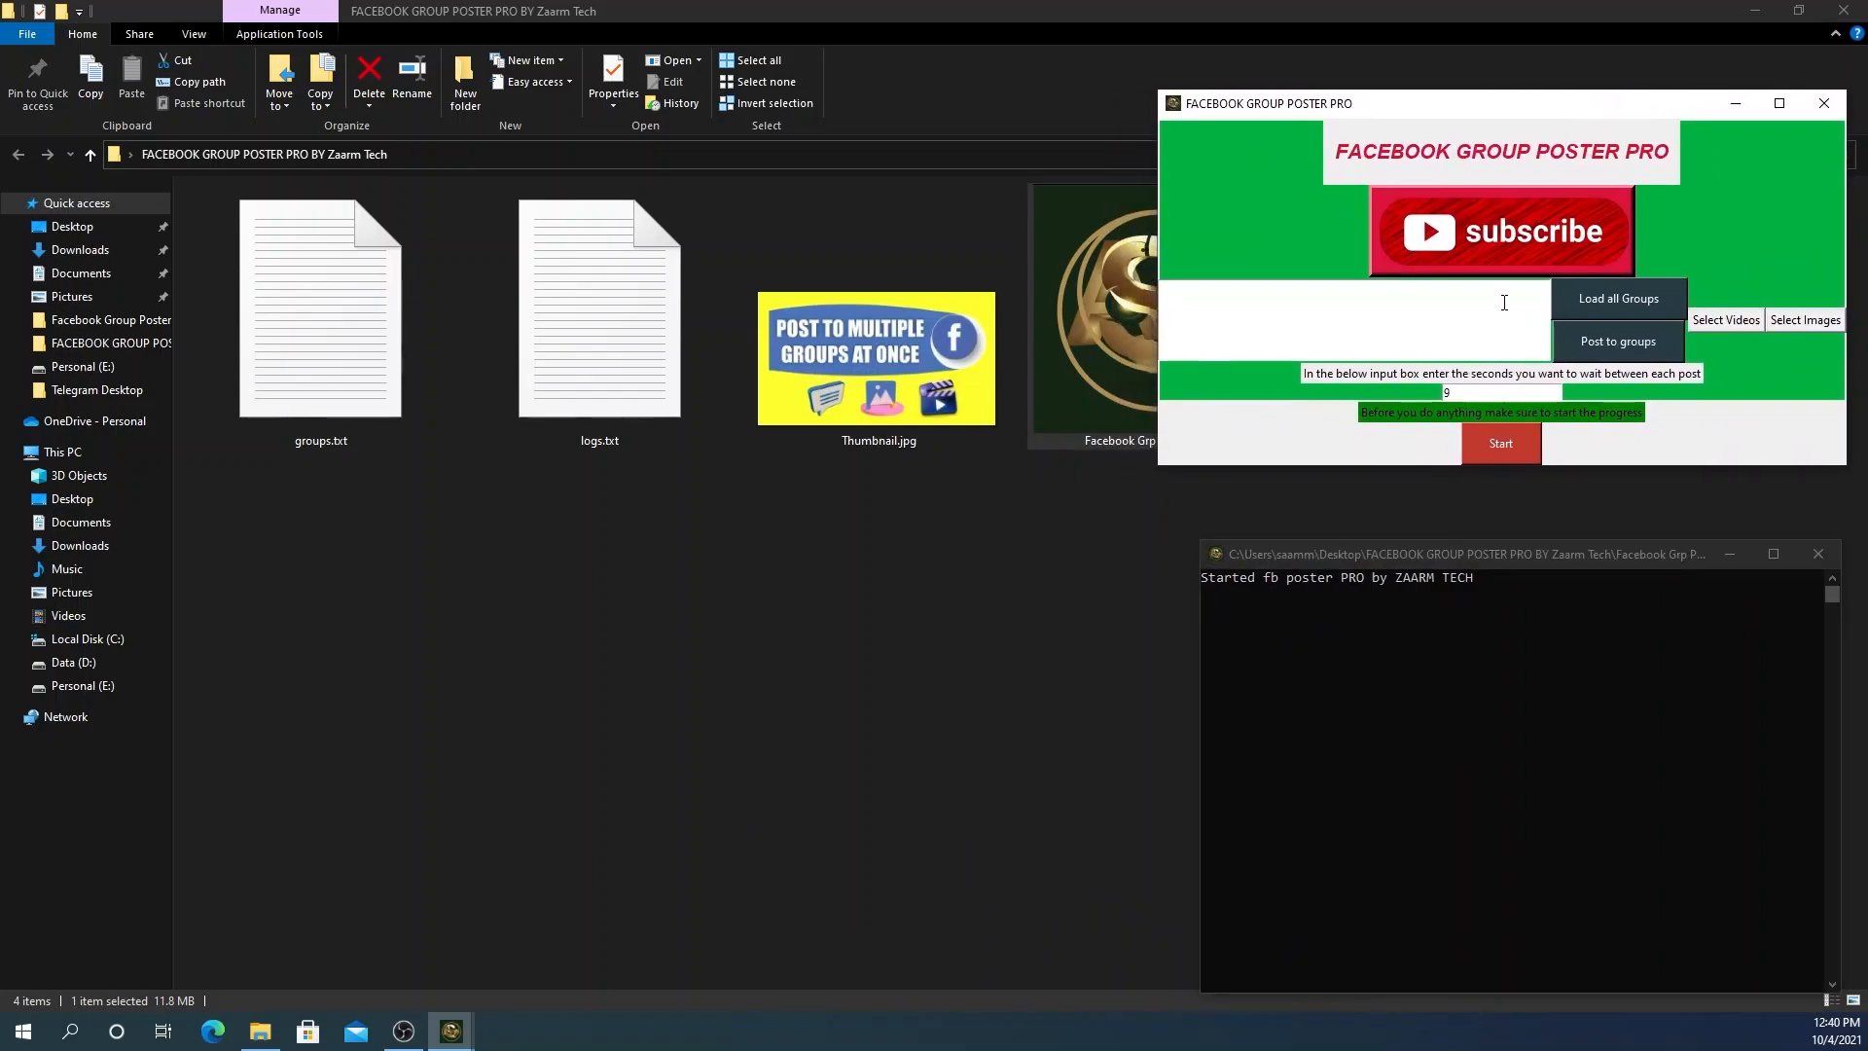
pyautogui.moveTo(1617, 164)
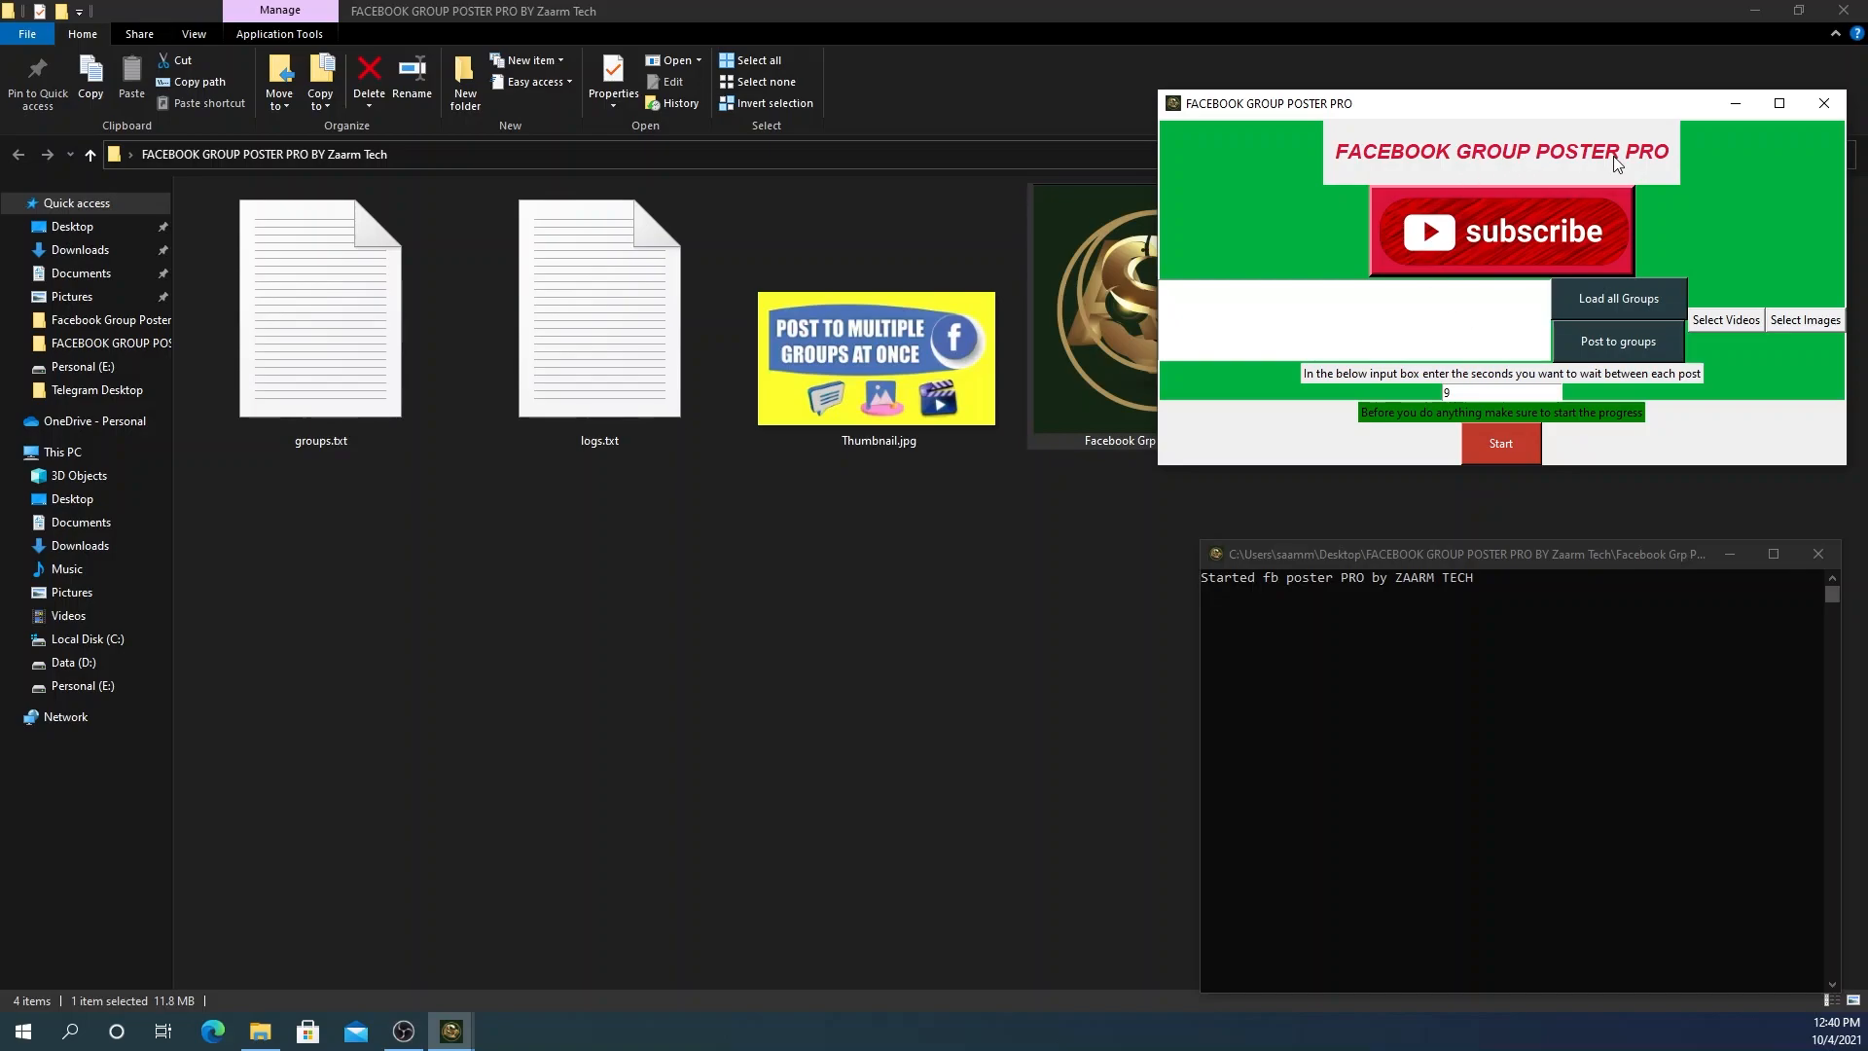
pyautogui.moveTo(1653, 157)
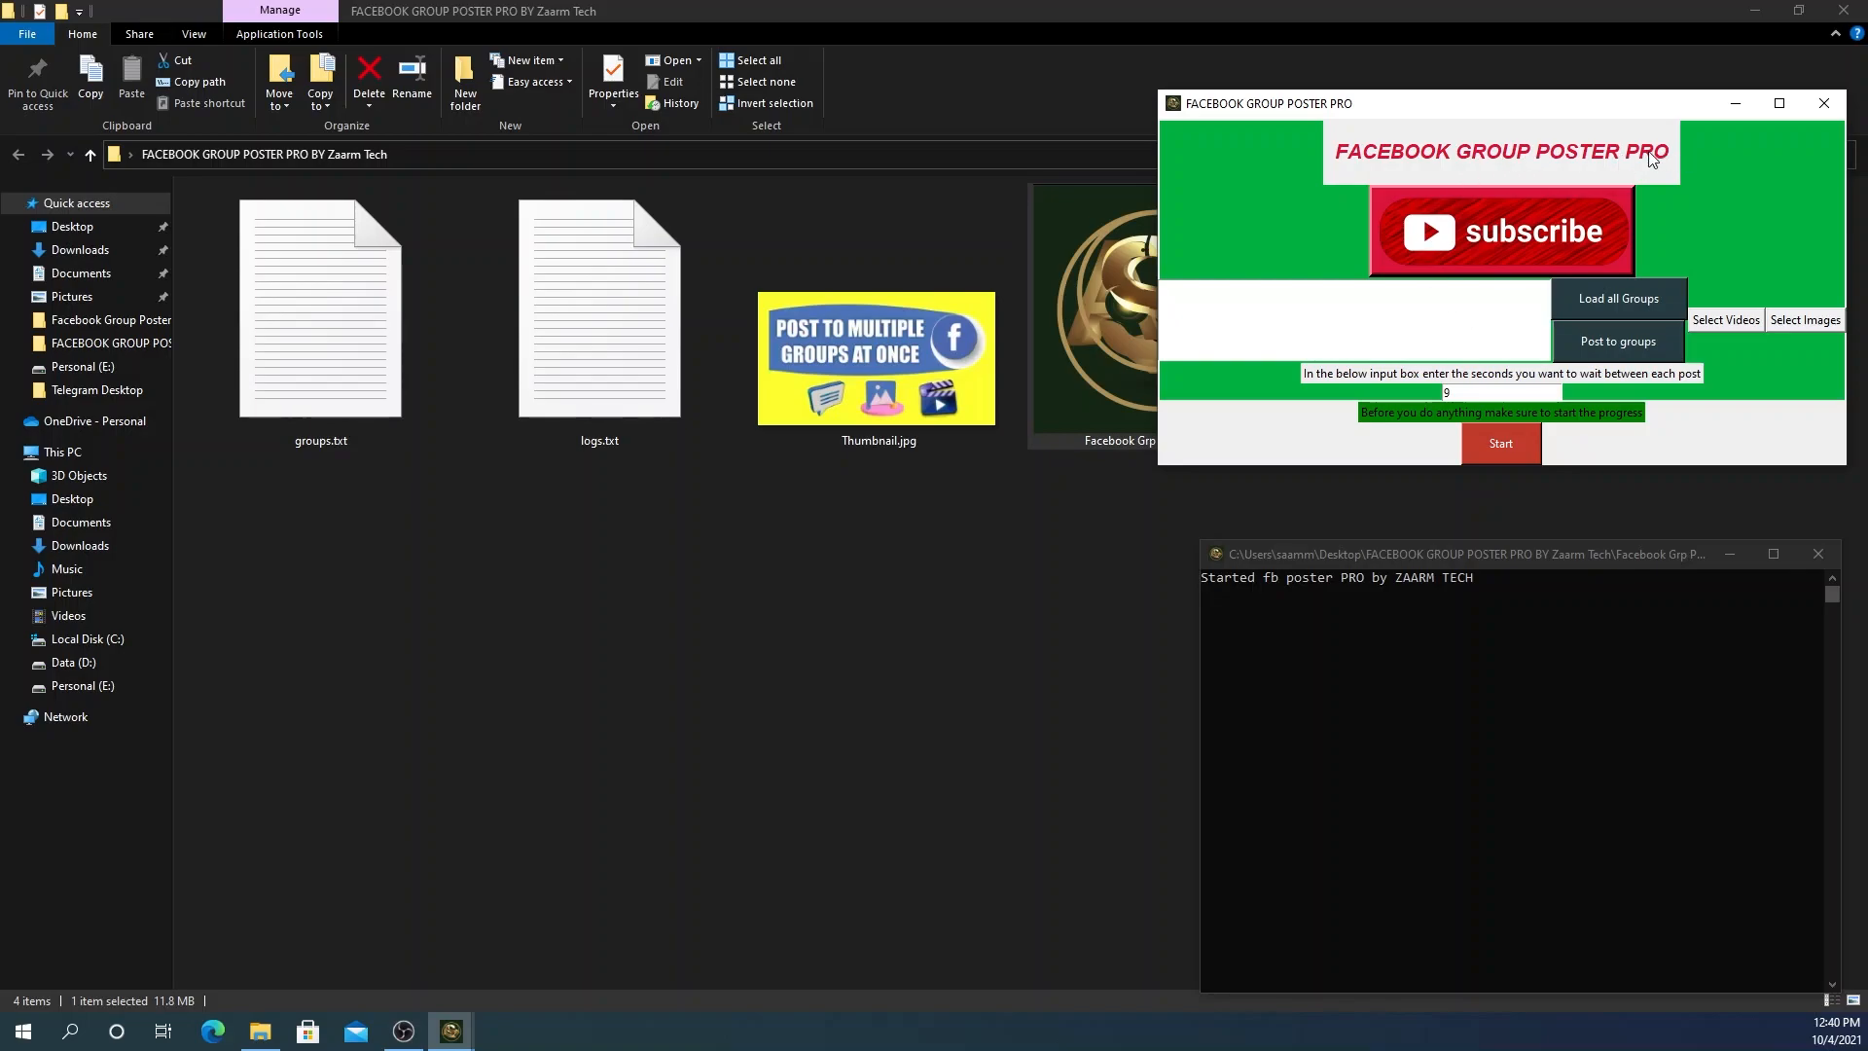
pyautogui.moveTo(1489, 342)
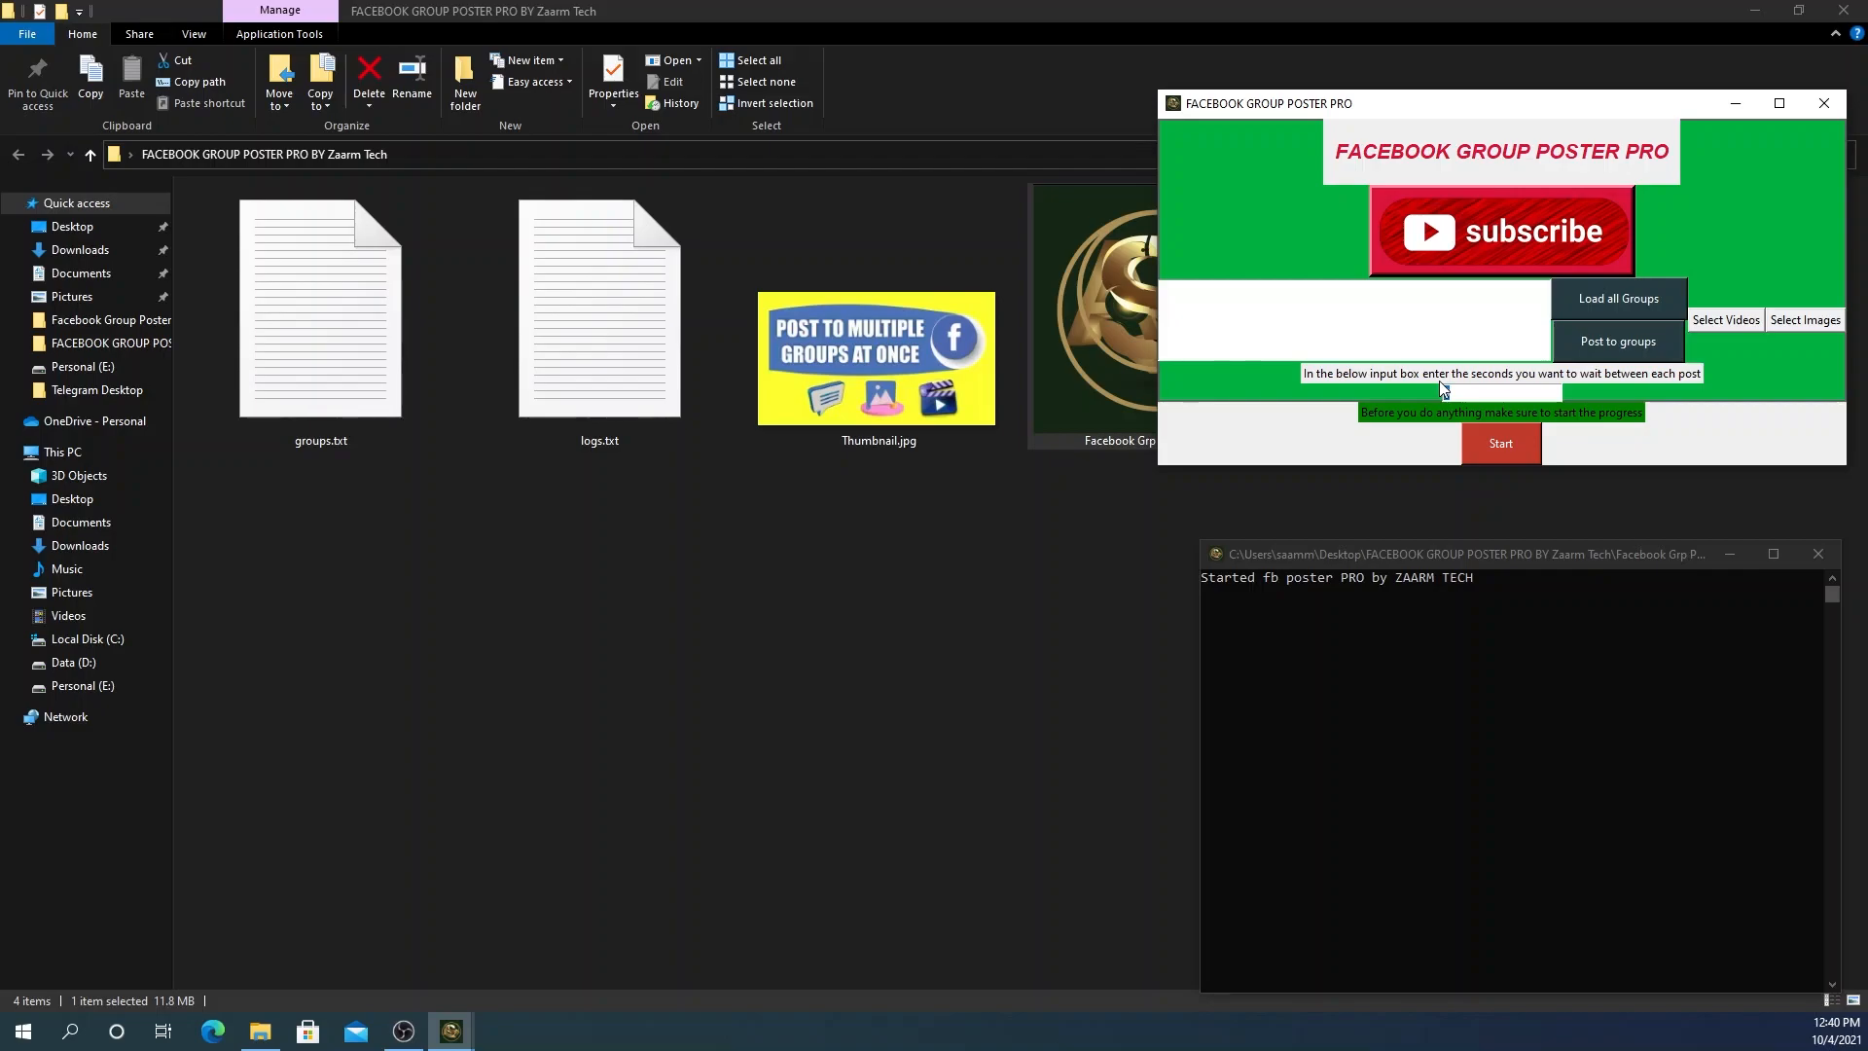
pyautogui.write('30')
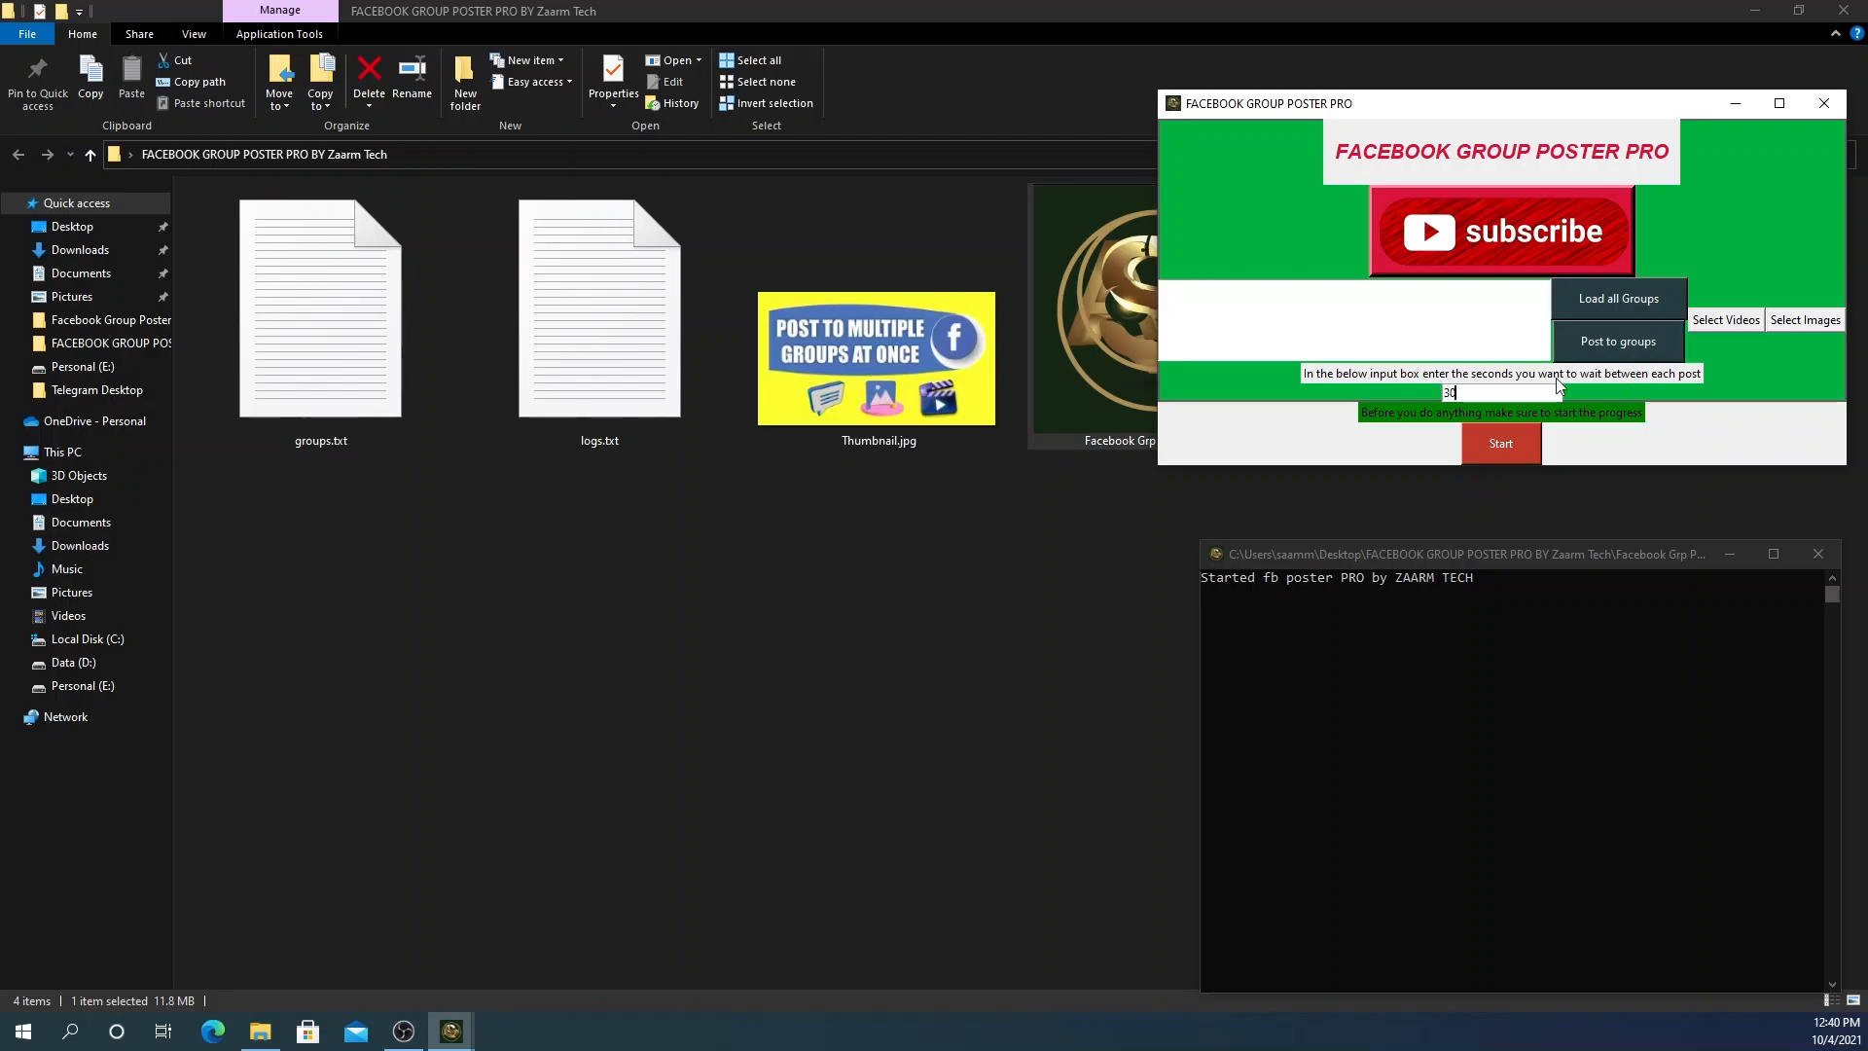
pyautogui.moveTo(1514, 448)
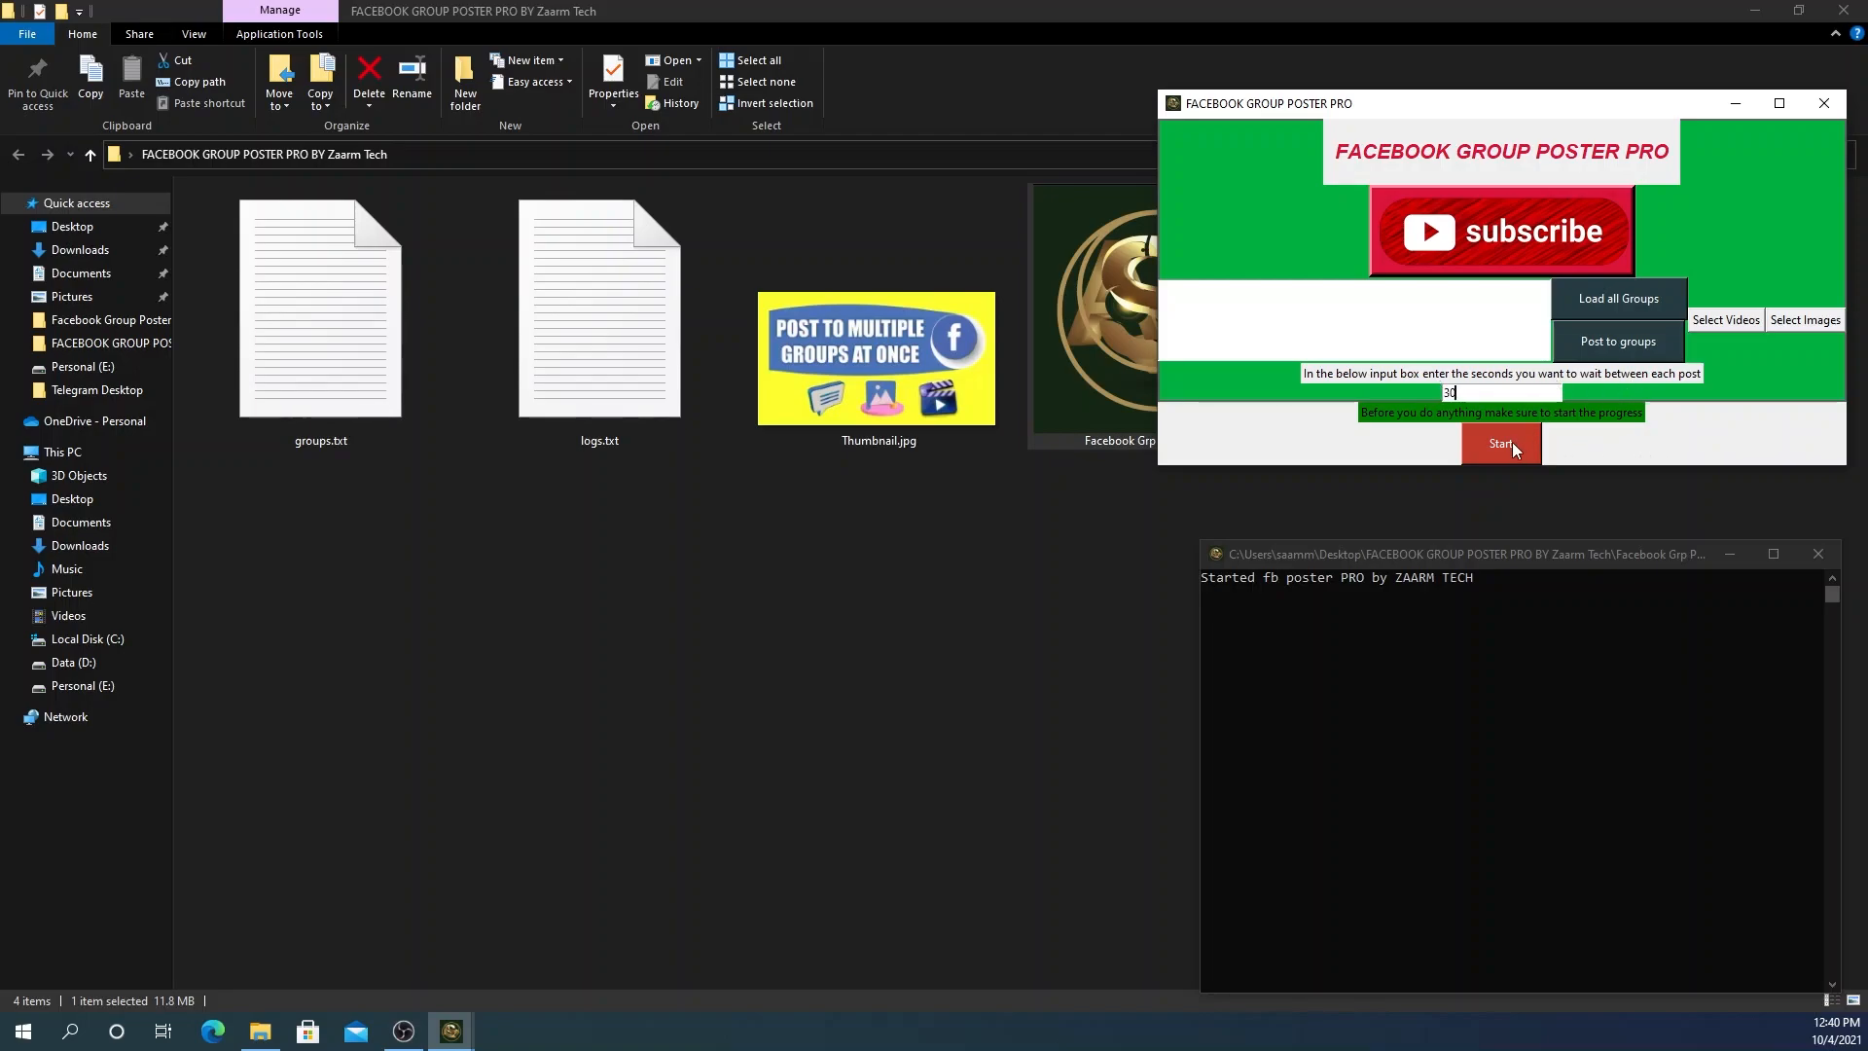
pyautogui.click(1501, 444)
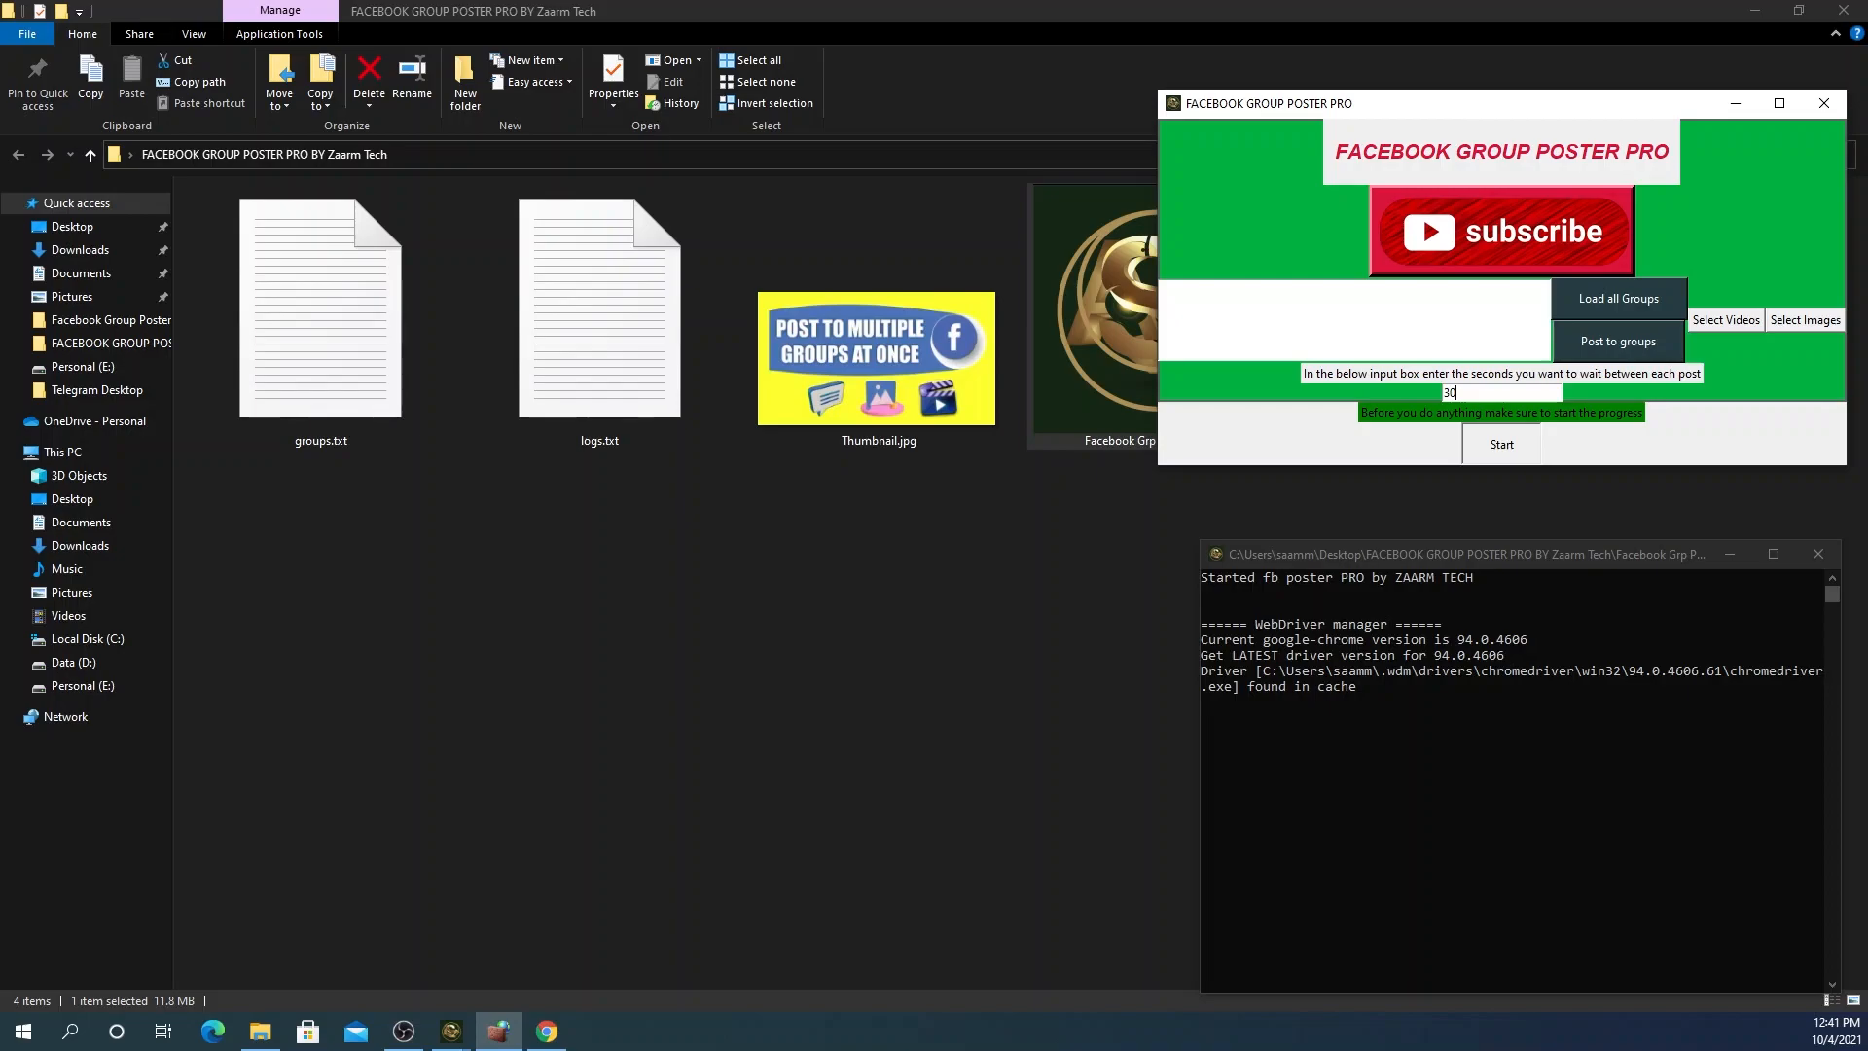
pyautogui.click(1501, 444)
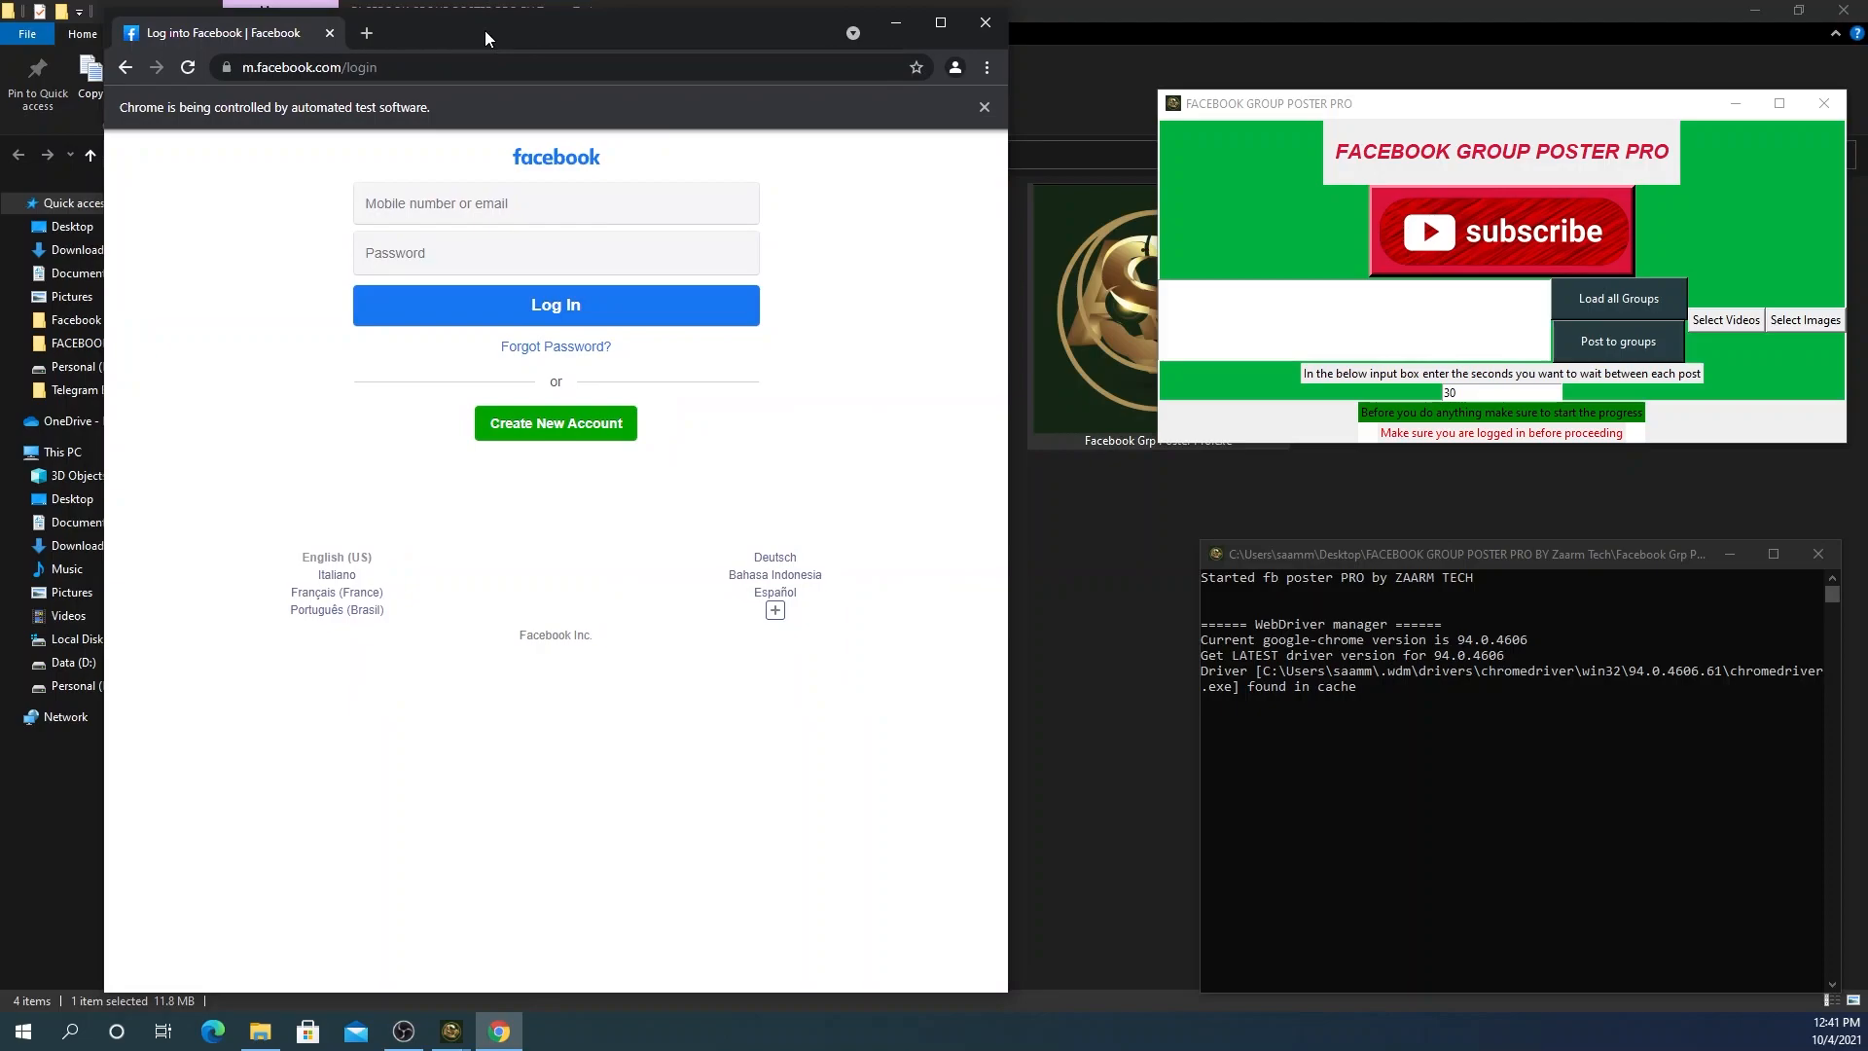
pyautogui.click(555, 203)
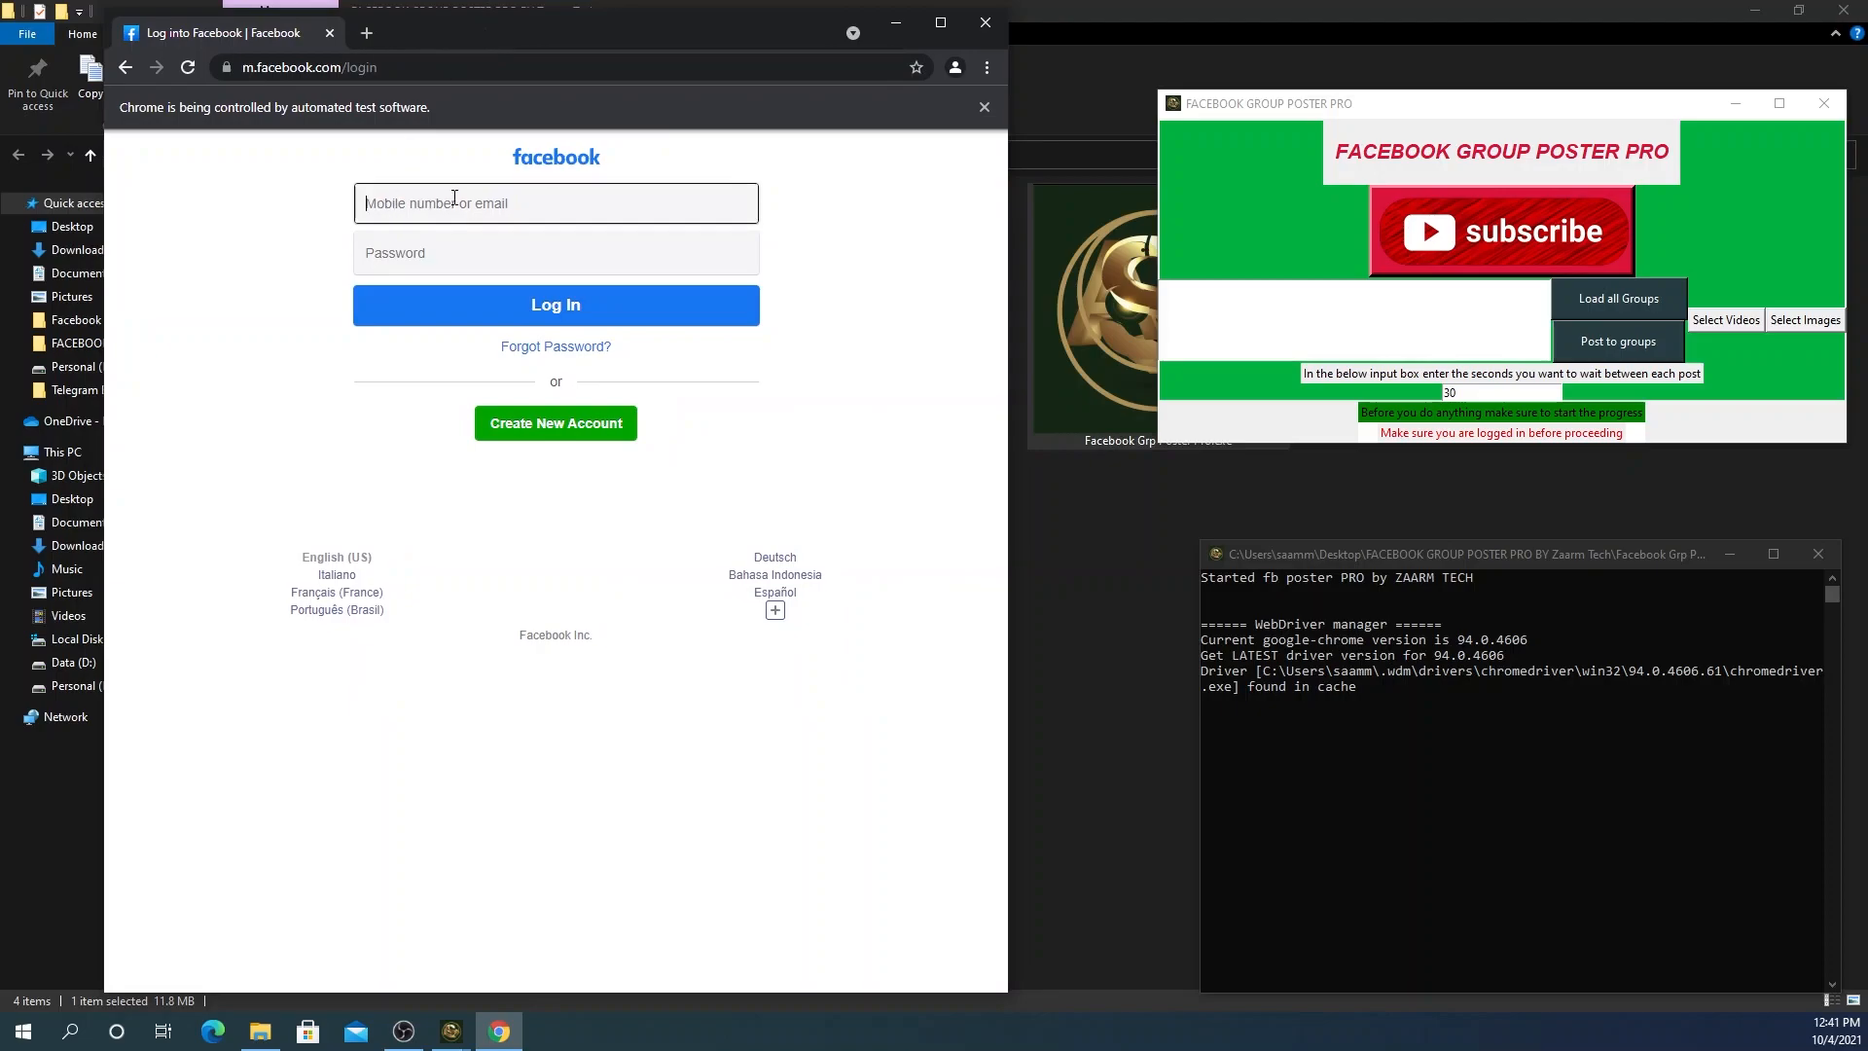
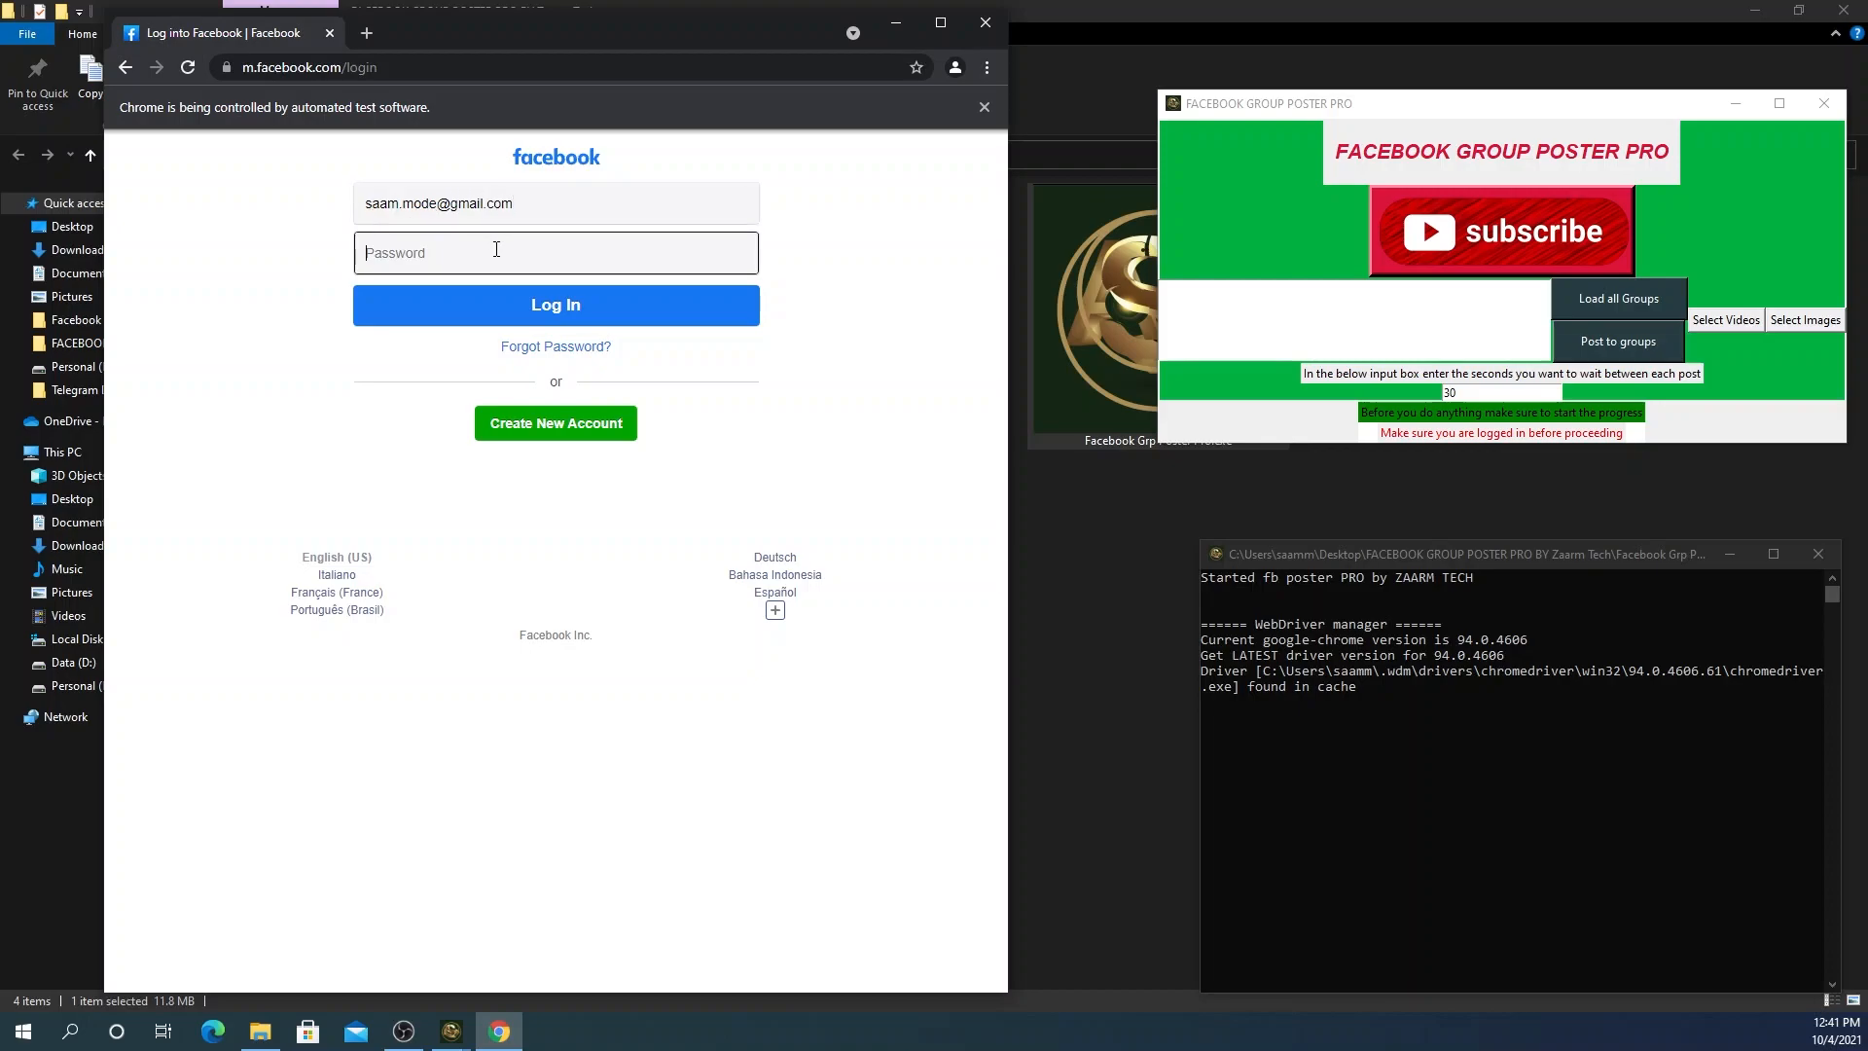
pyautogui.write('•••')
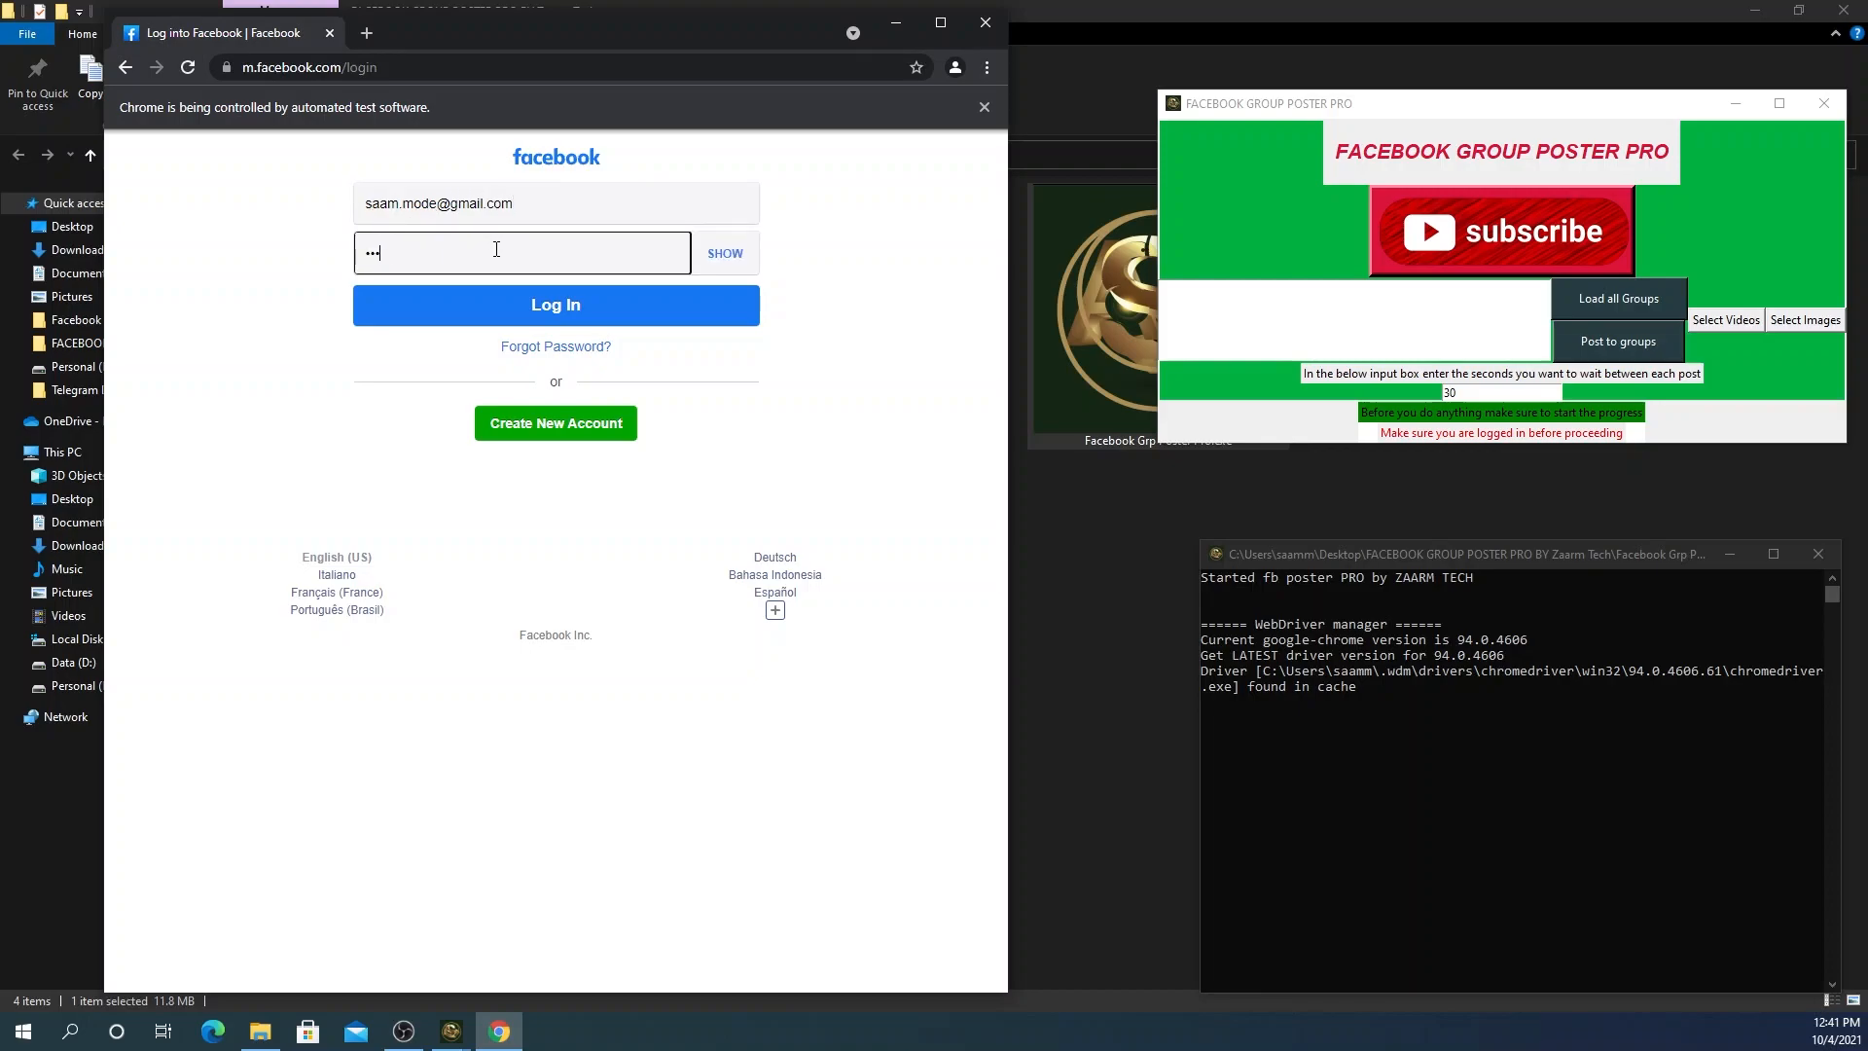
pyautogui.write('password')
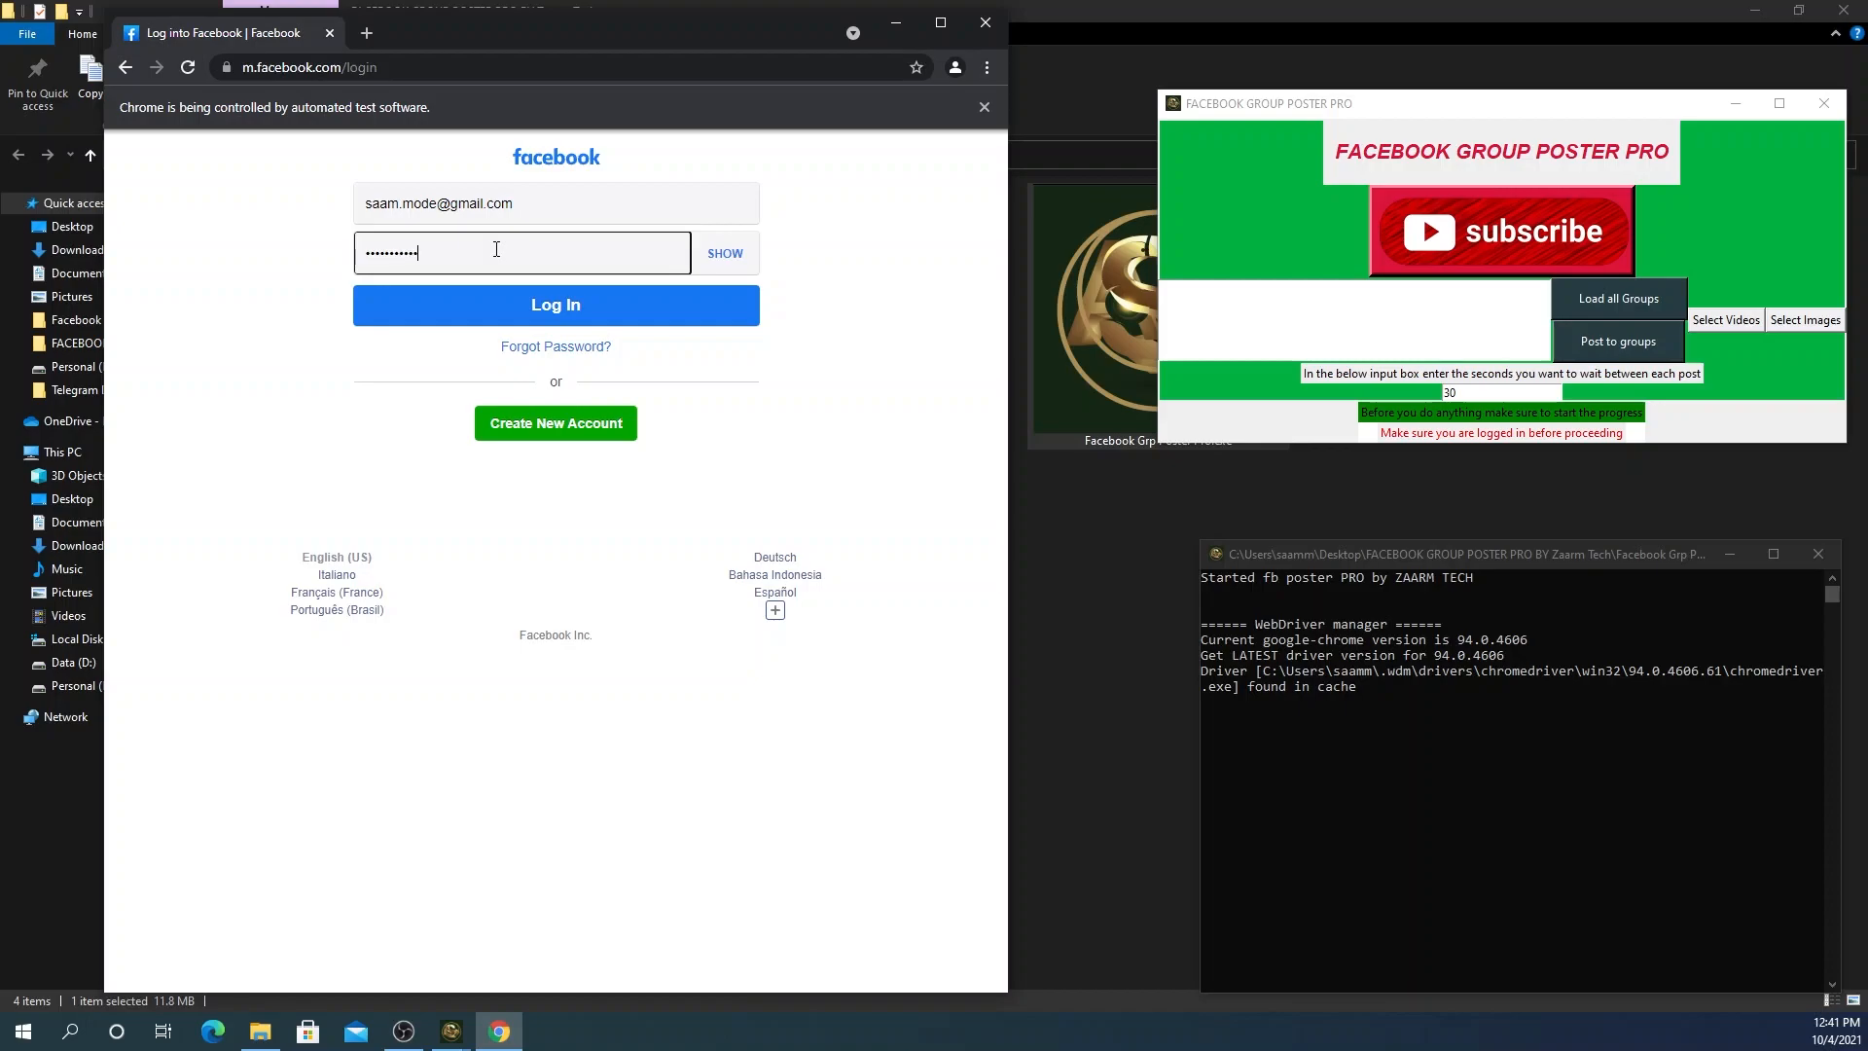
# Submit the Facebook login and reach the login-code checkpoint page
pyautogui.click(554, 305)
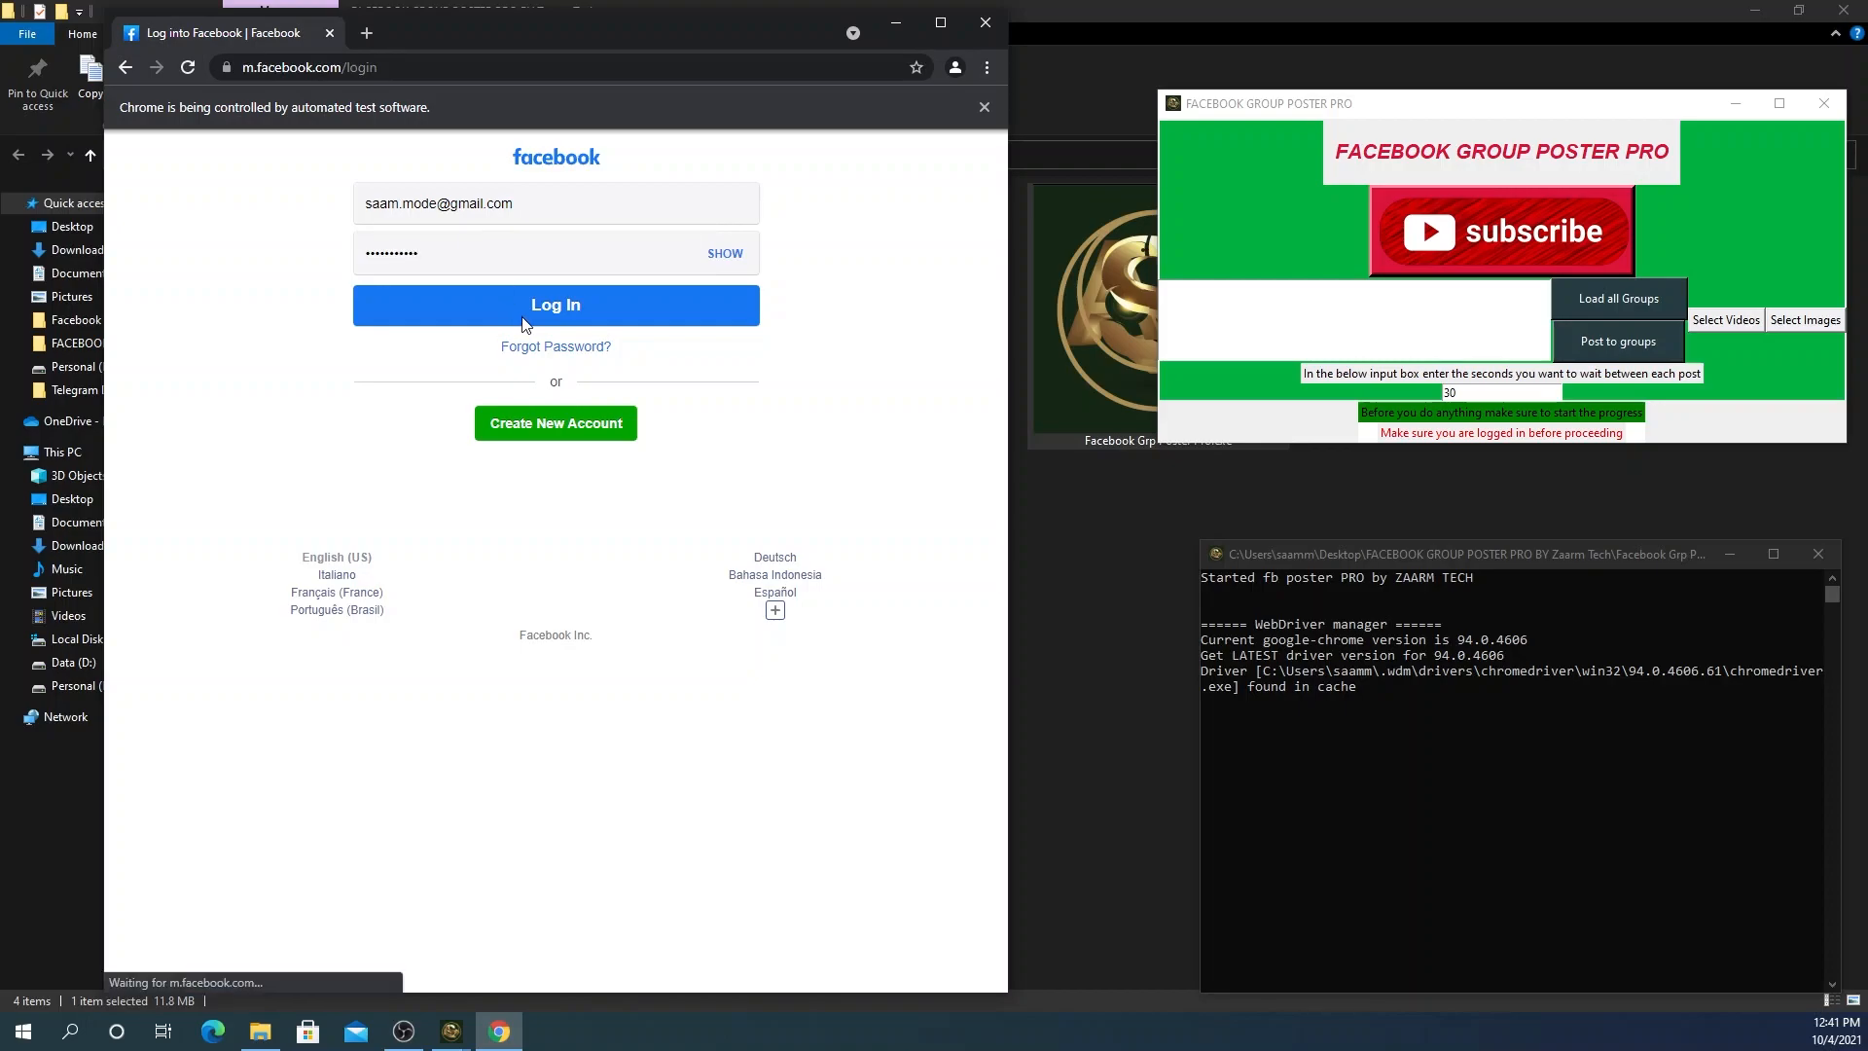
pyautogui.click(554, 306)
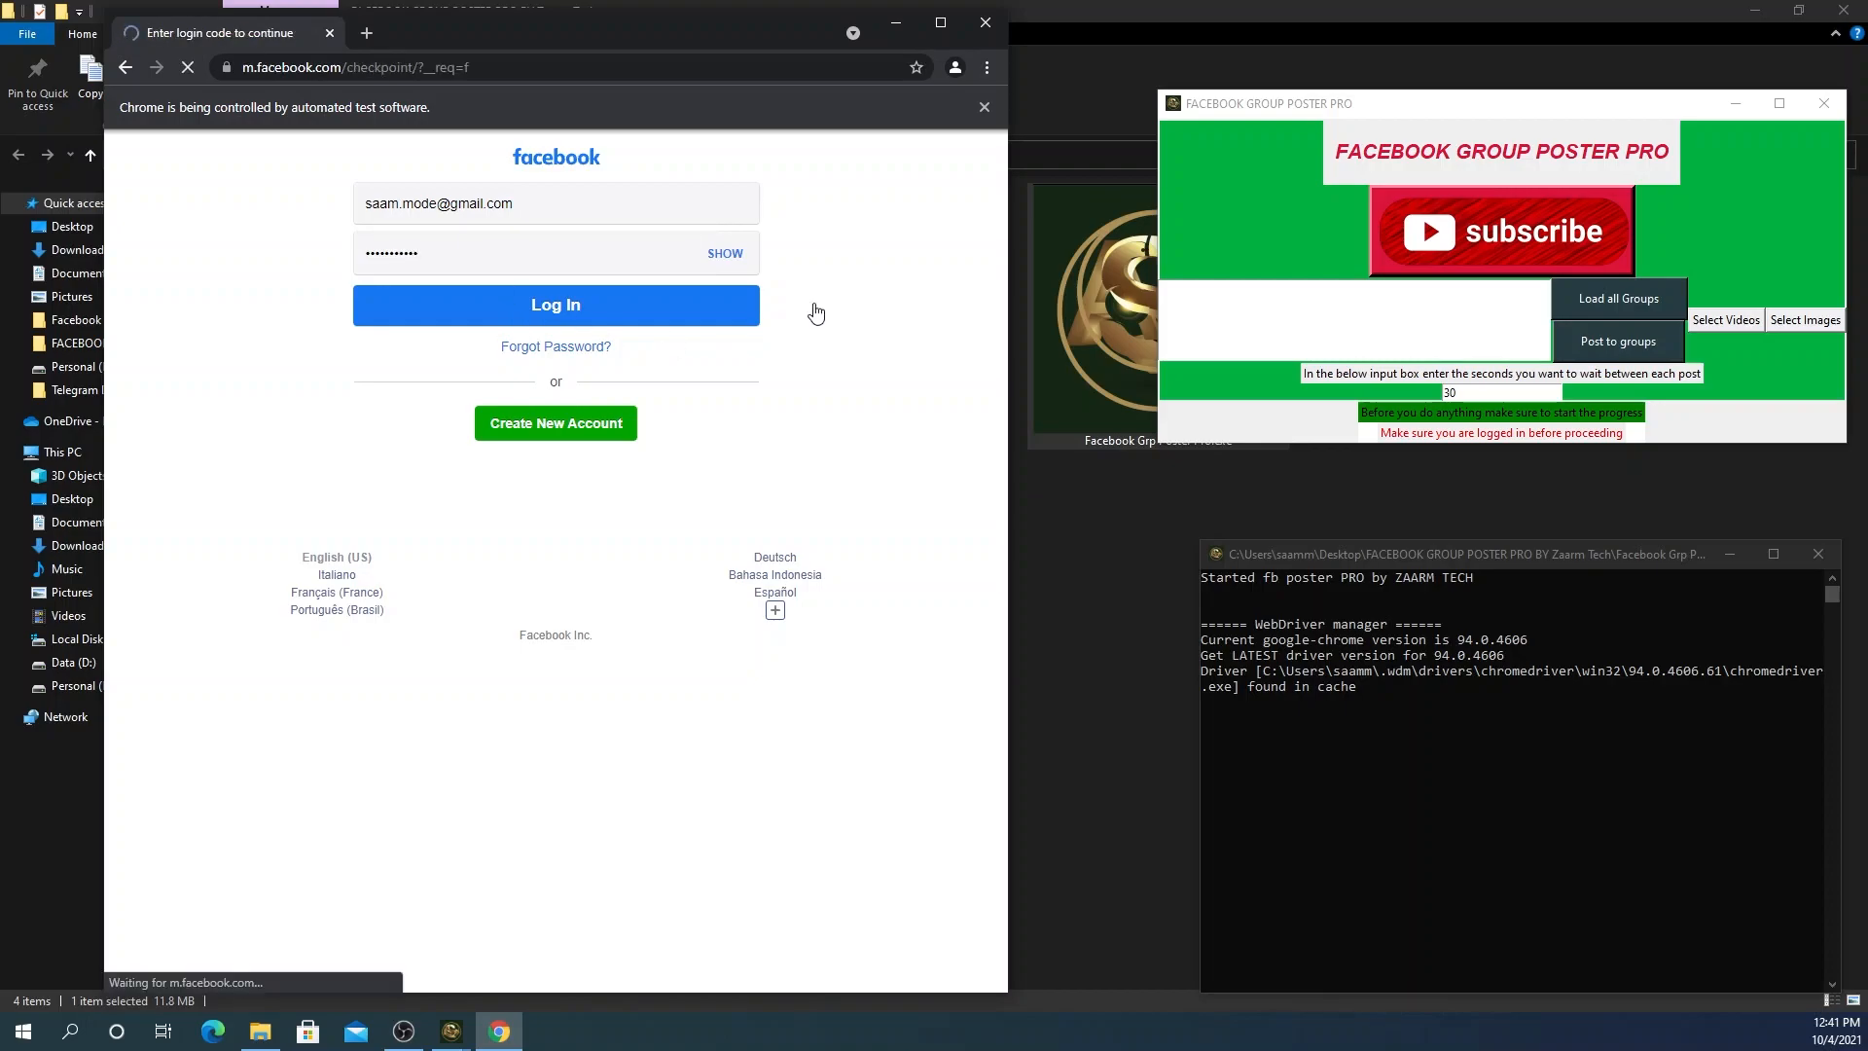
pyautogui.click(554, 305)
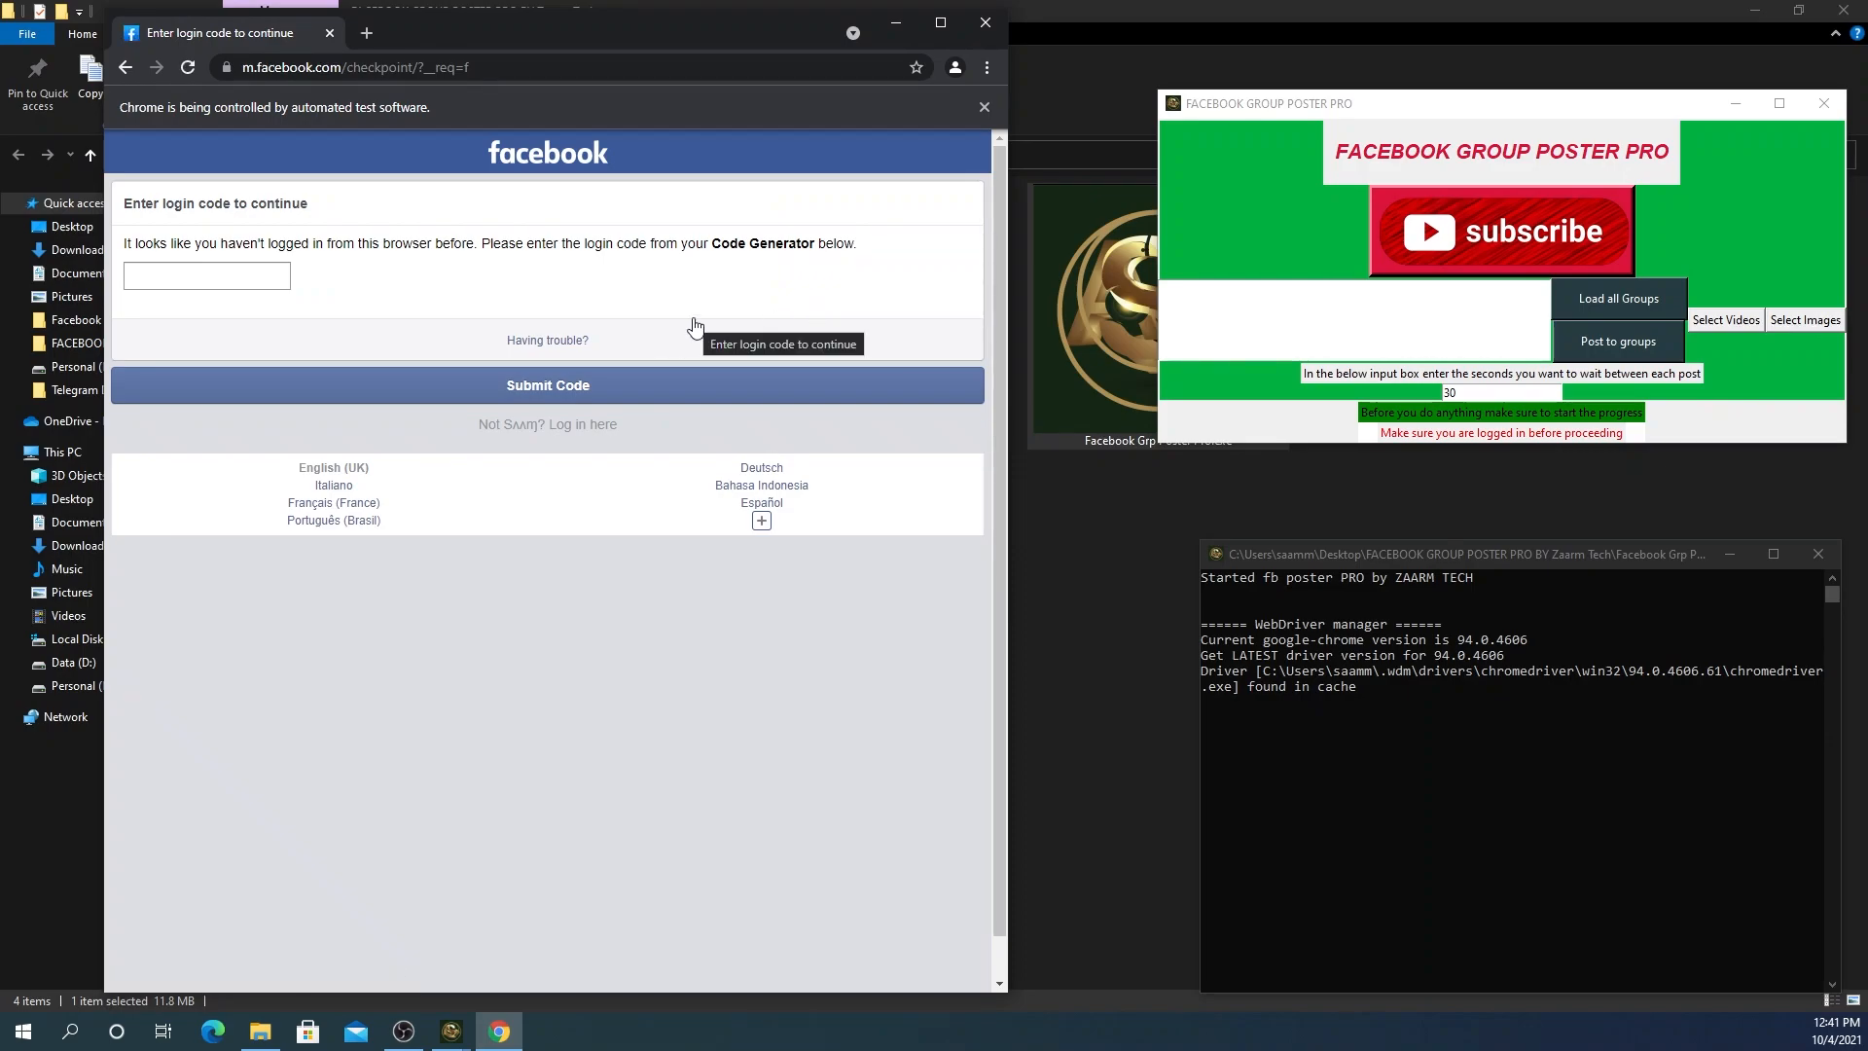
pyautogui.click(547, 386)
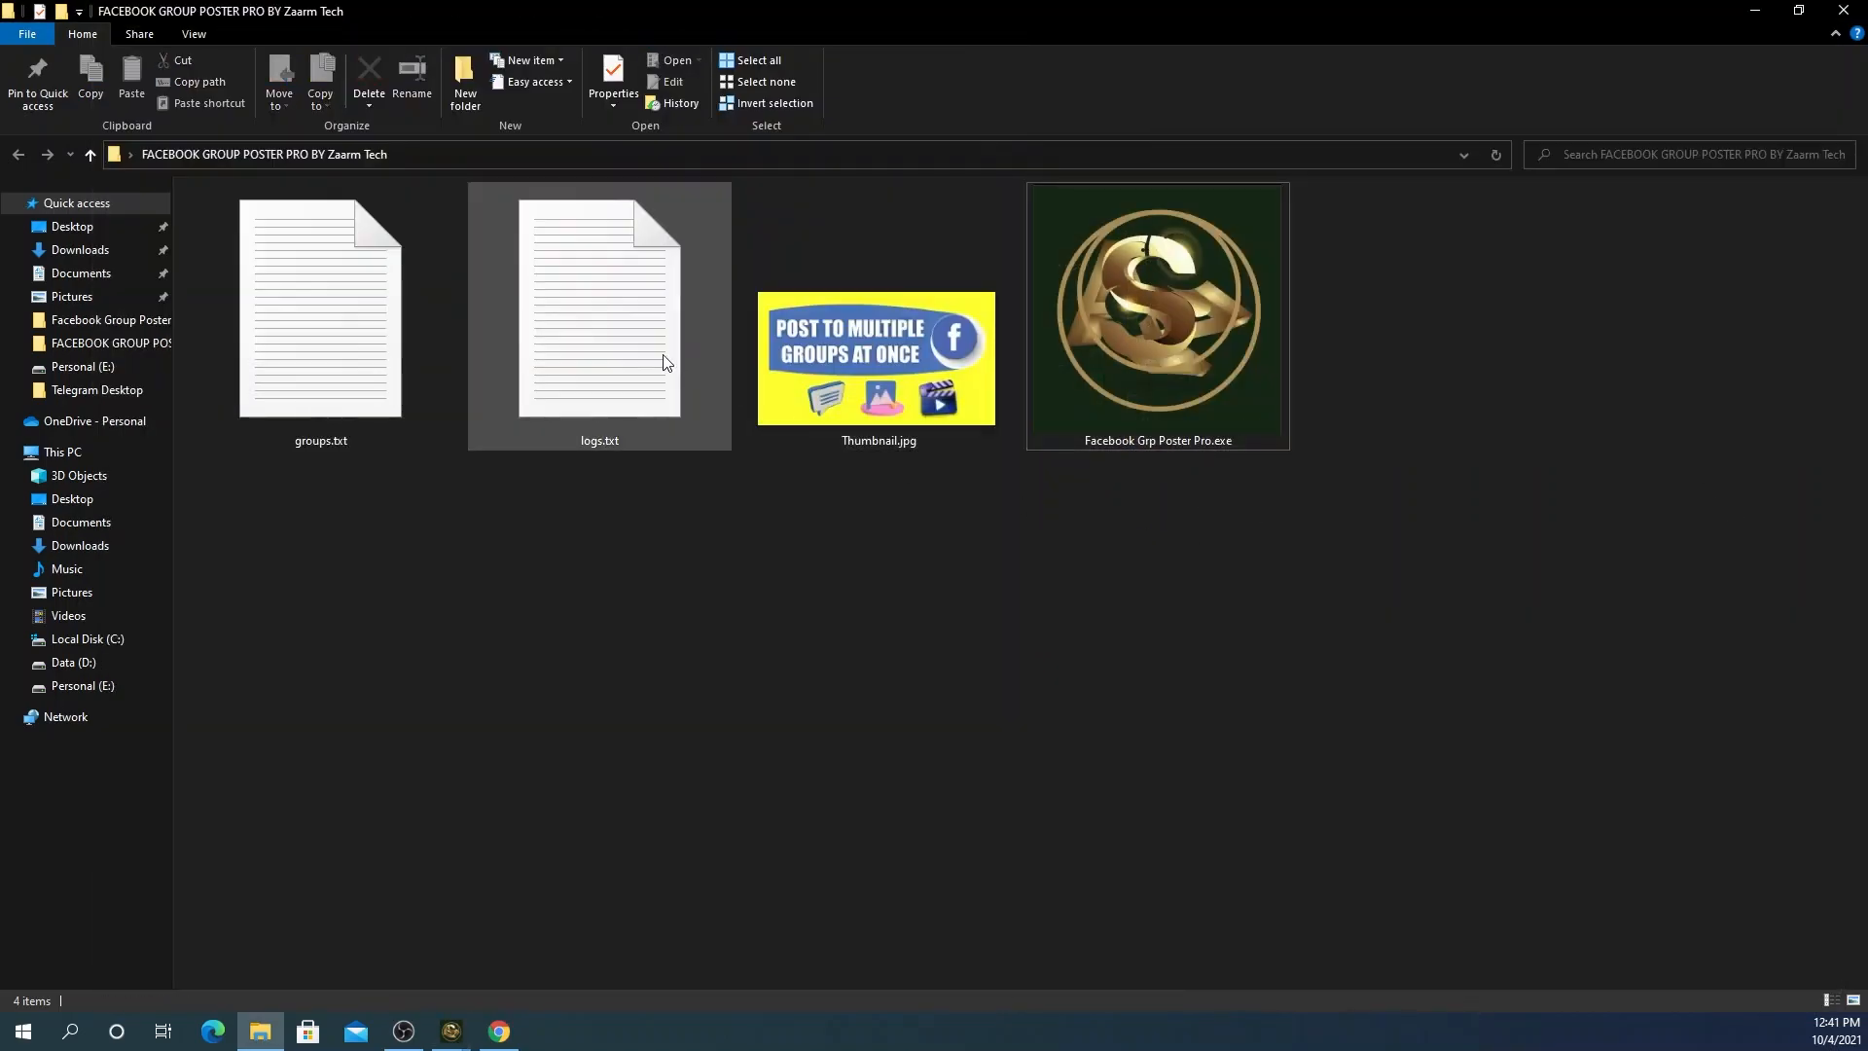
pyautogui.doubleClick(319, 308)
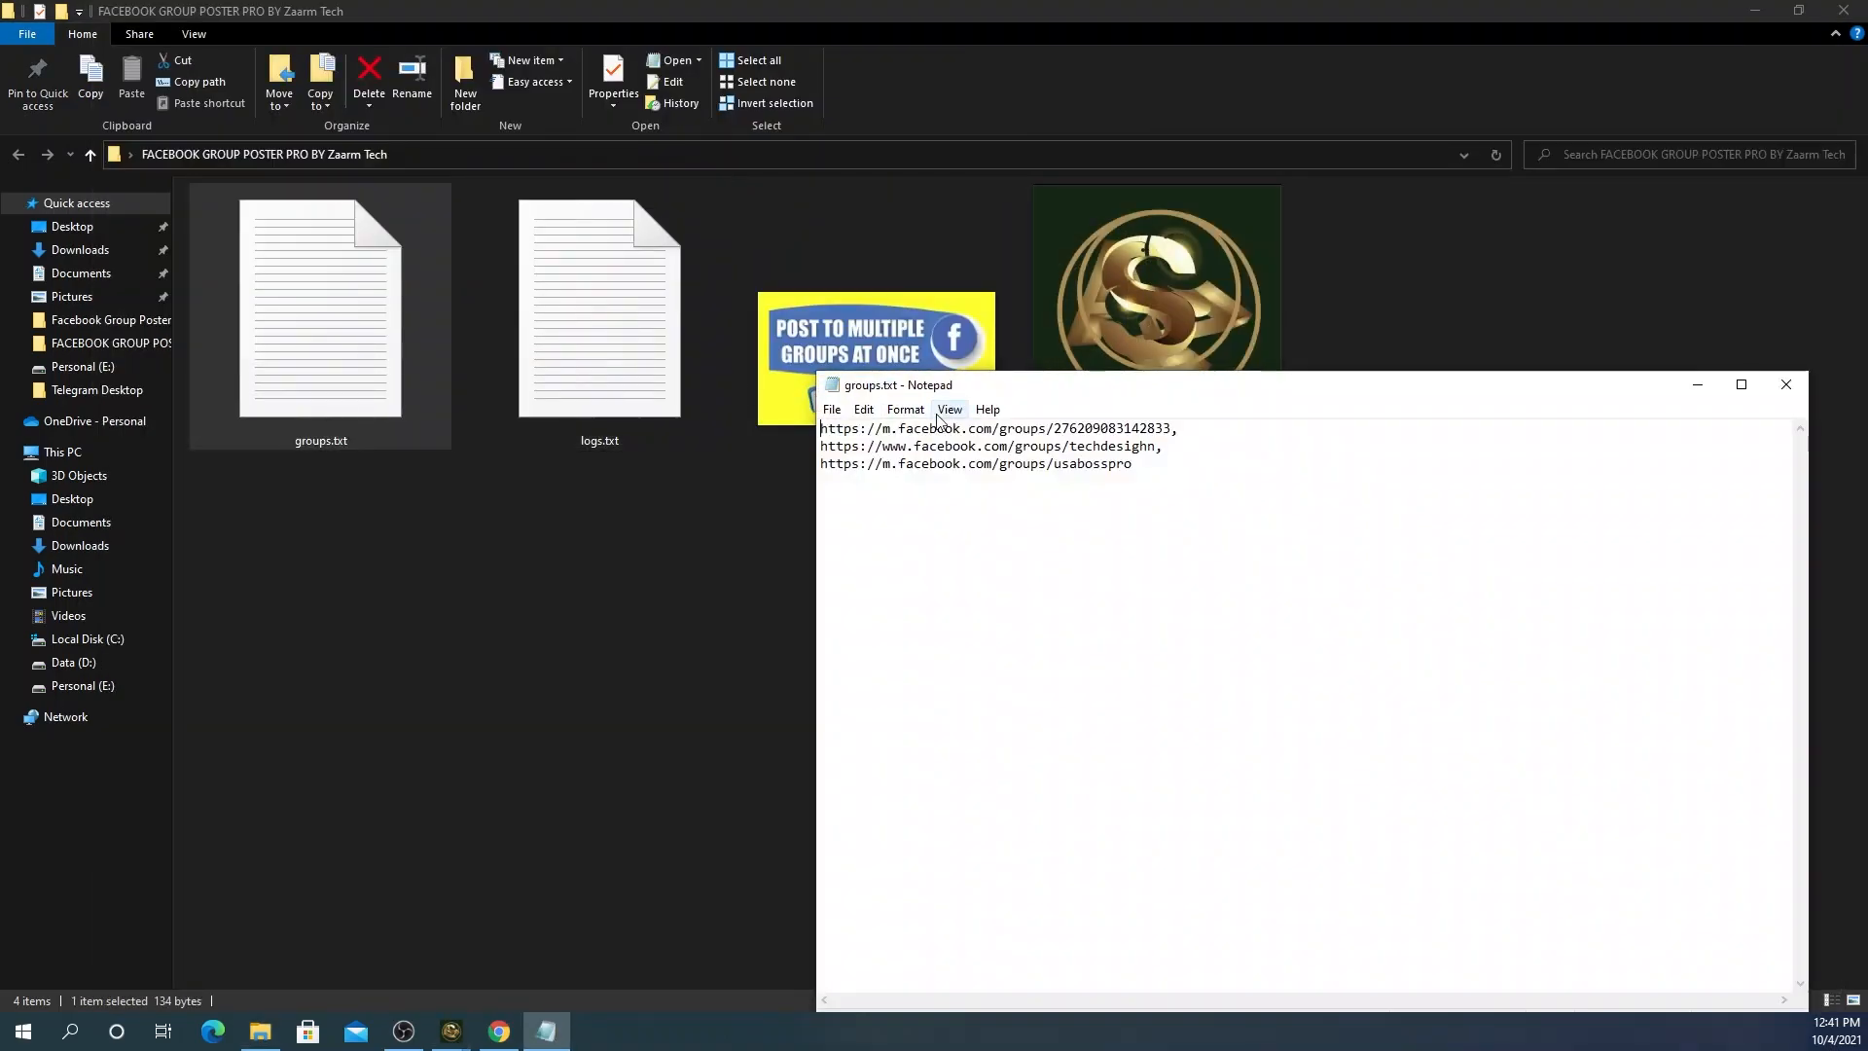
pyautogui.moveTo(1228, 440)
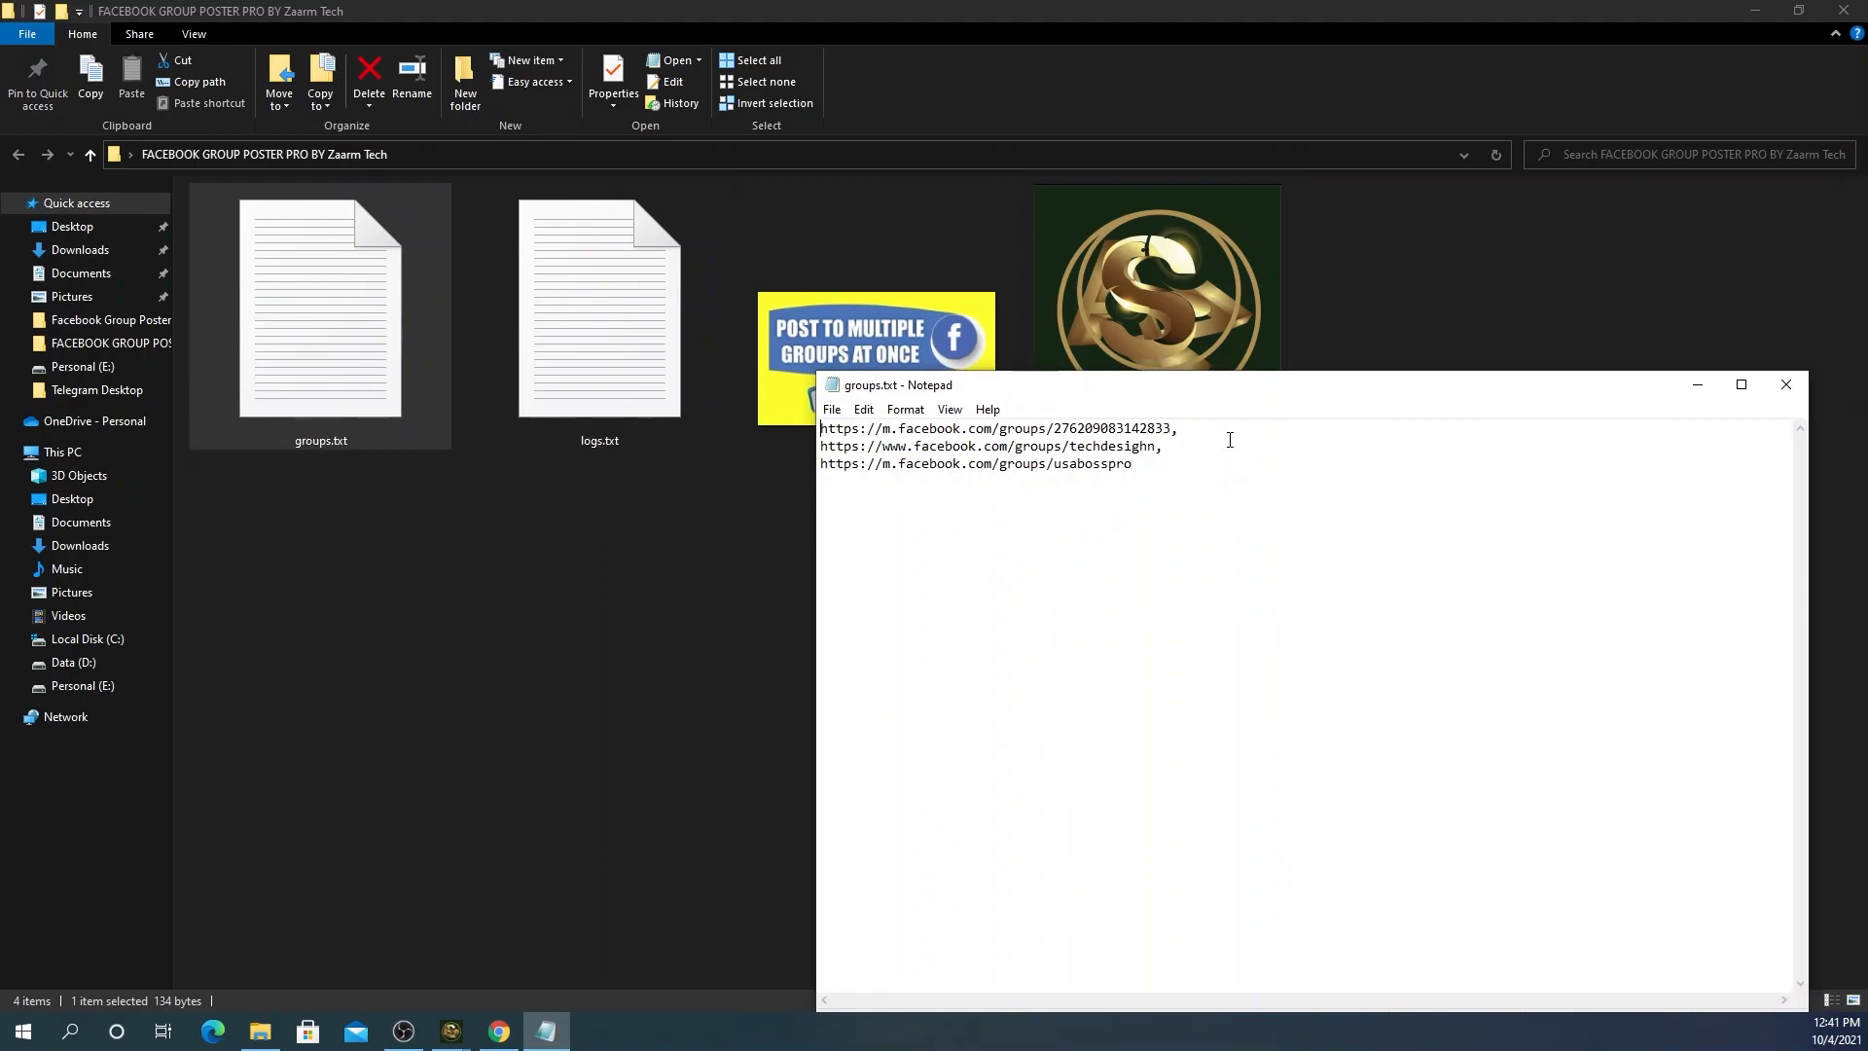
pyautogui.moveTo(1214, 432)
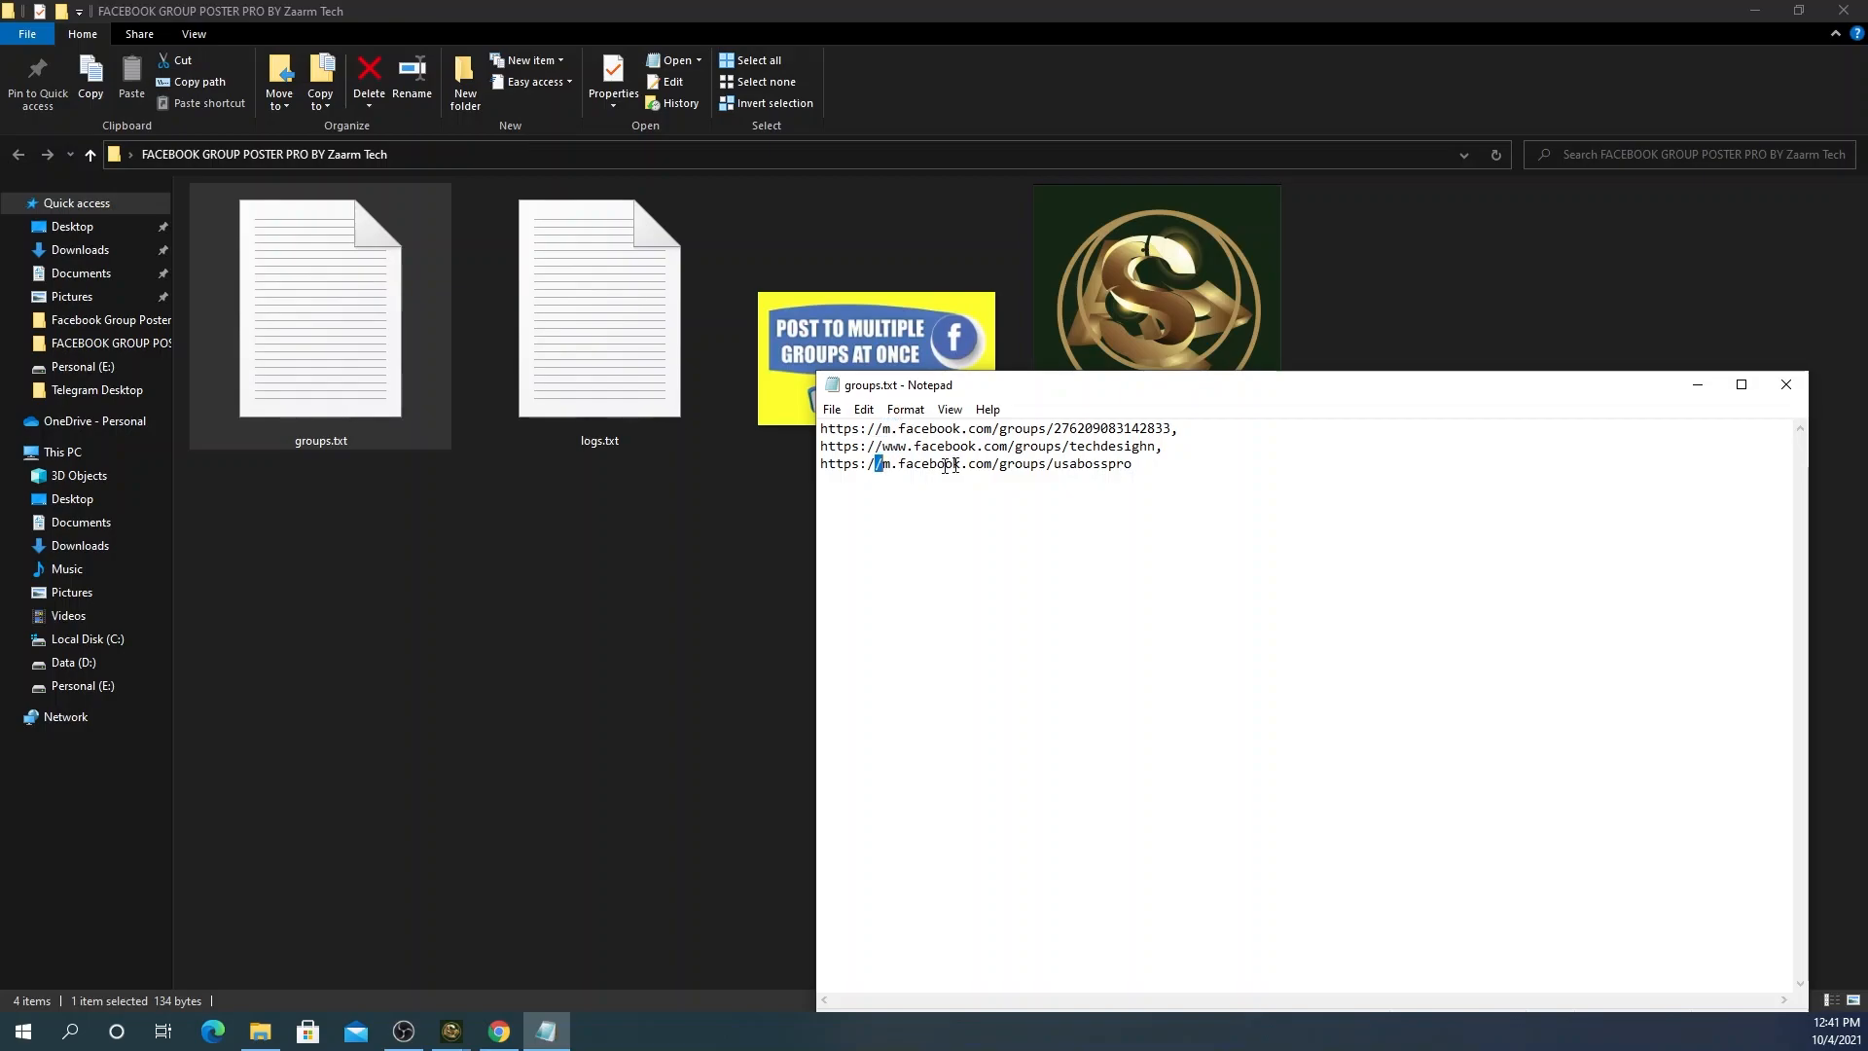
pyautogui.moveTo(1787, 383)
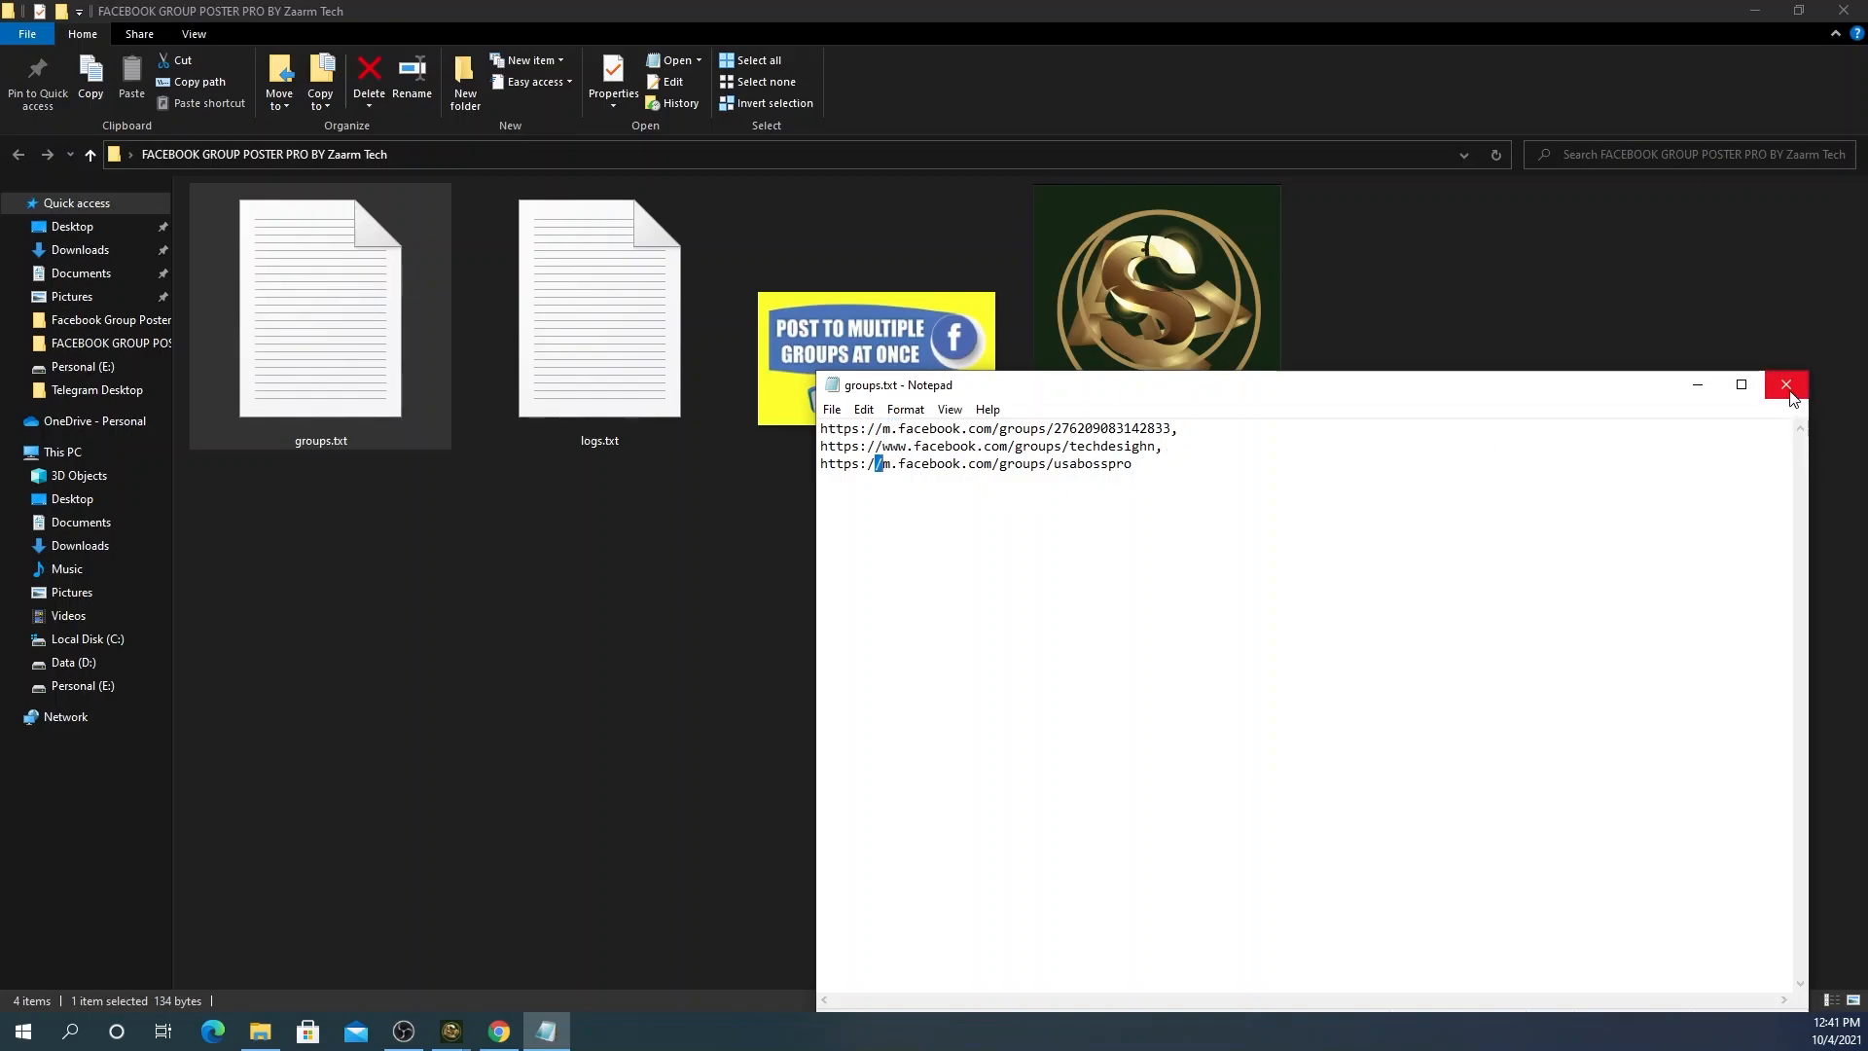
pyautogui.click(1785, 385)
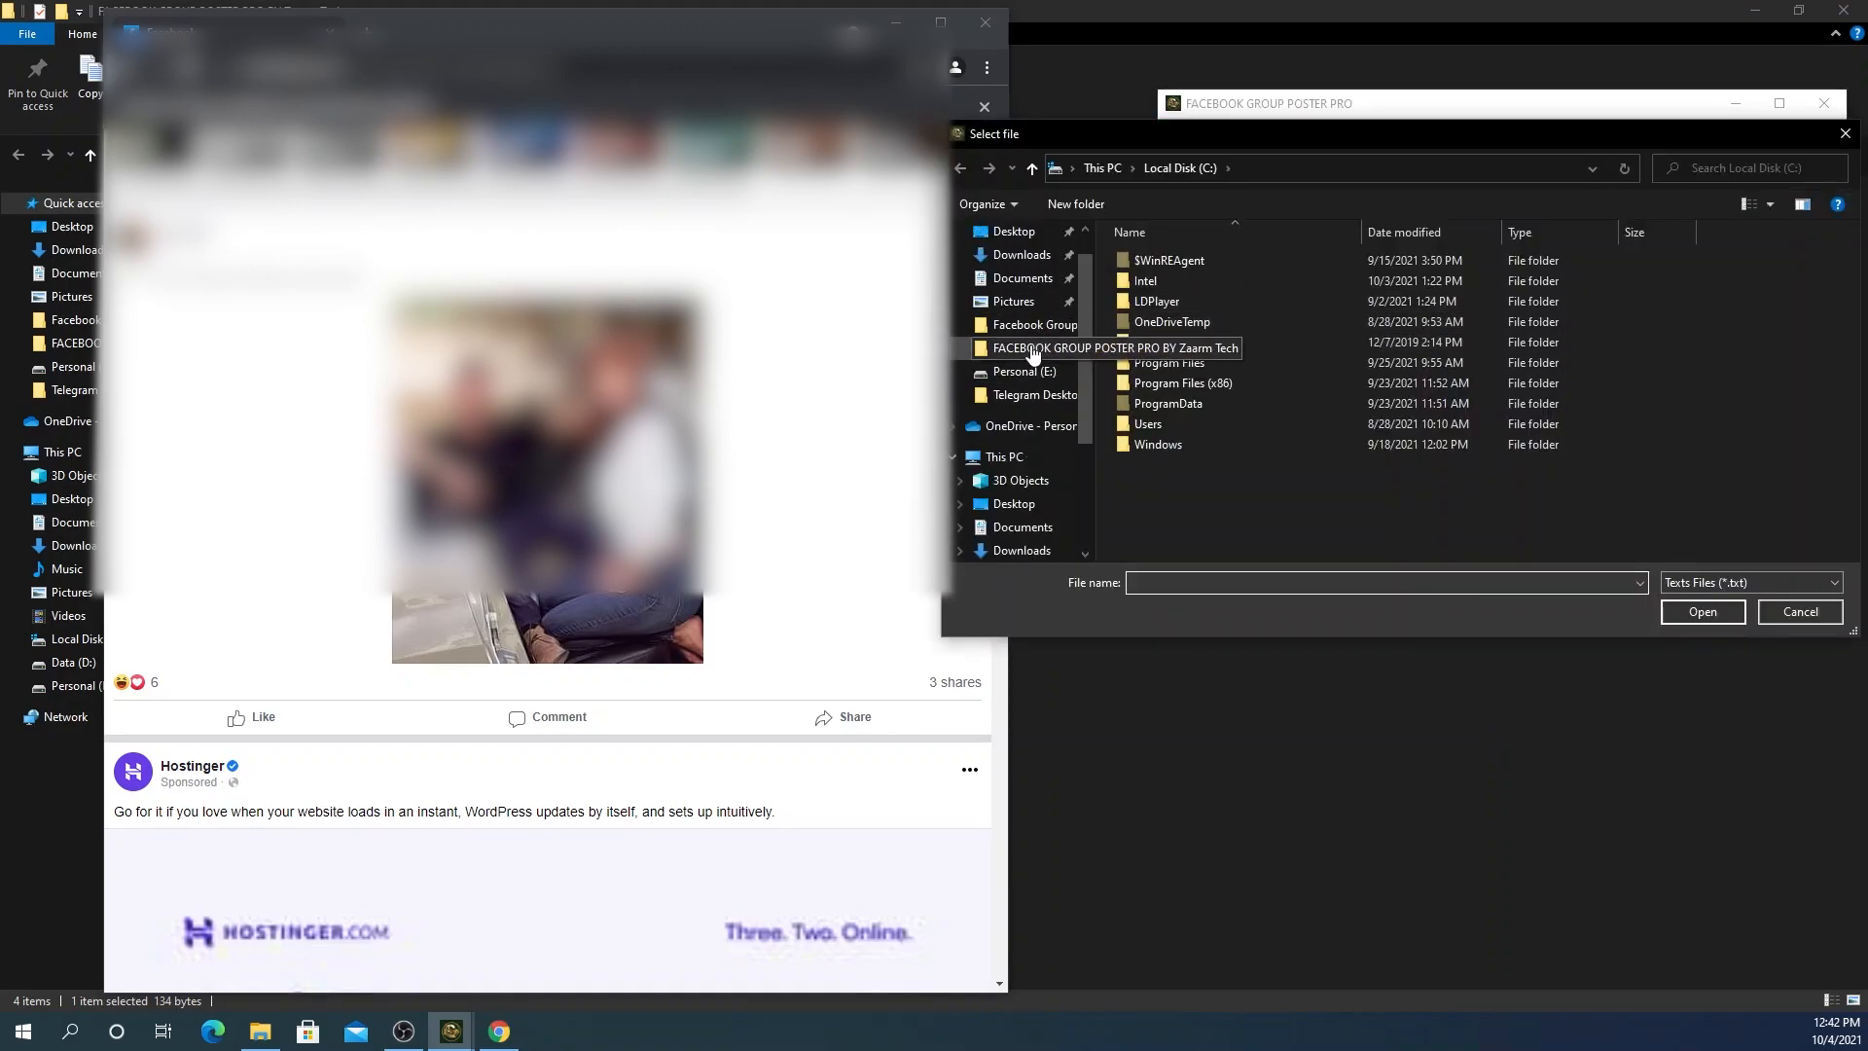
# Load groups.txt so 3 groups are listed and begin the promotional message with 'He'
pyautogui.doubleClick(1113, 348)
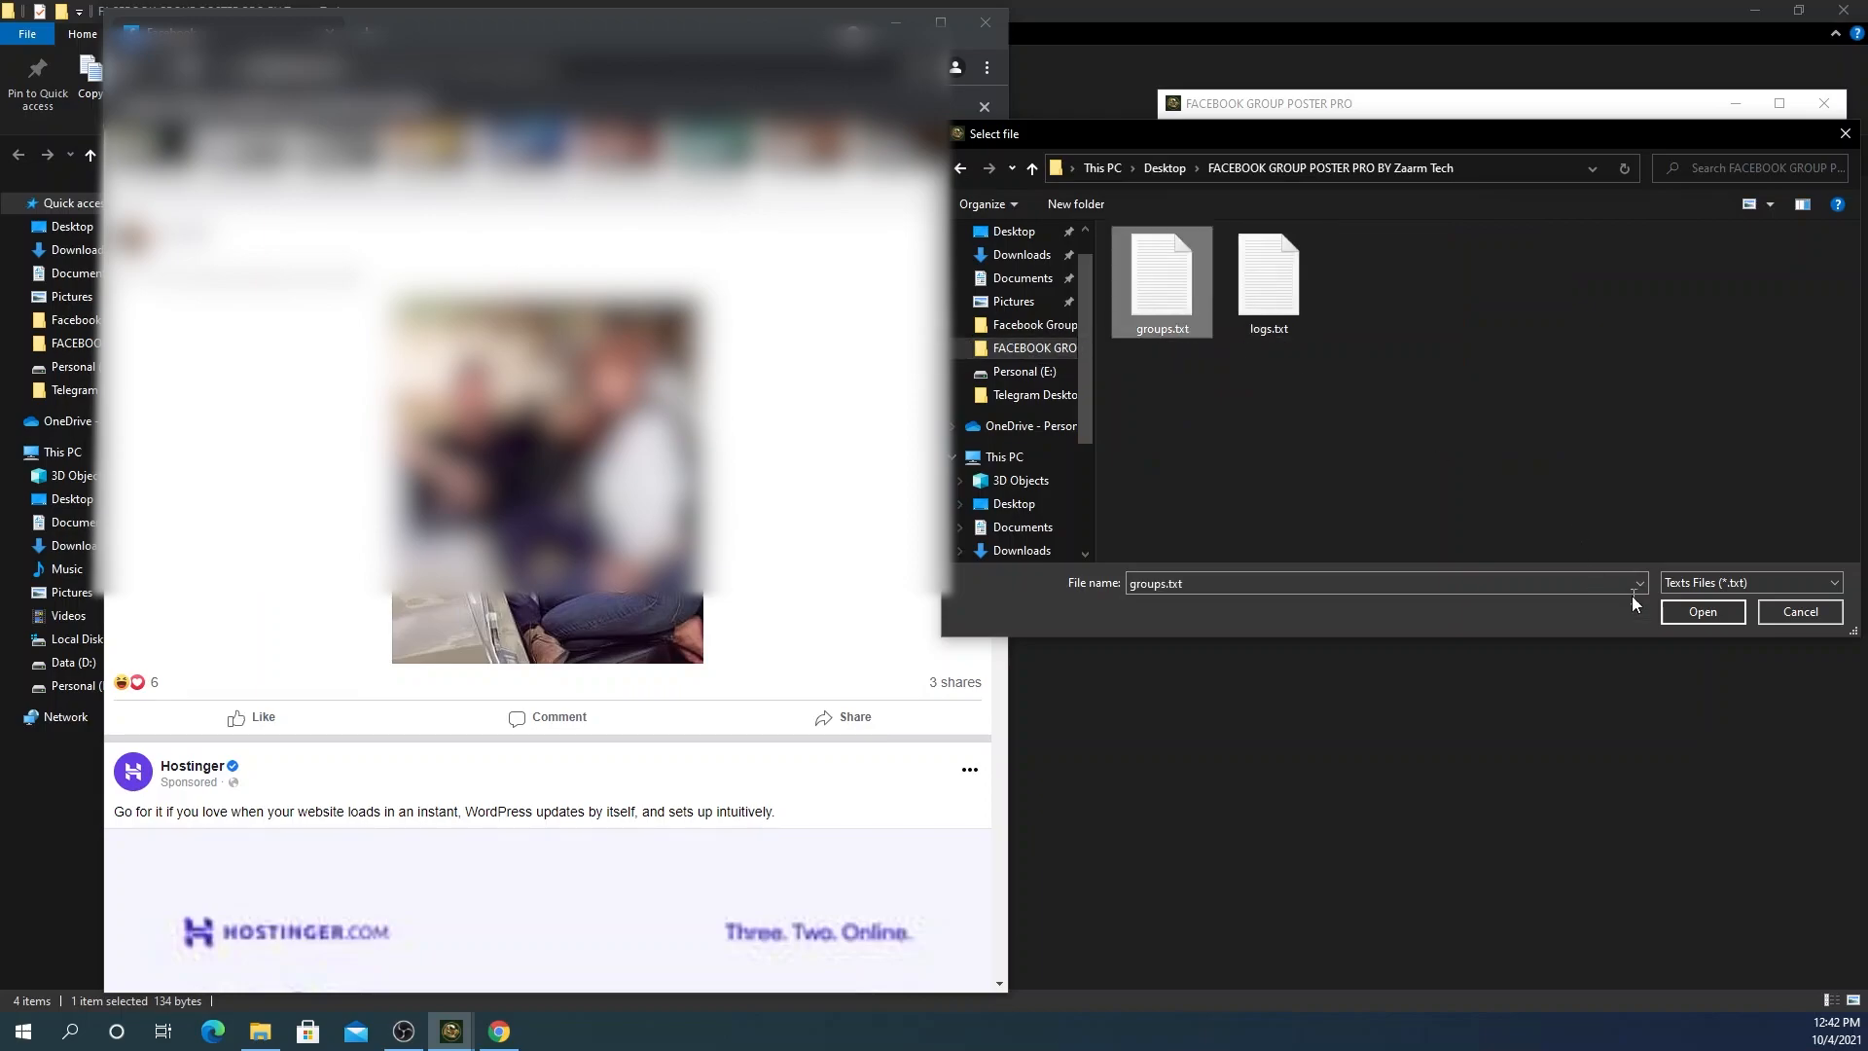
pyautogui.click(1701, 611)
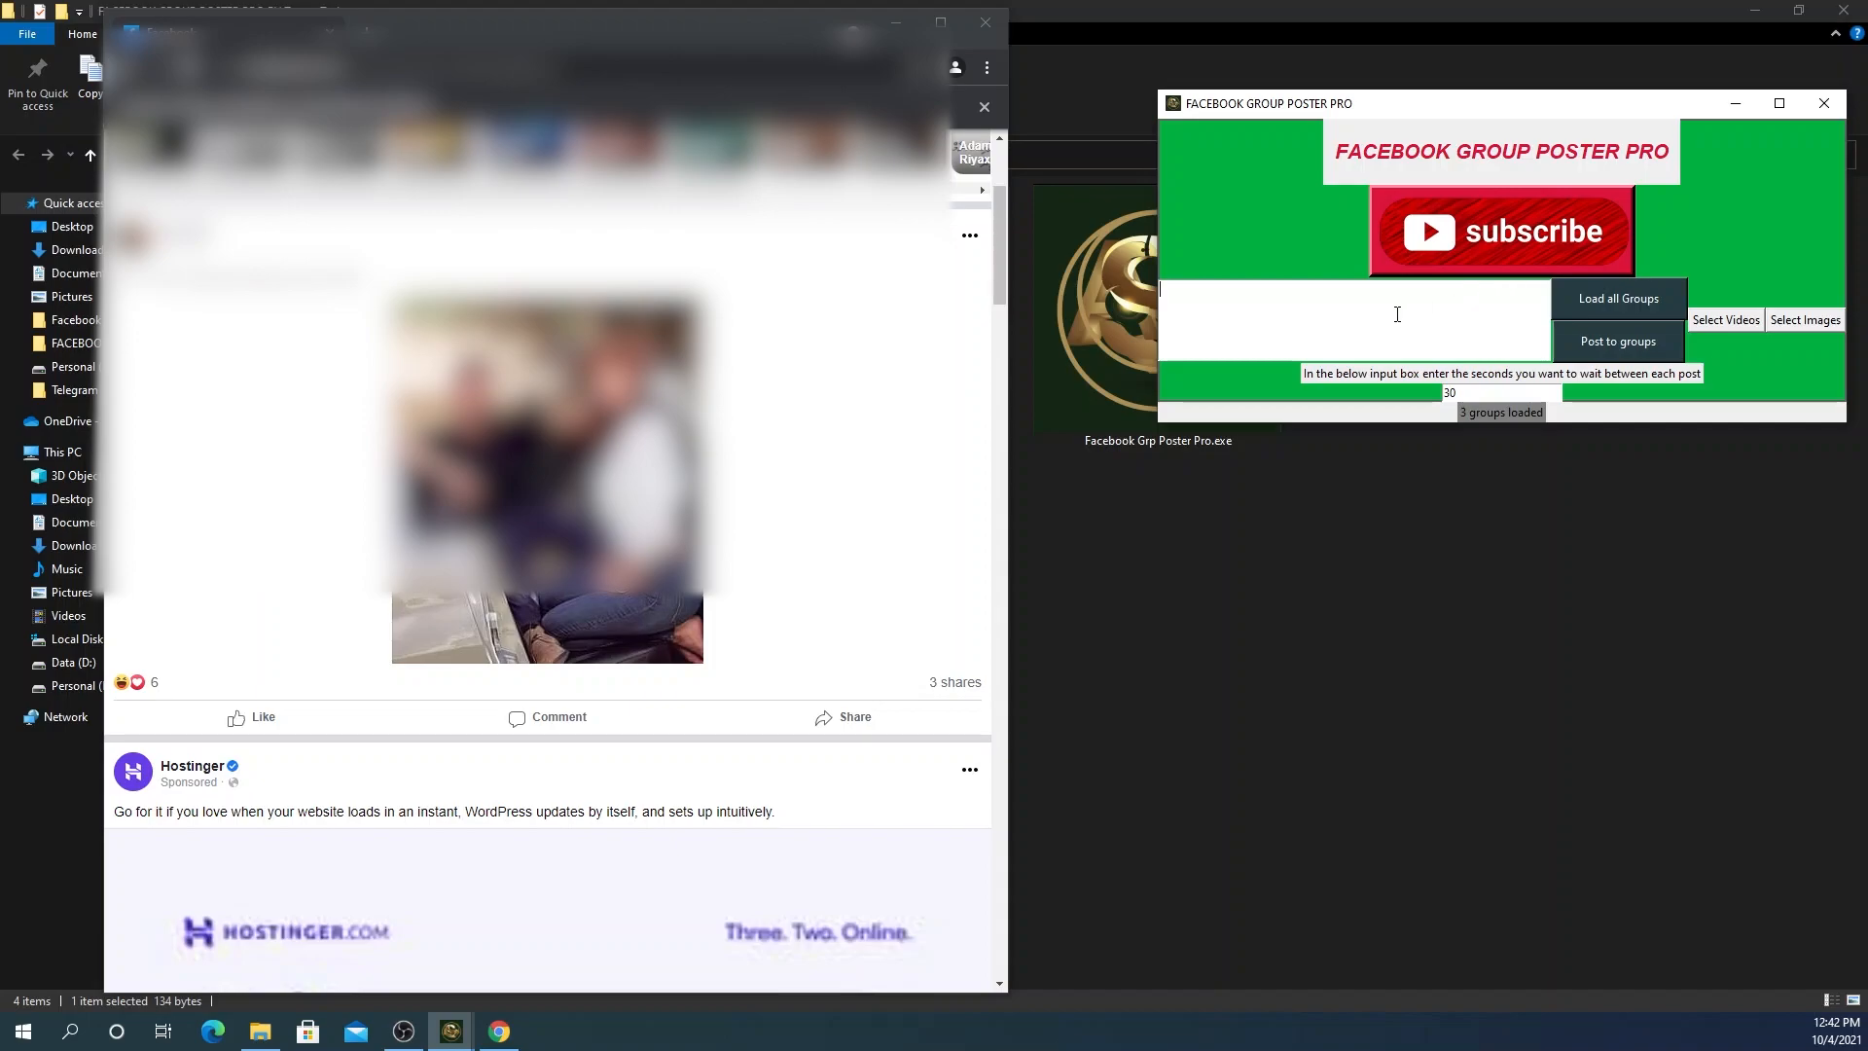
pyautogui.write('He')
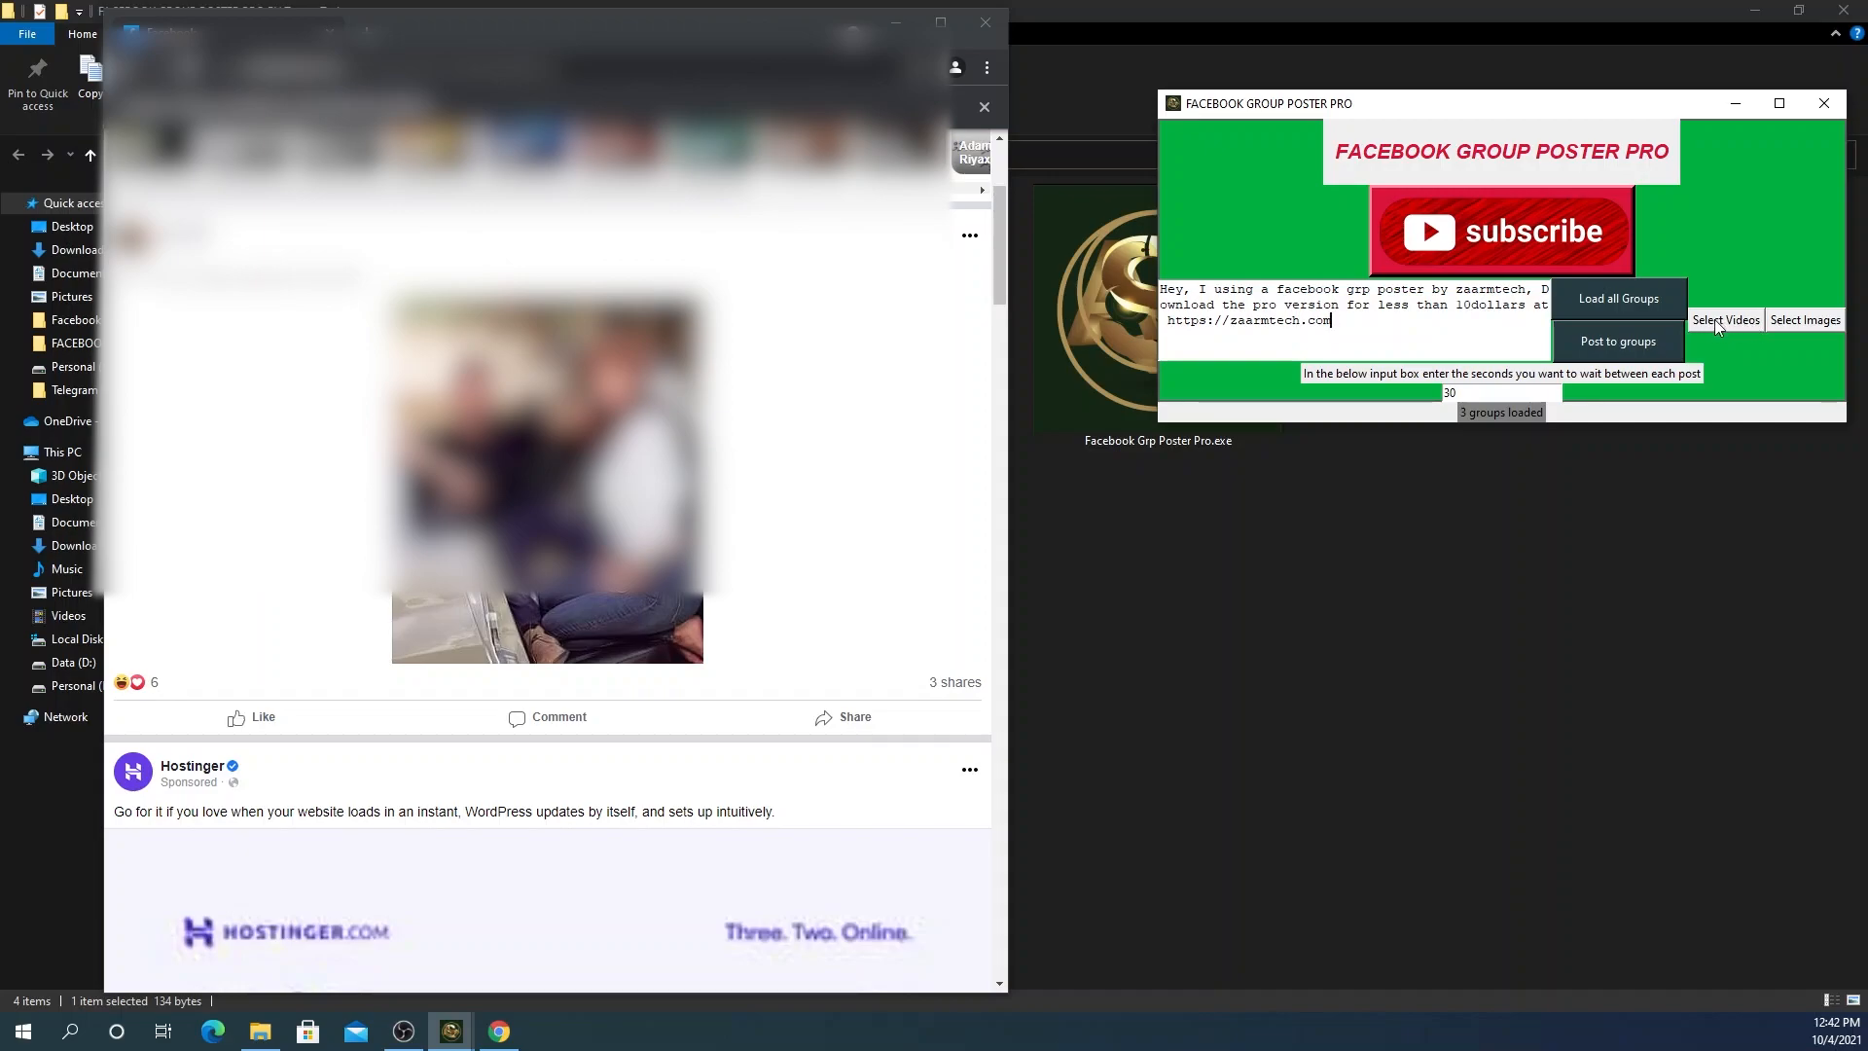
# Attach Thumbnail.jpg from the poster folder so 1 image is loaded
pyautogui.click(1806, 319)
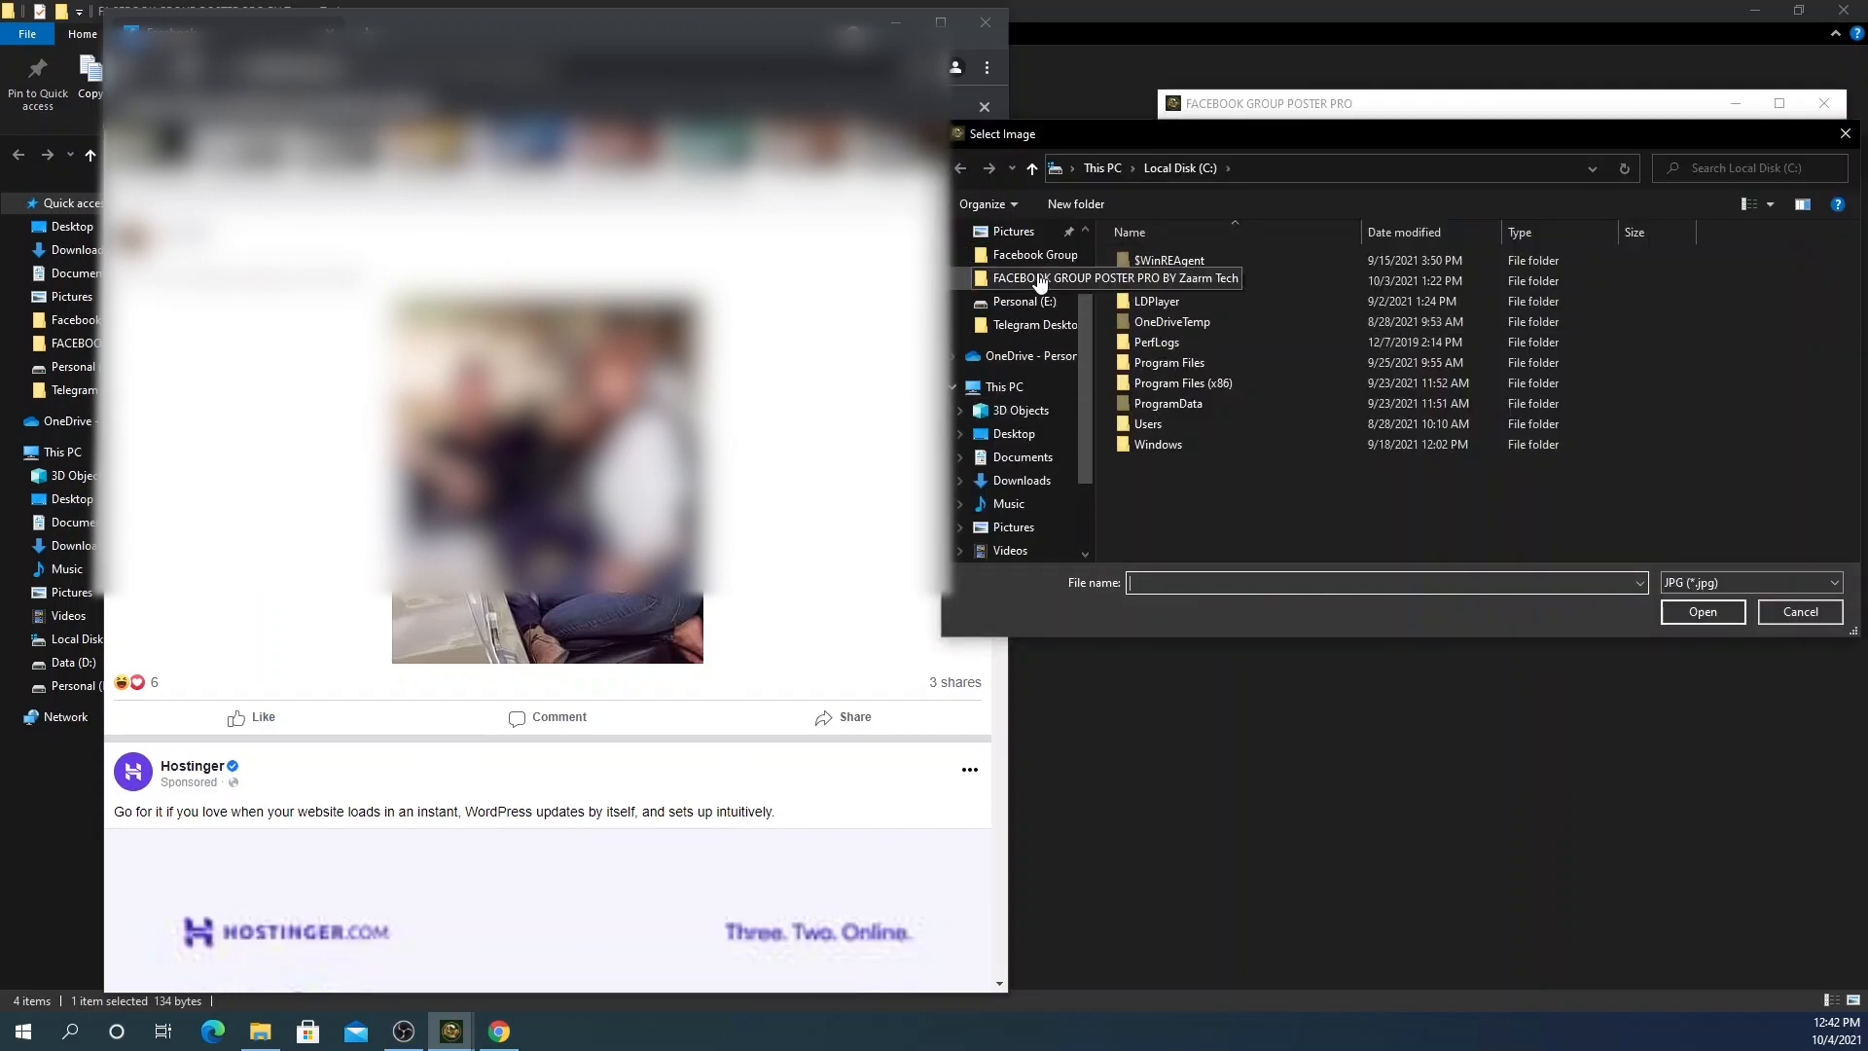
pyautogui.doubleClick(1113, 278)
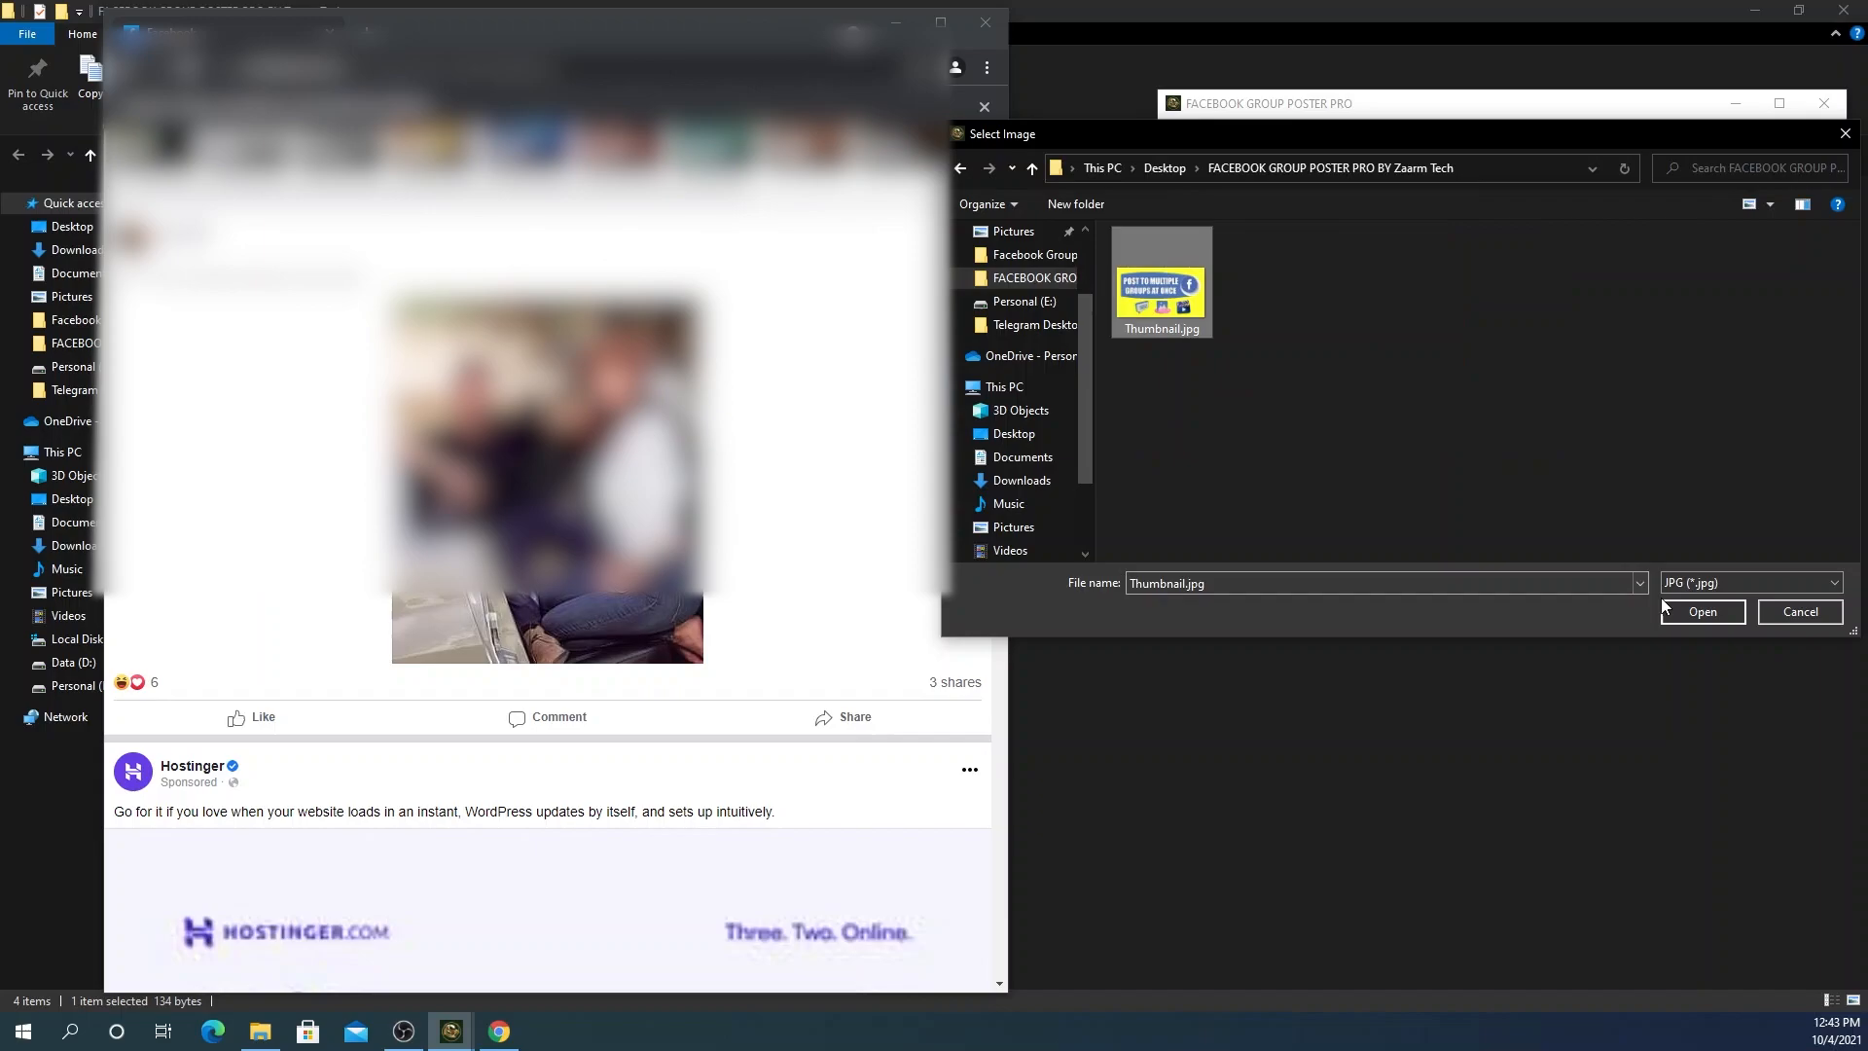
pyautogui.click(1701, 611)
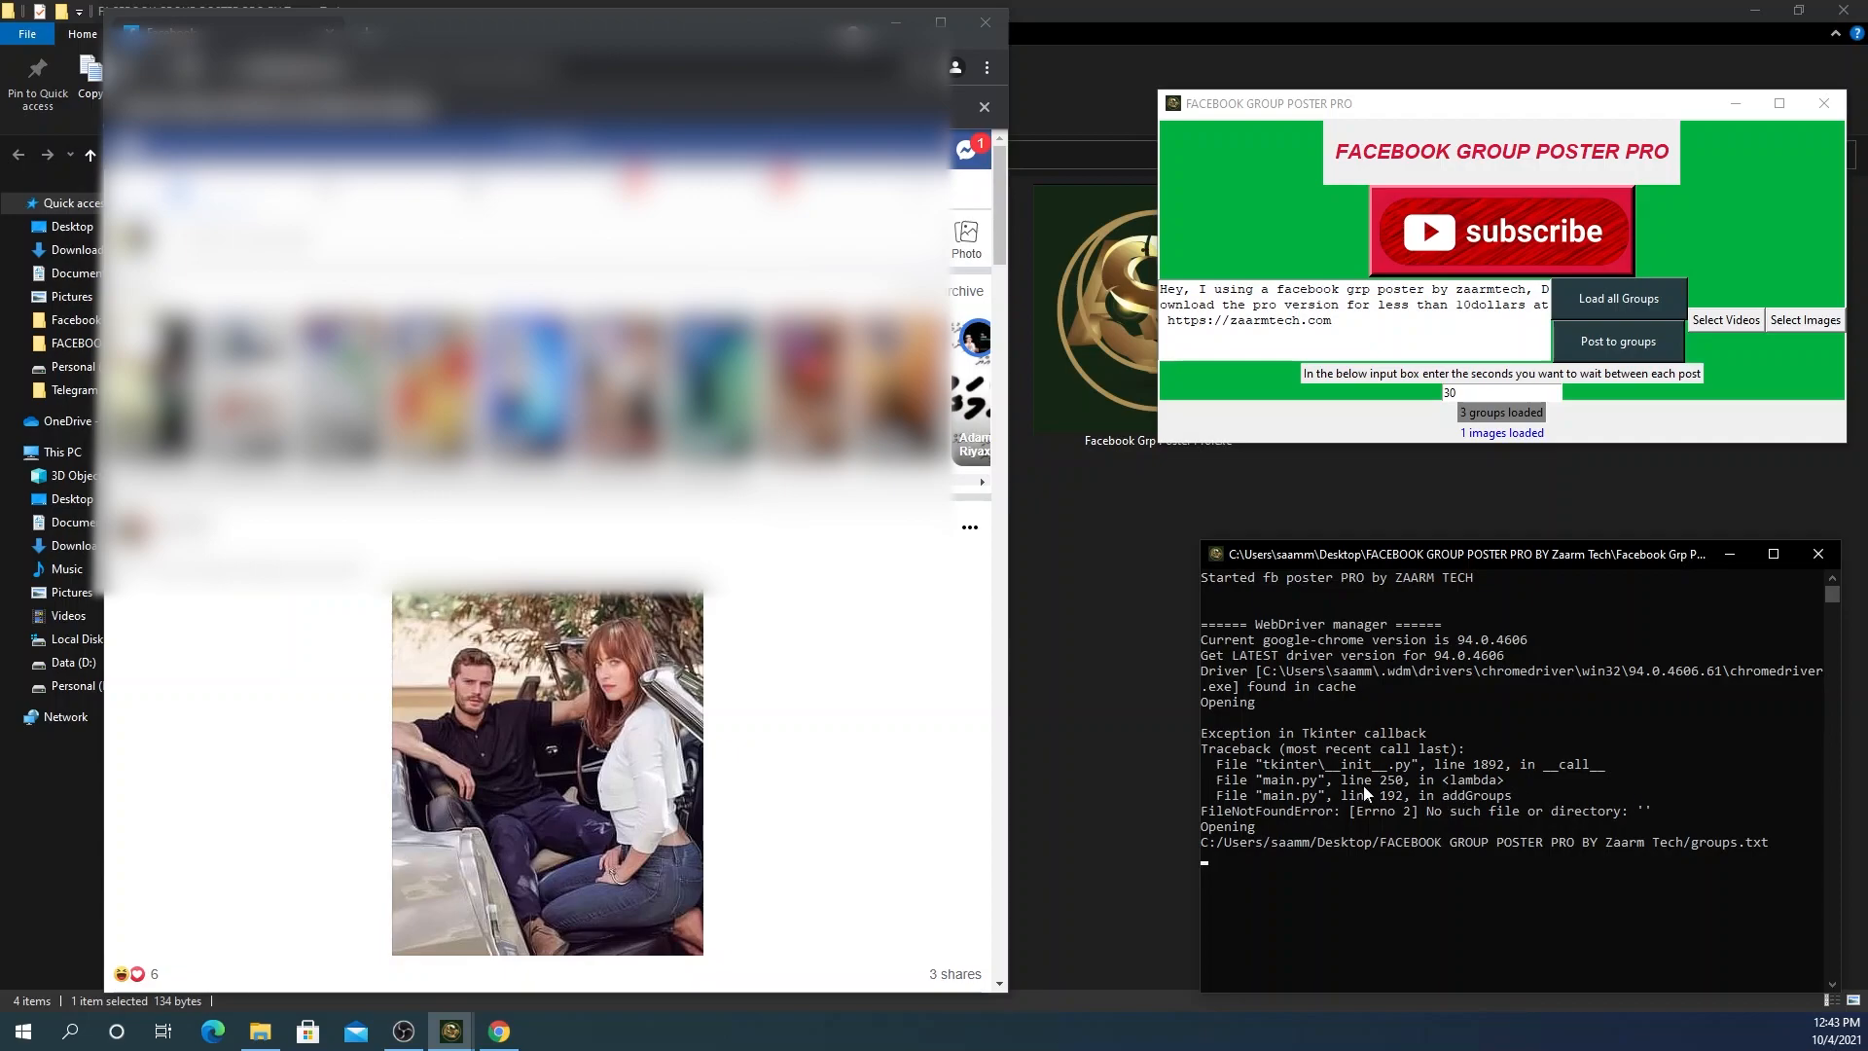
pyautogui.moveTo(1608, 312)
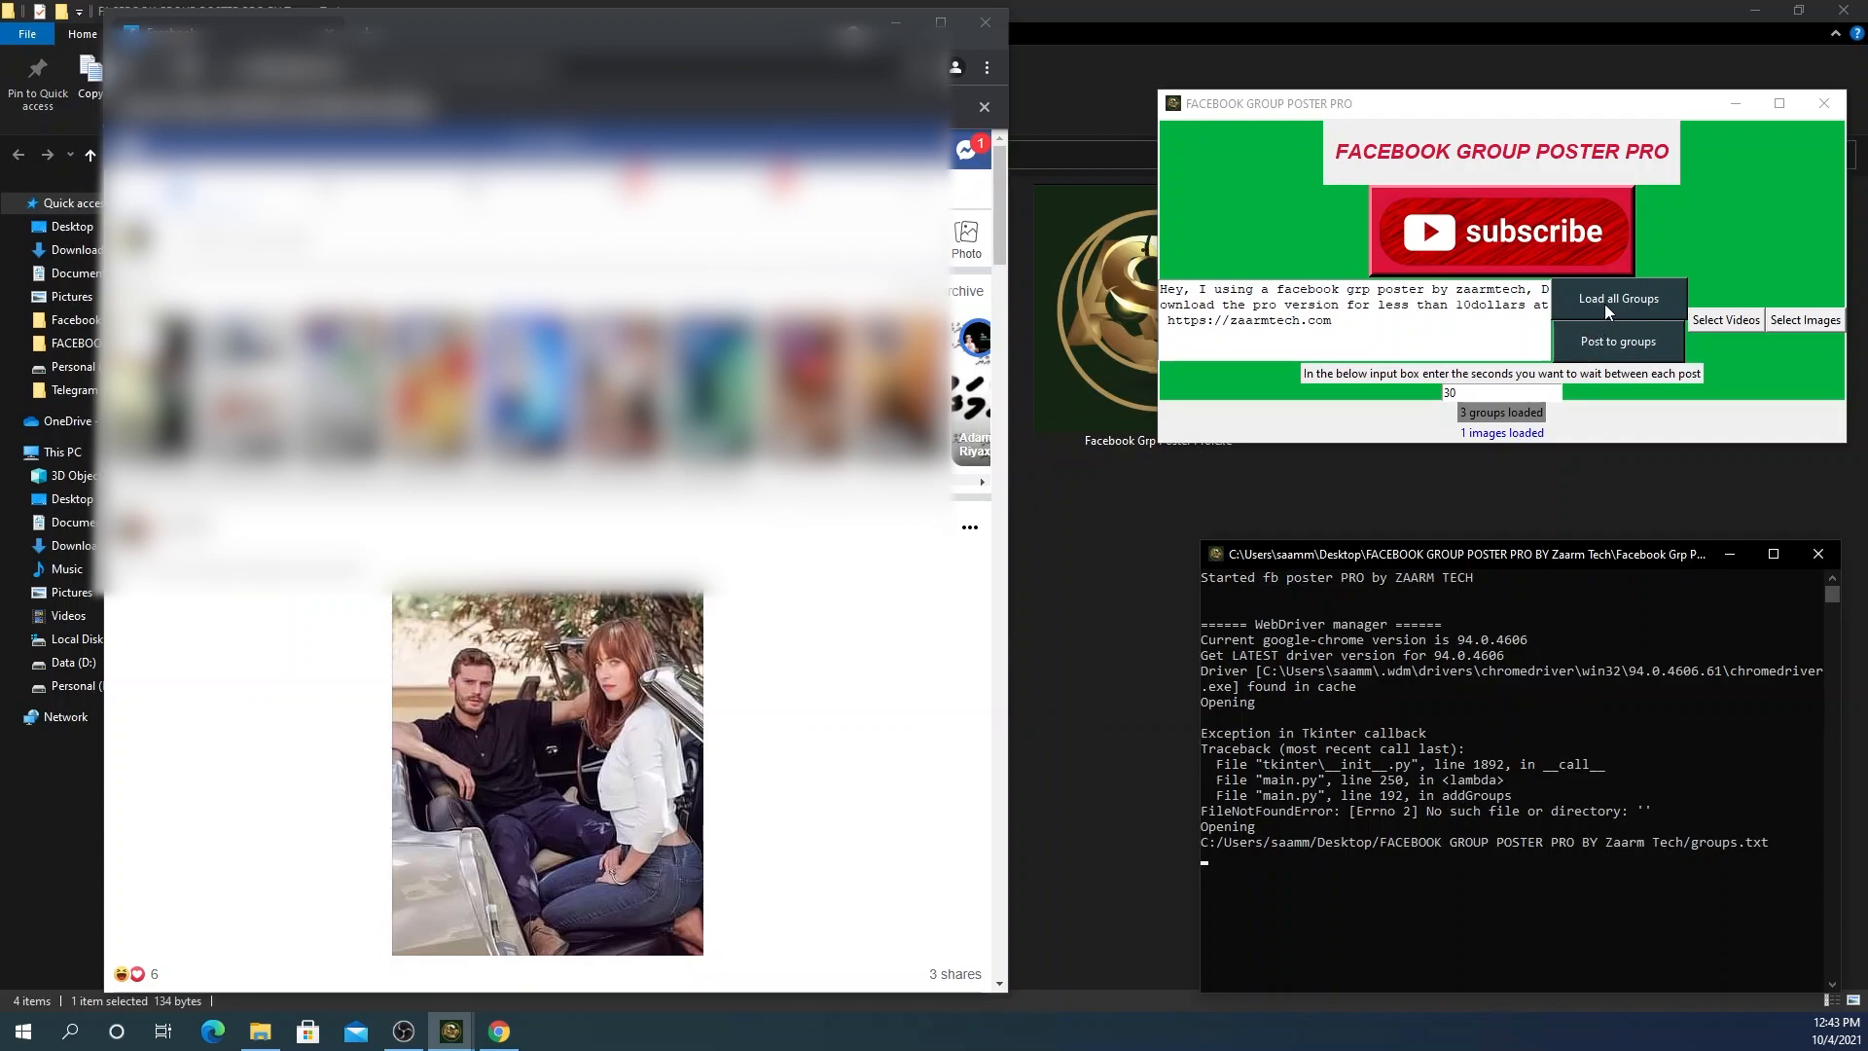
pyautogui.moveTo(1302, 819)
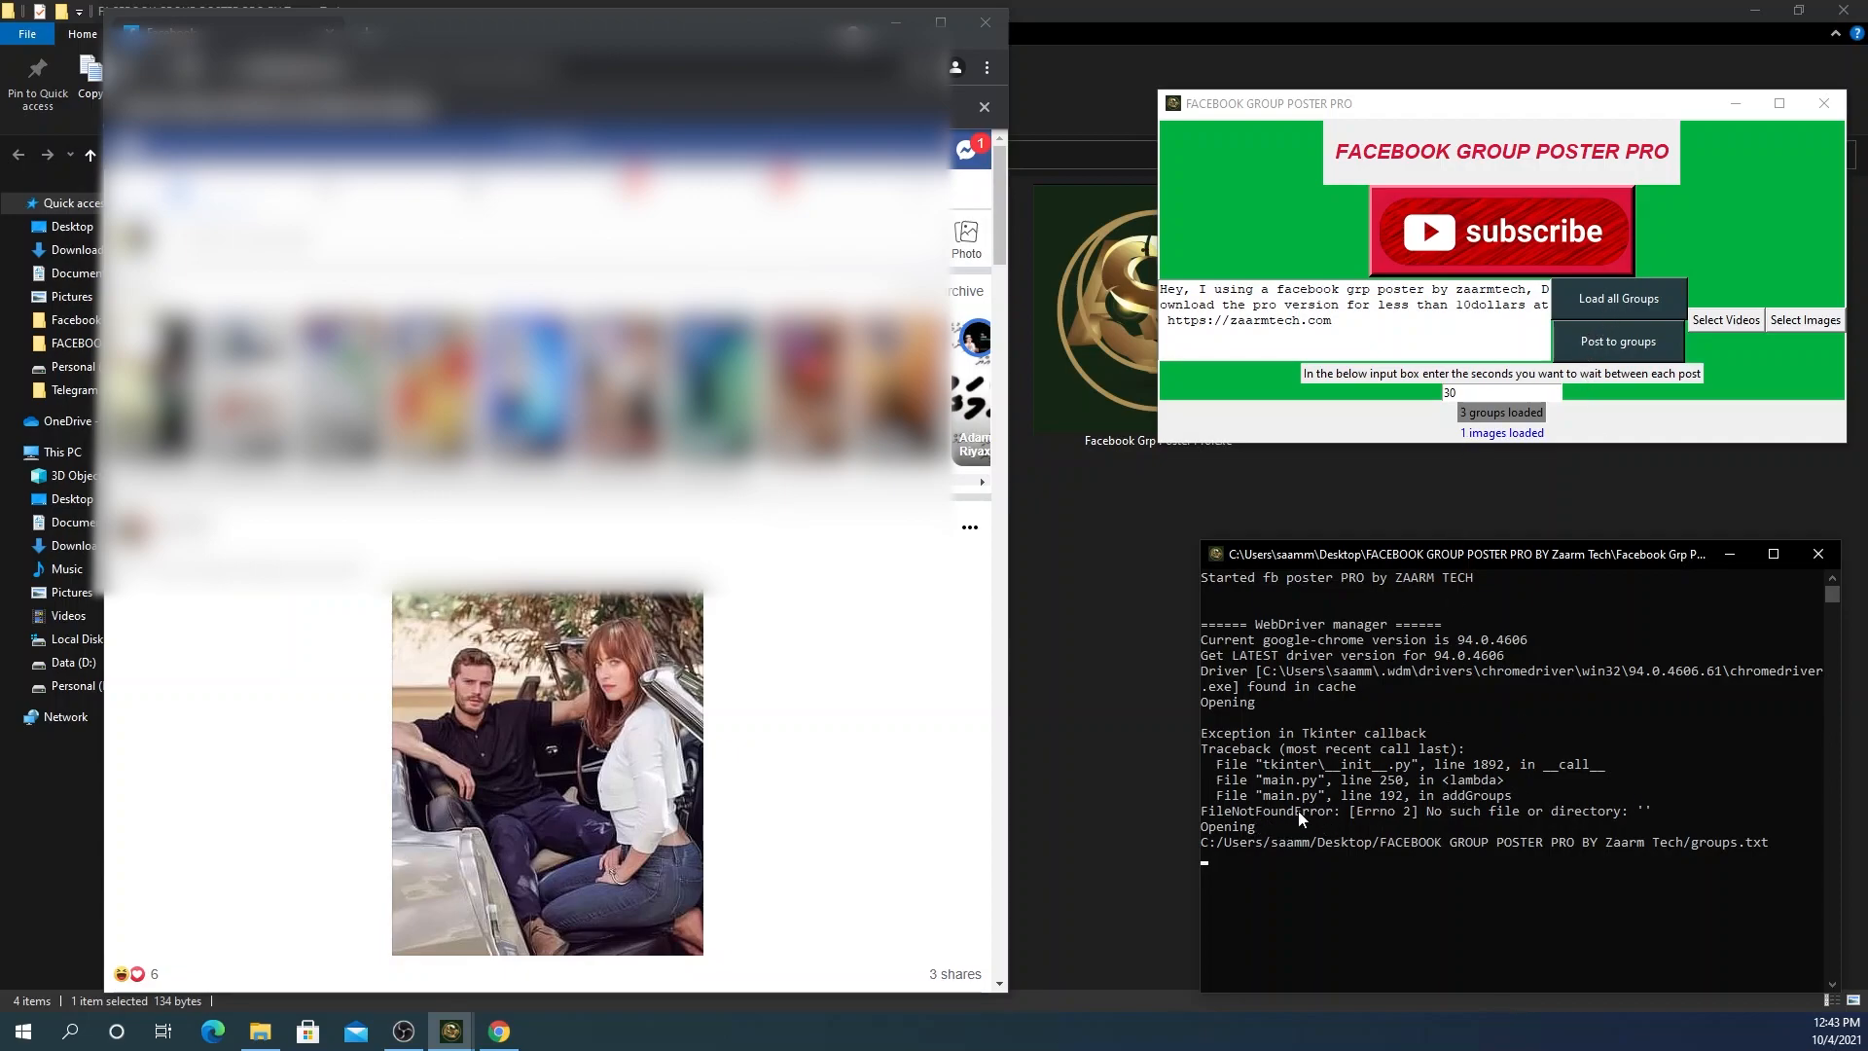
pyautogui.moveTo(1298, 829)
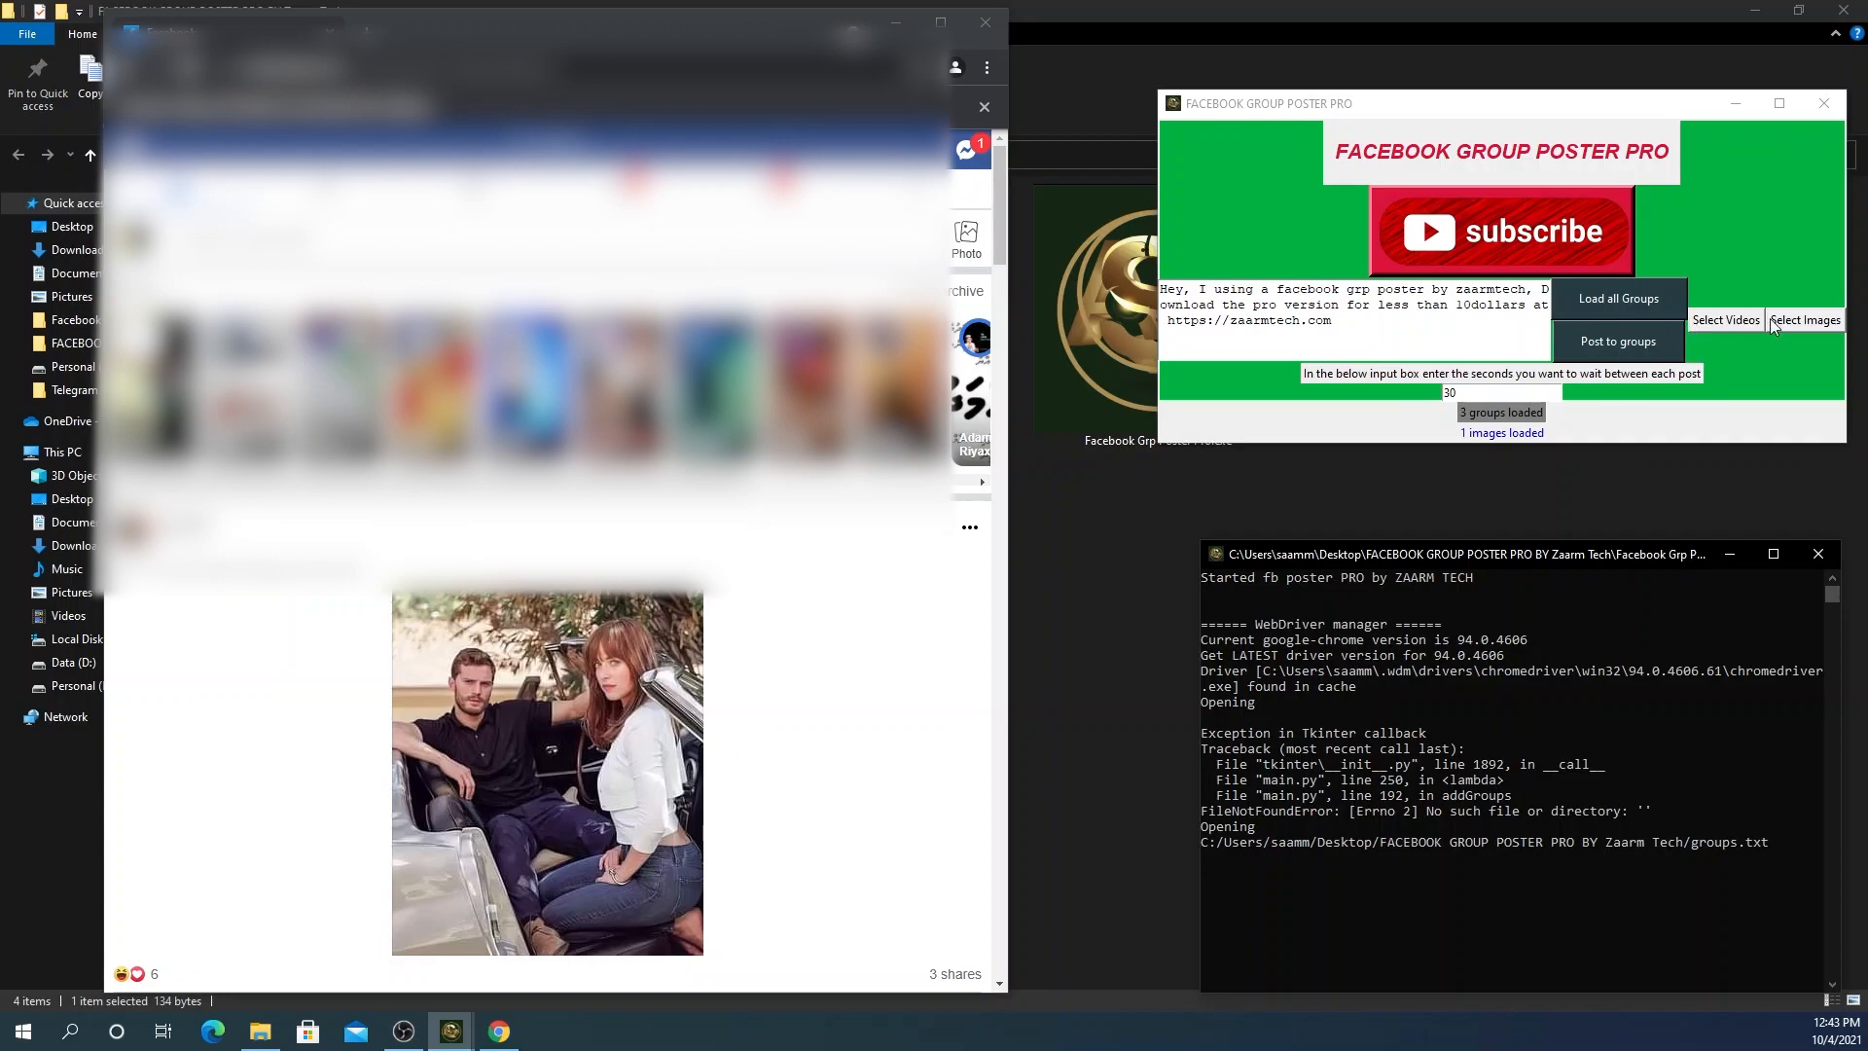
pyautogui.moveTo(1396, 208)
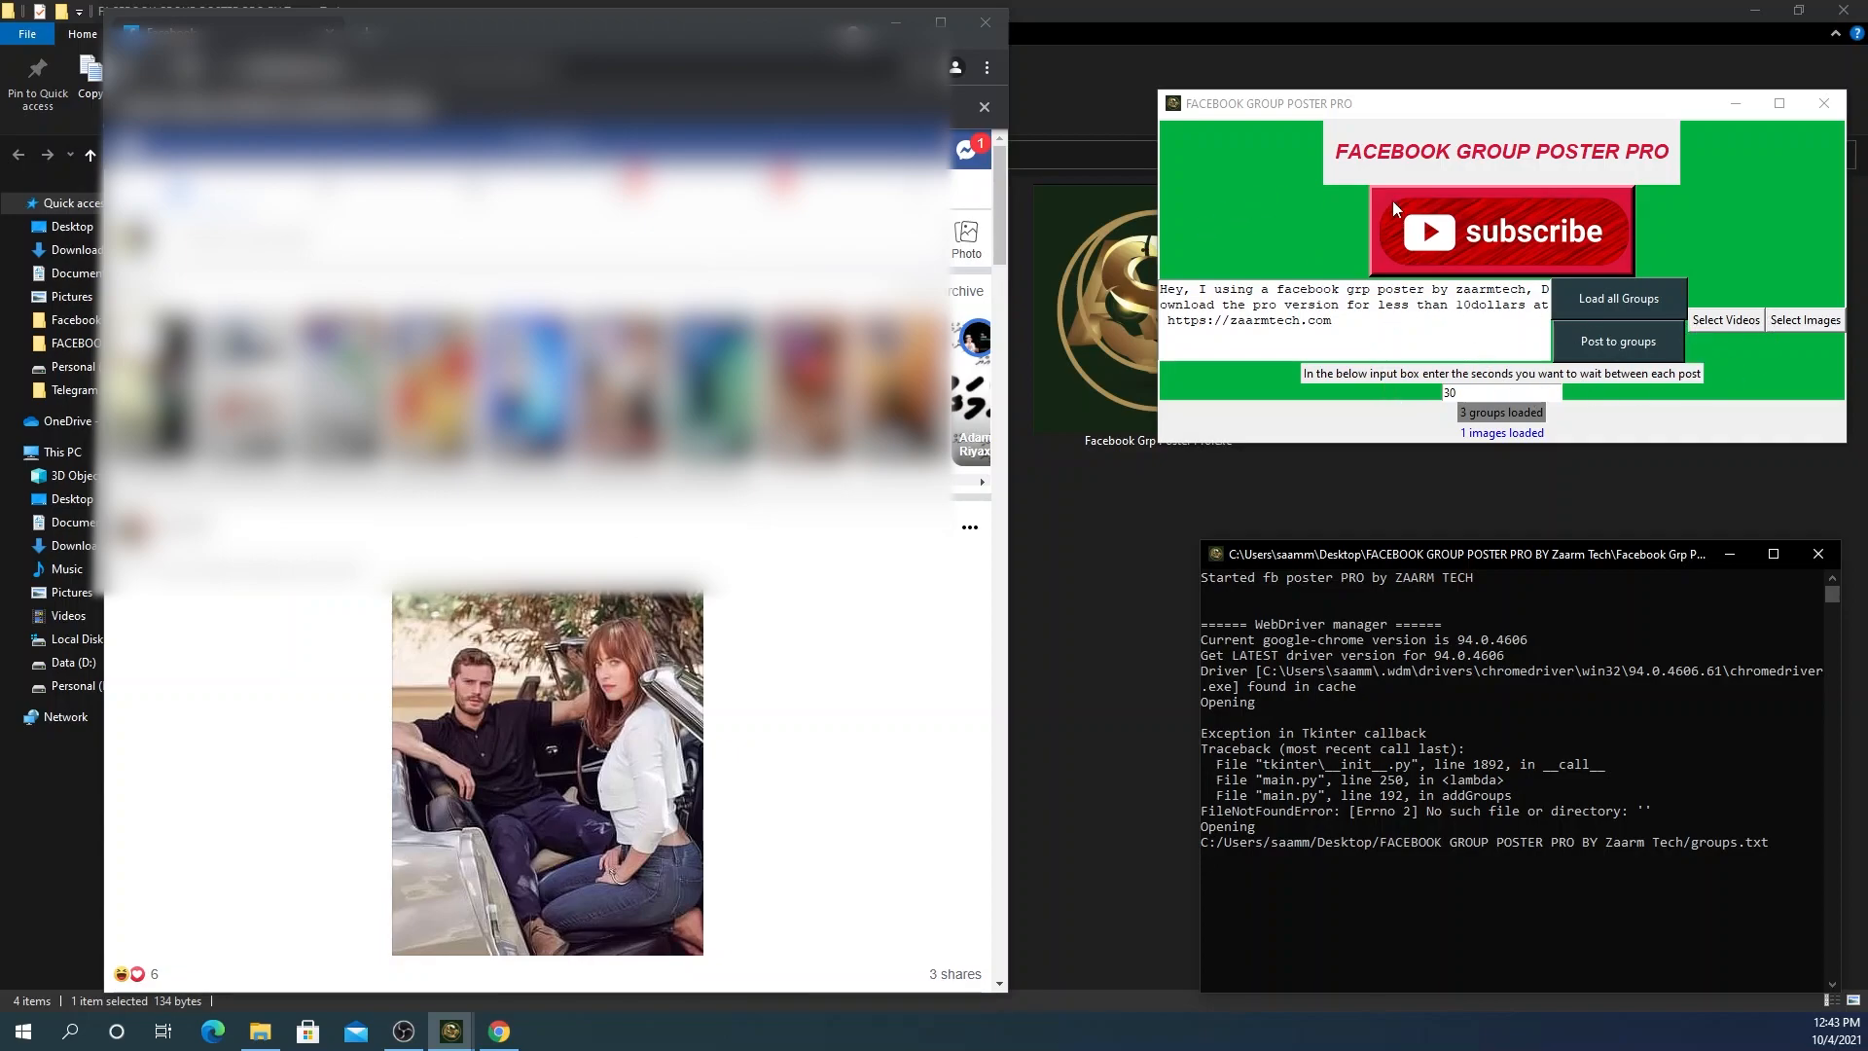
pyautogui.moveTo(1493, 273)
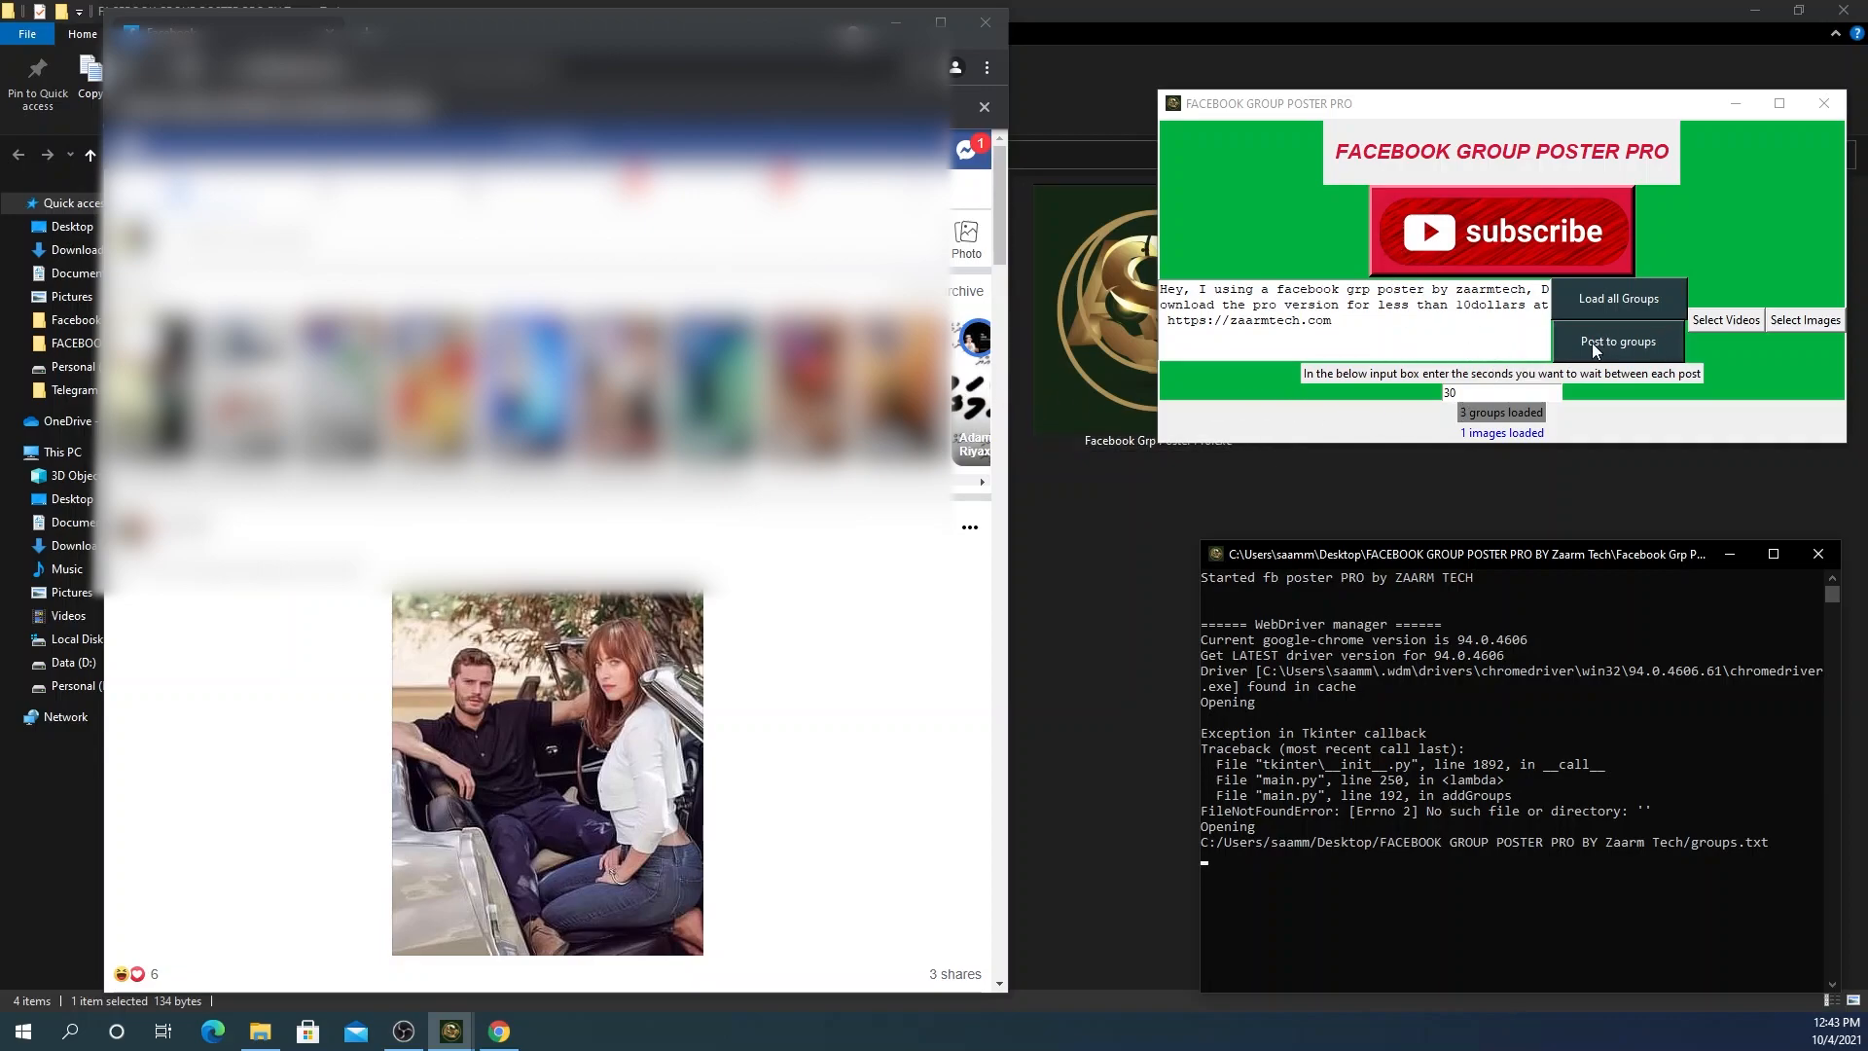
pyautogui.moveTo(1450, 374)
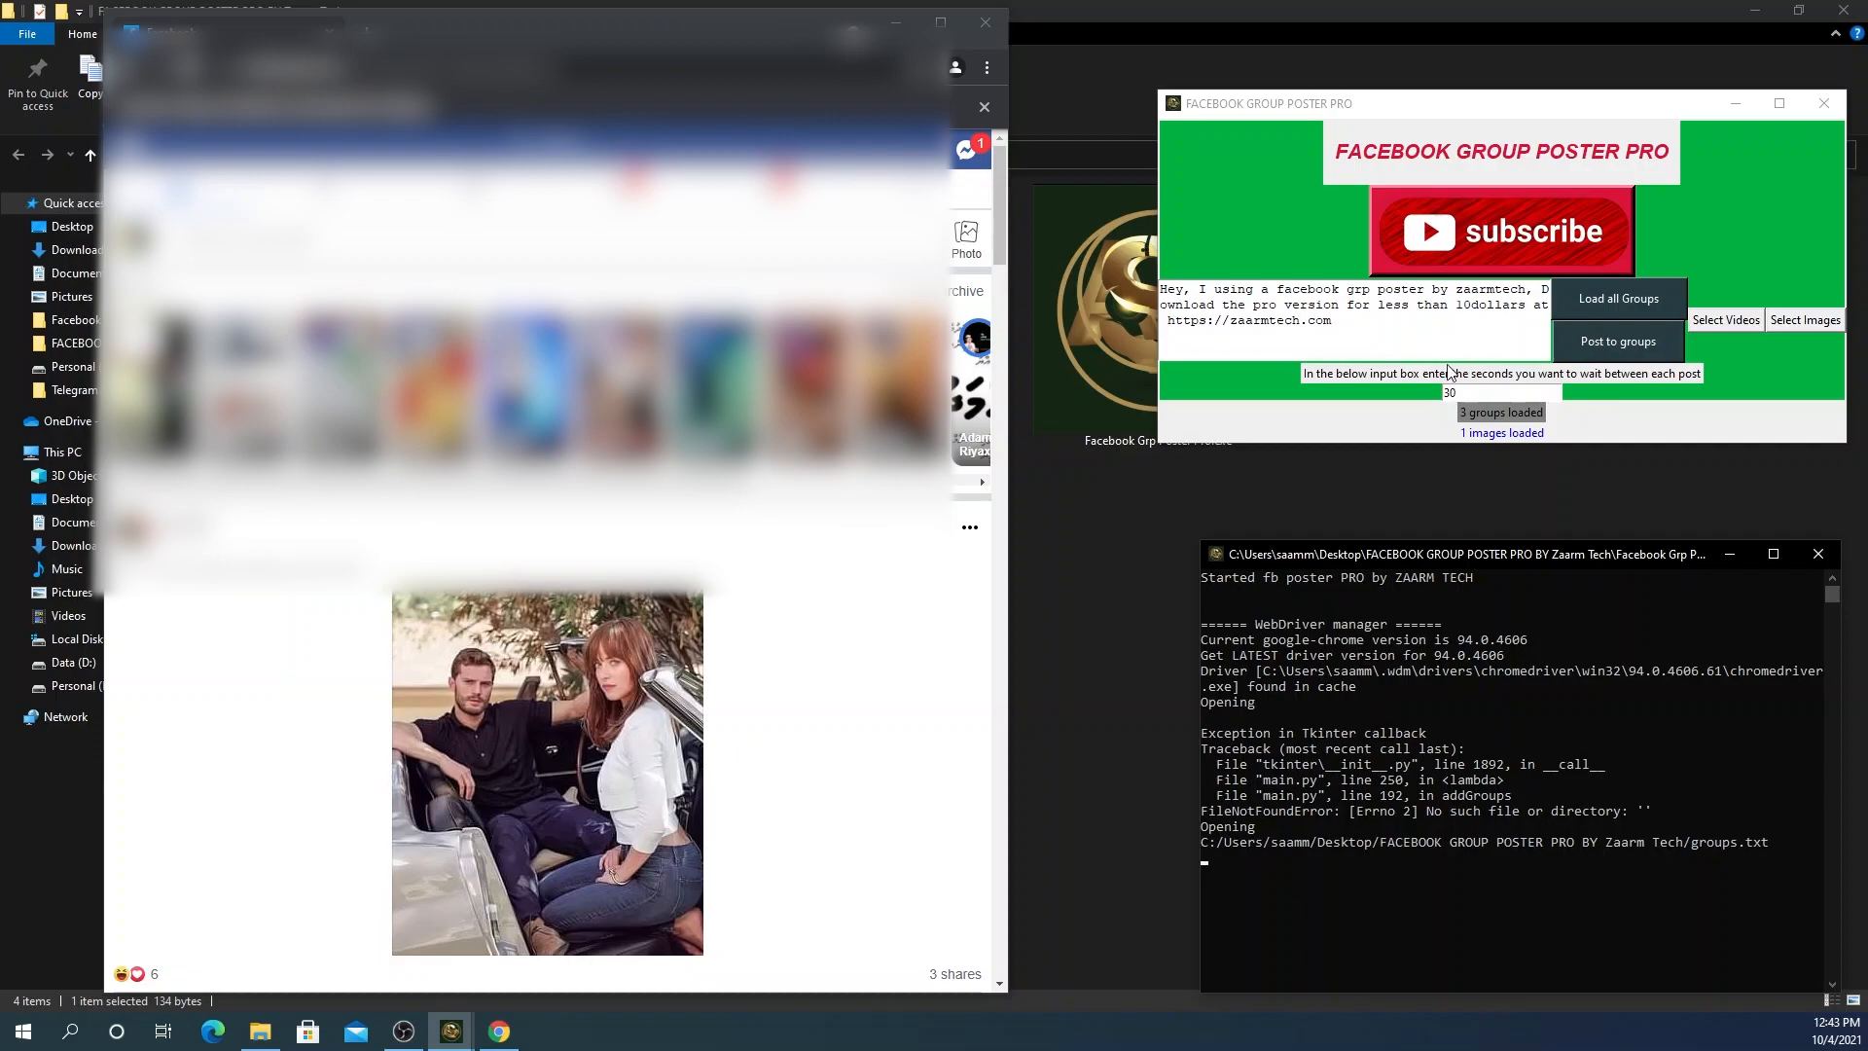
pyautogui.moveTo(1525, 384)
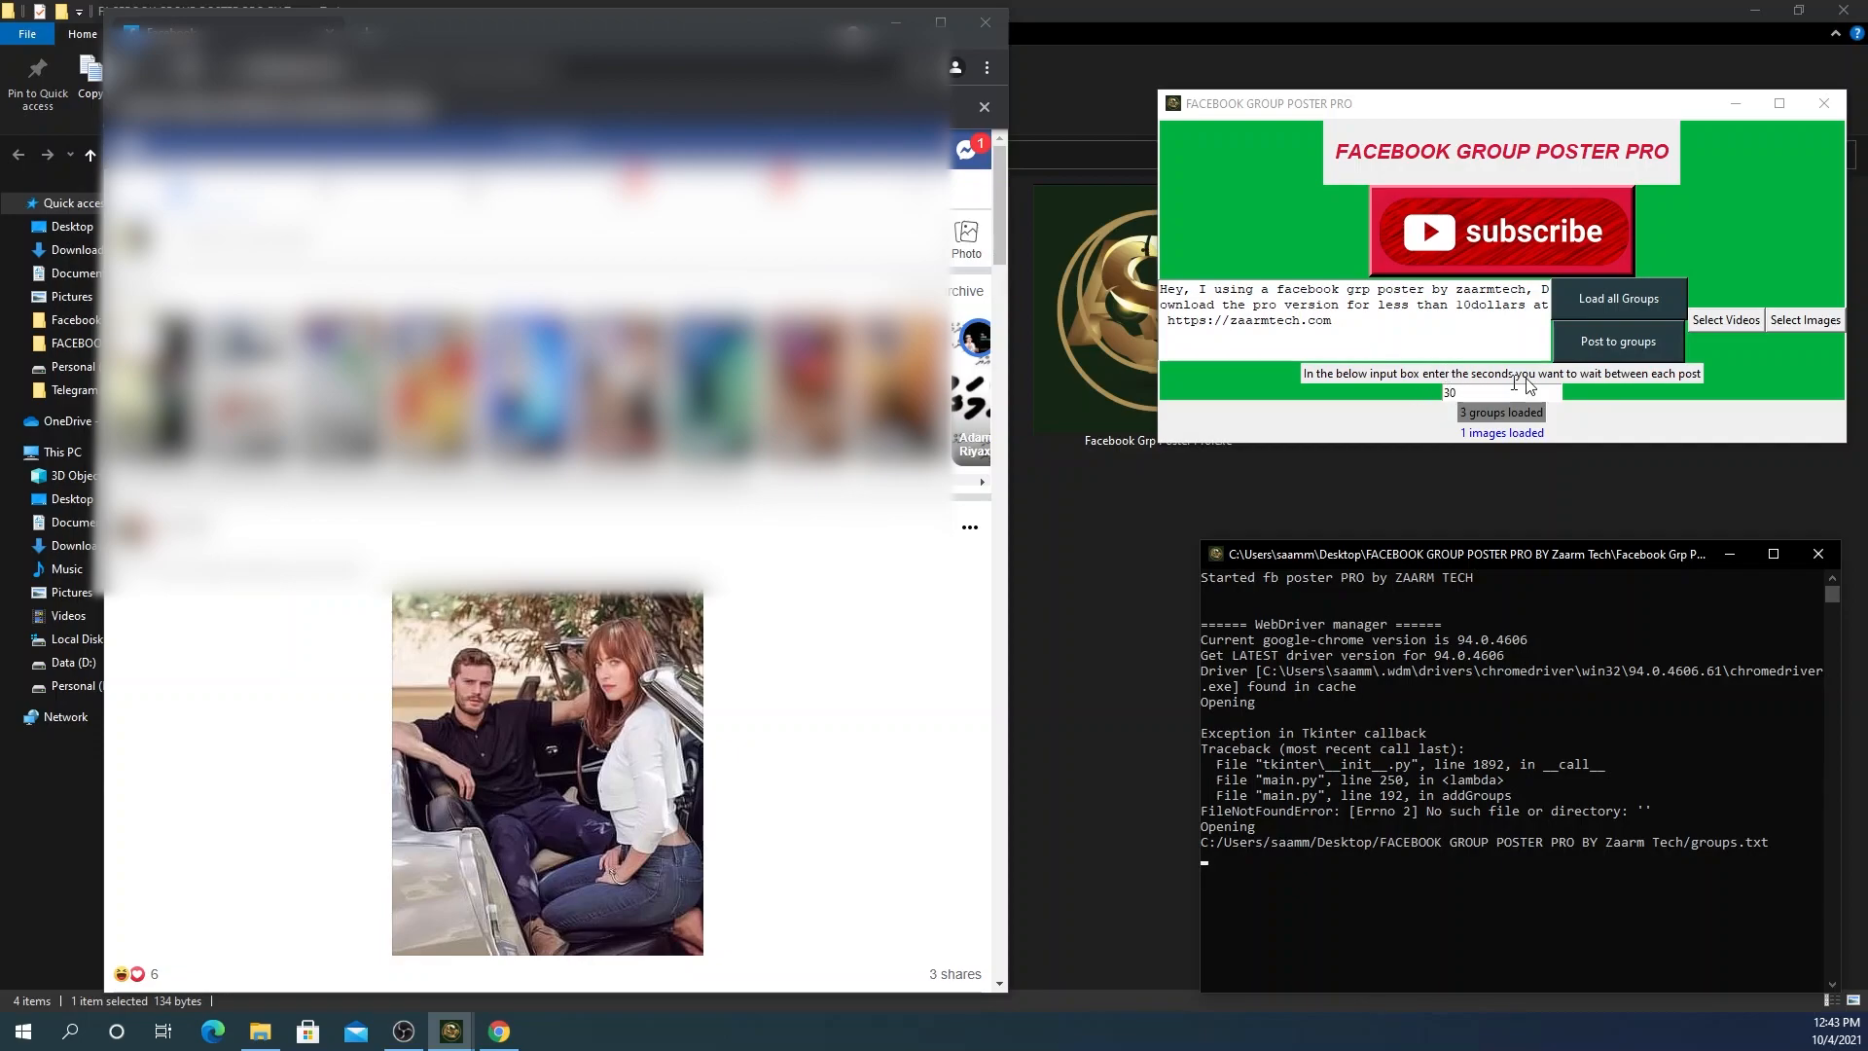
# Post to the loaded groups, publishing the message and image in the (Neesha)online shopping group
pyautogui.click(1617, 343)
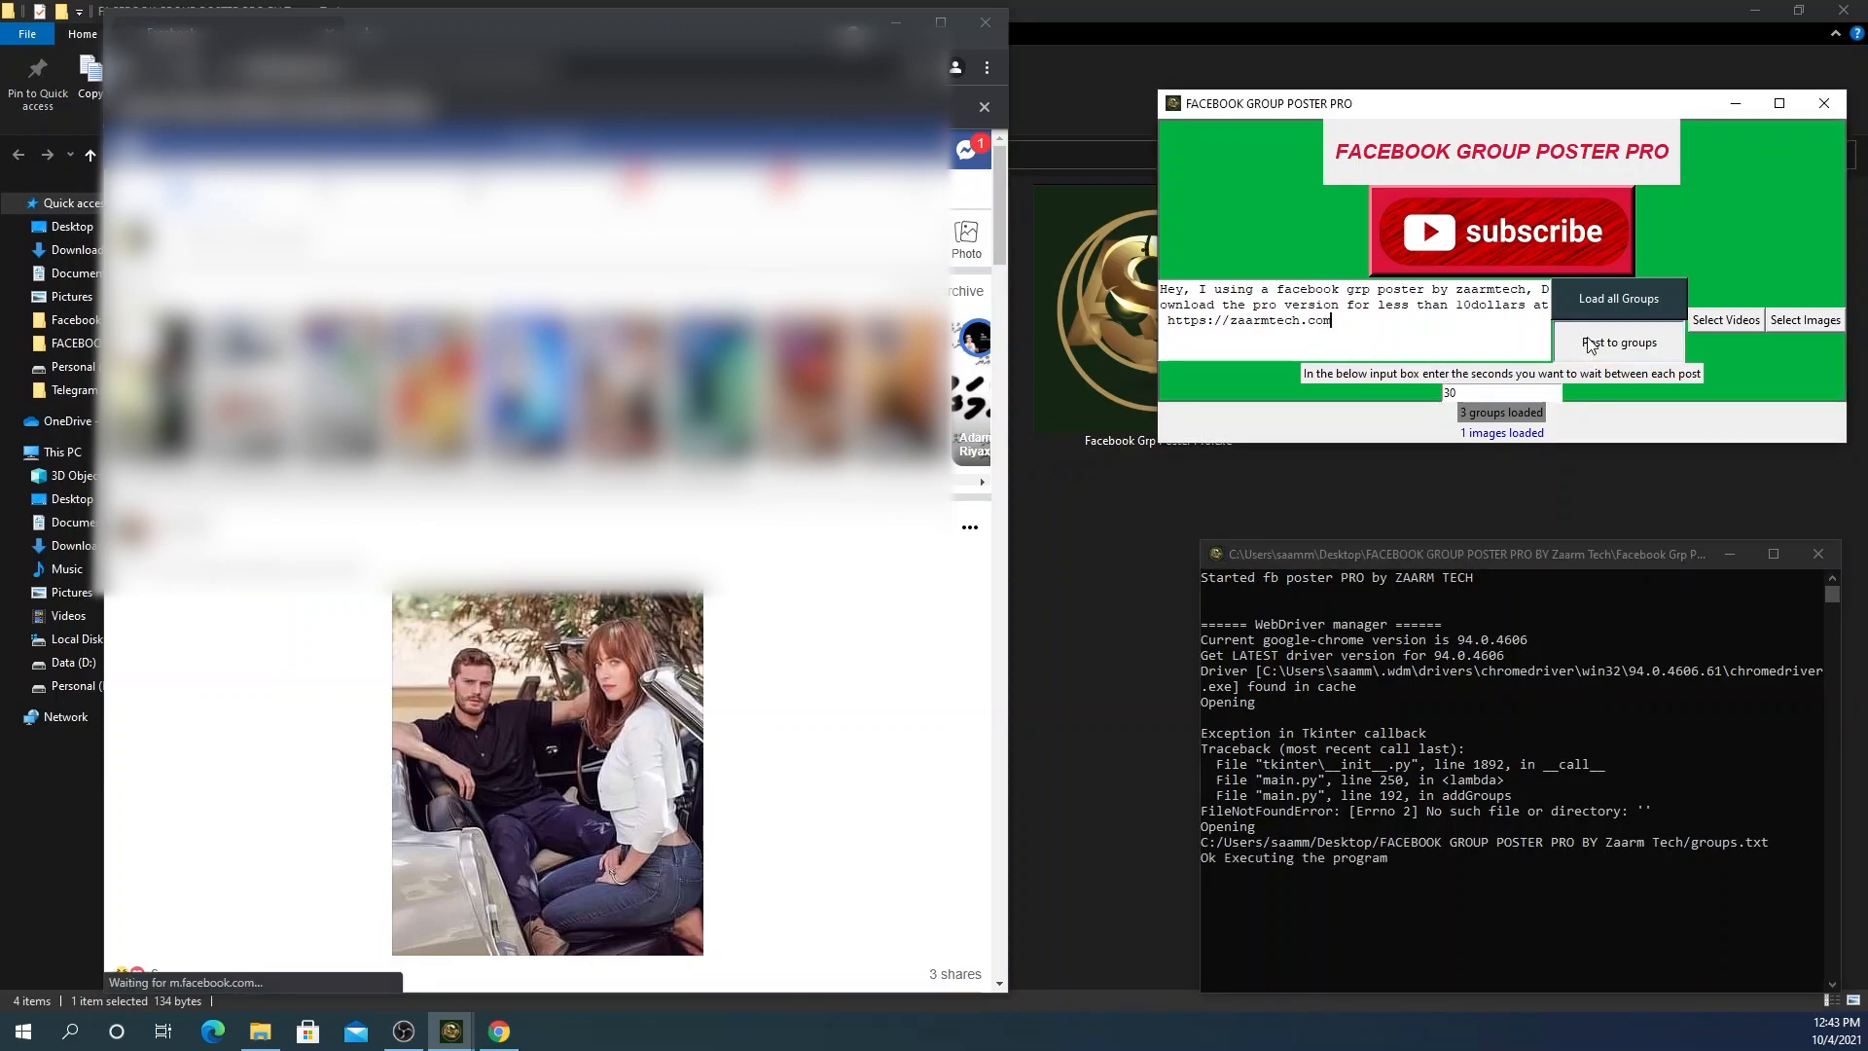
pyautogui.click(1617, 342)
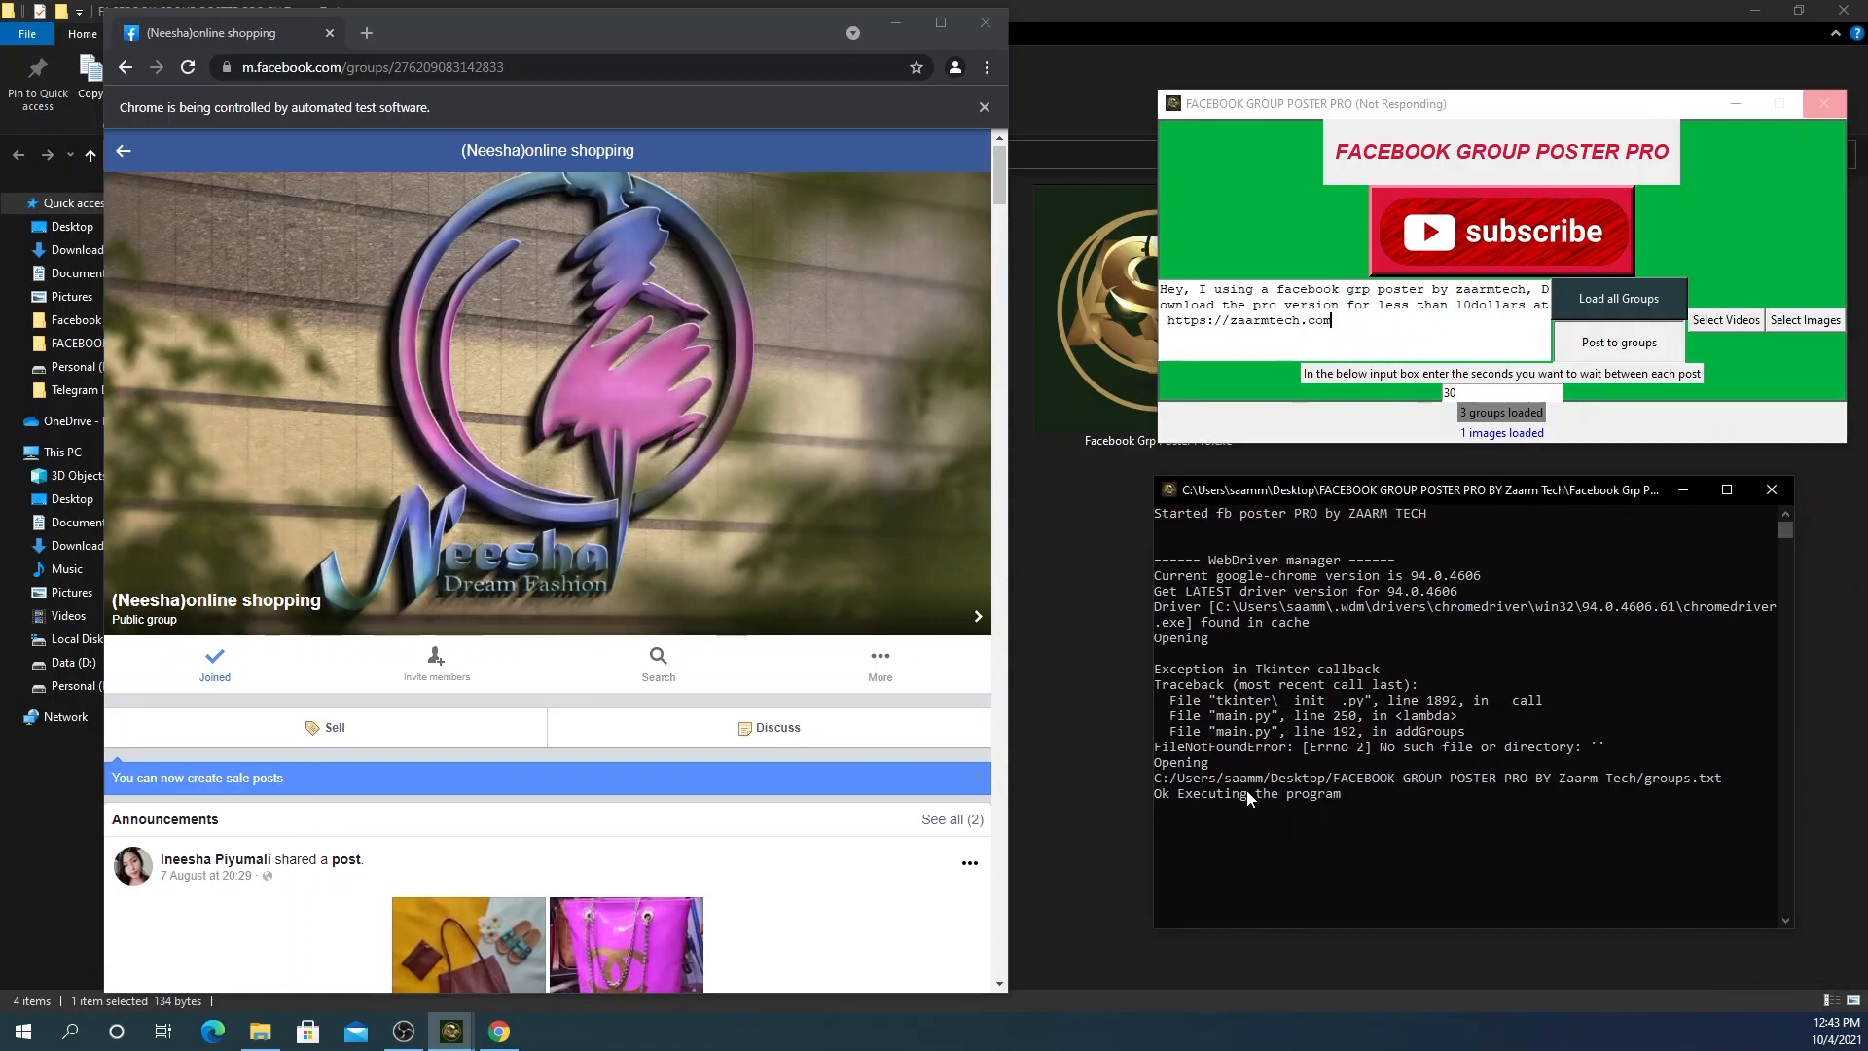
pyautogui.moveTo(1257, 813)
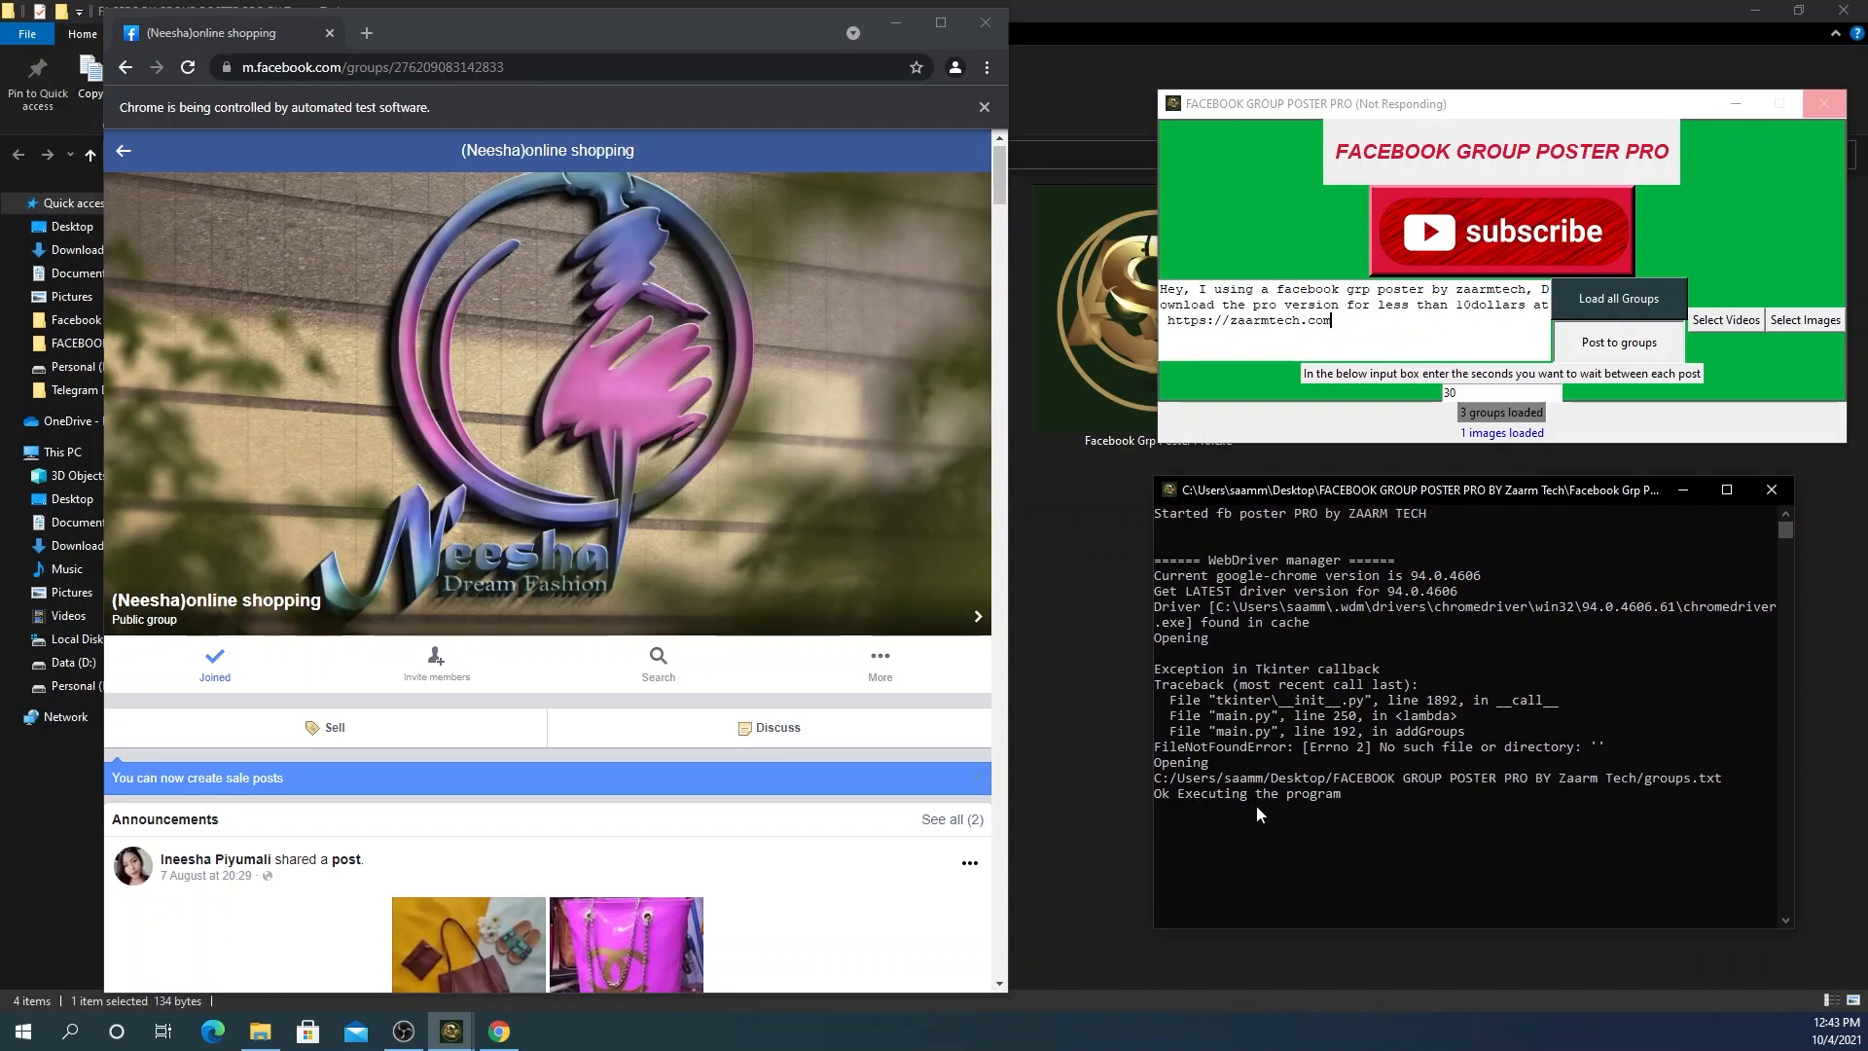
pyautogui.click(1617, 342)
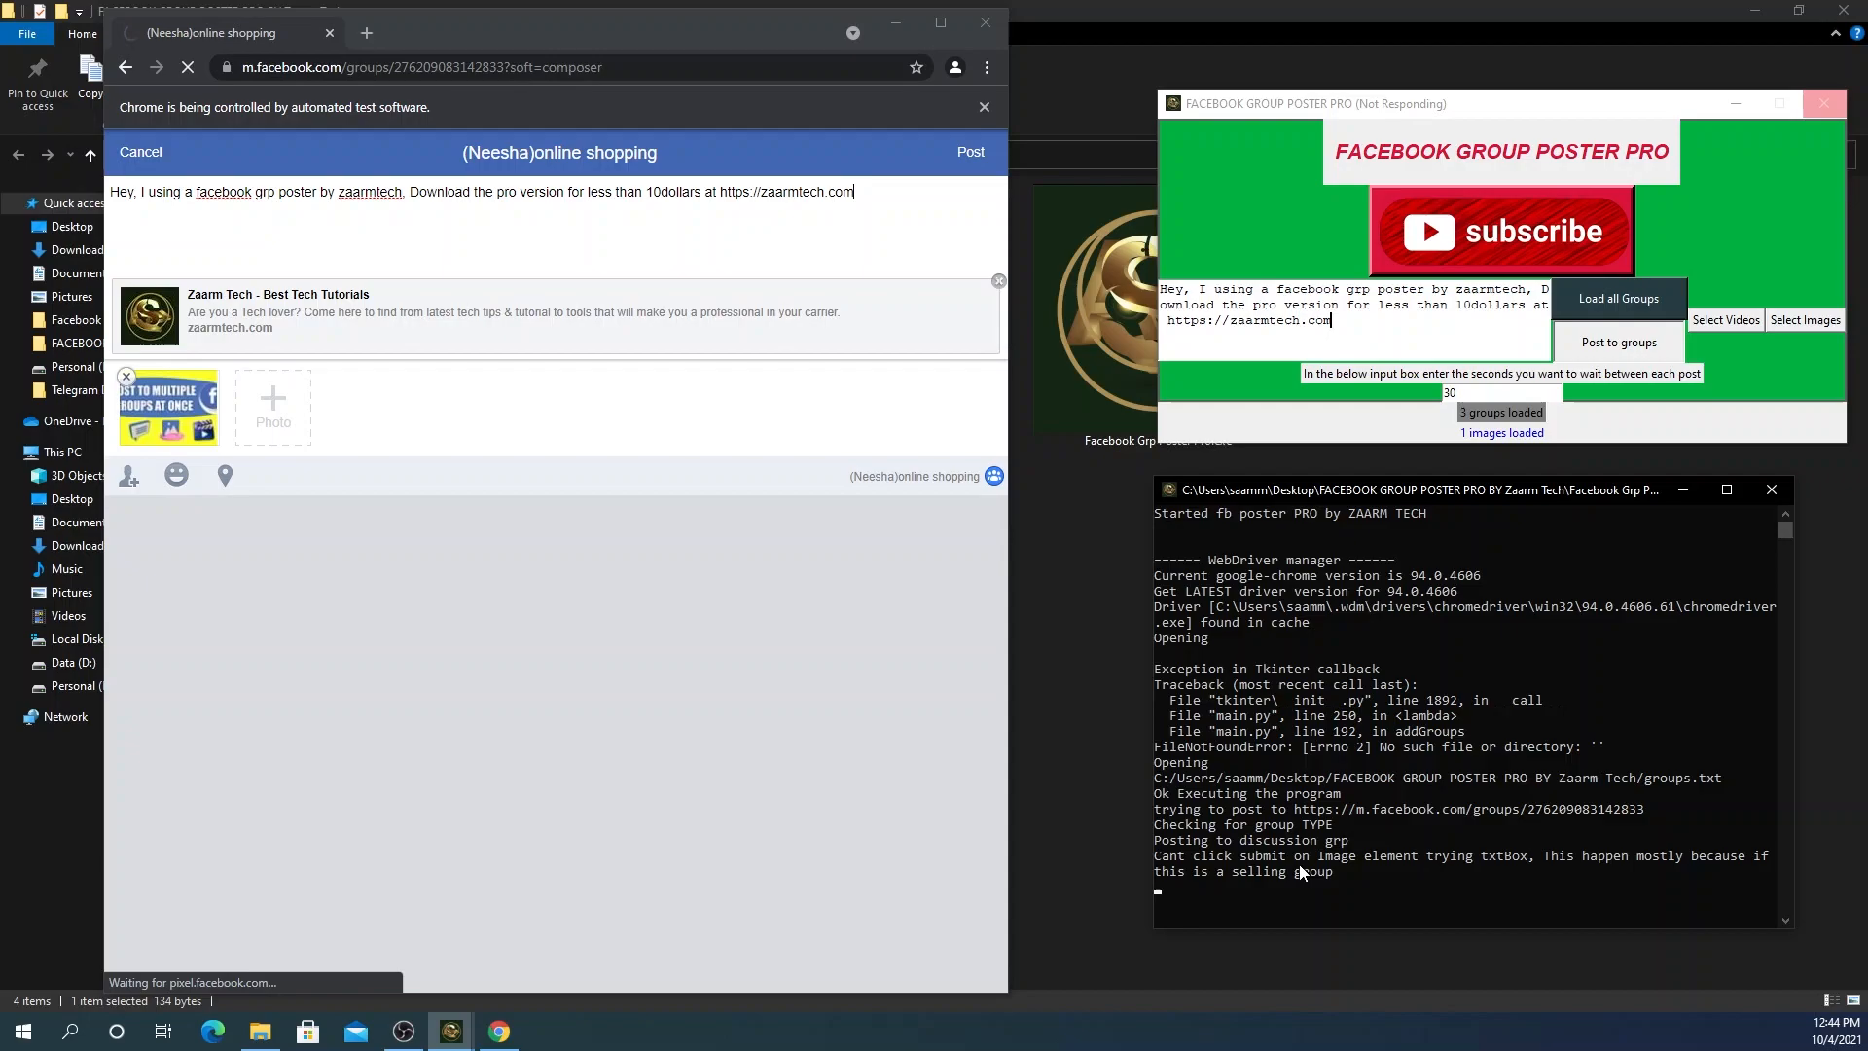
pyautogui.moveTo(958, 349)
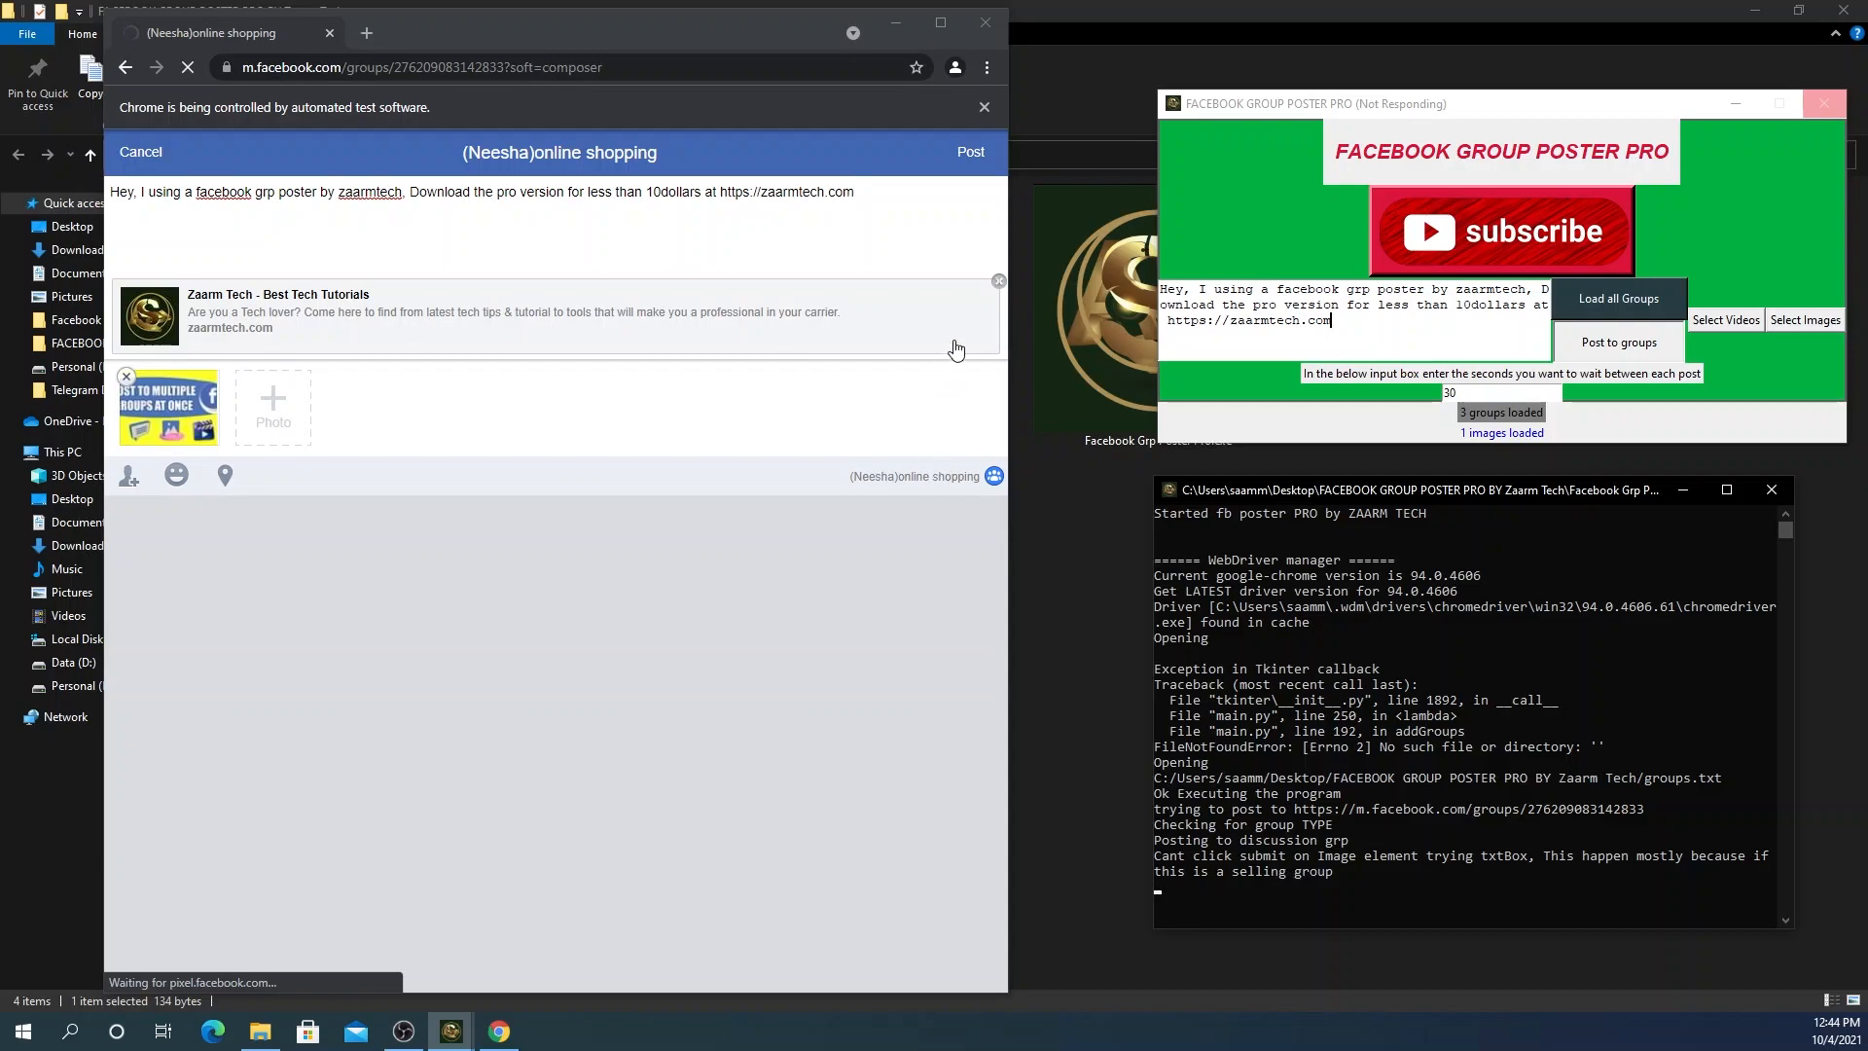
pyautogui.click(970, 152)
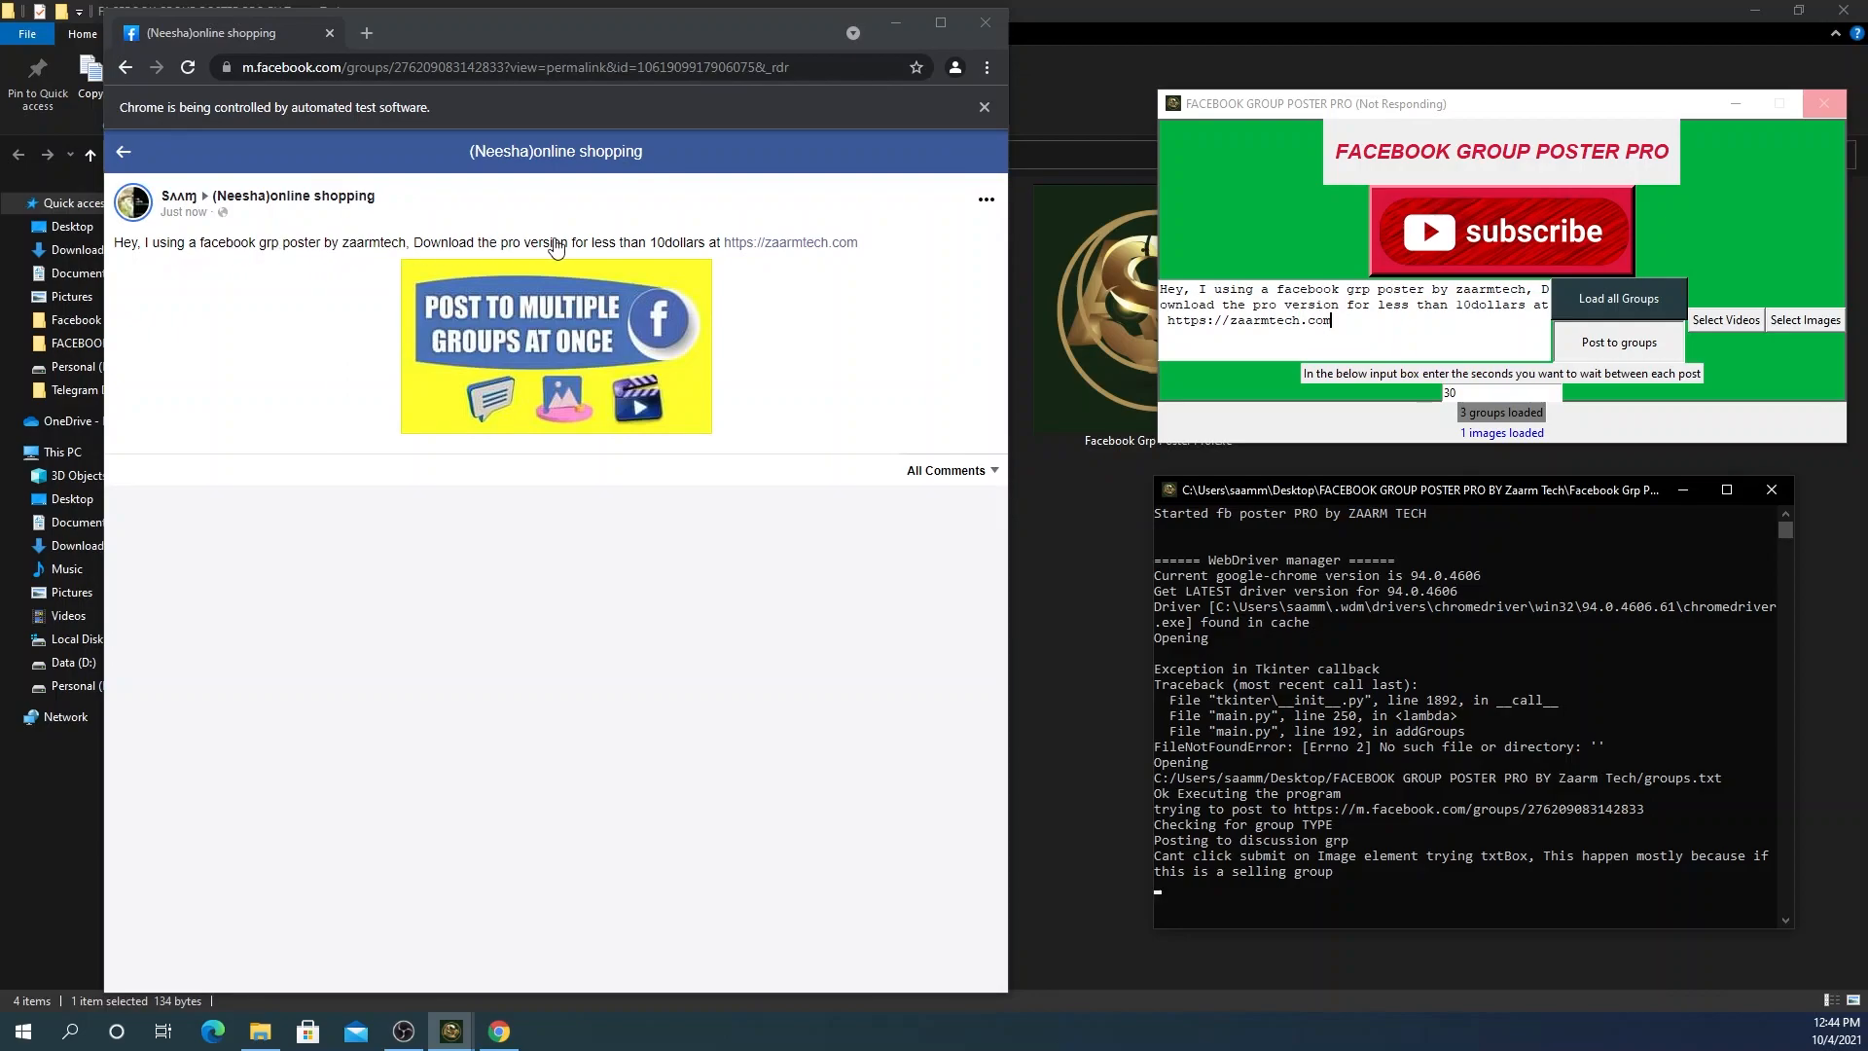
pyautogui.moveTo(881, 233)
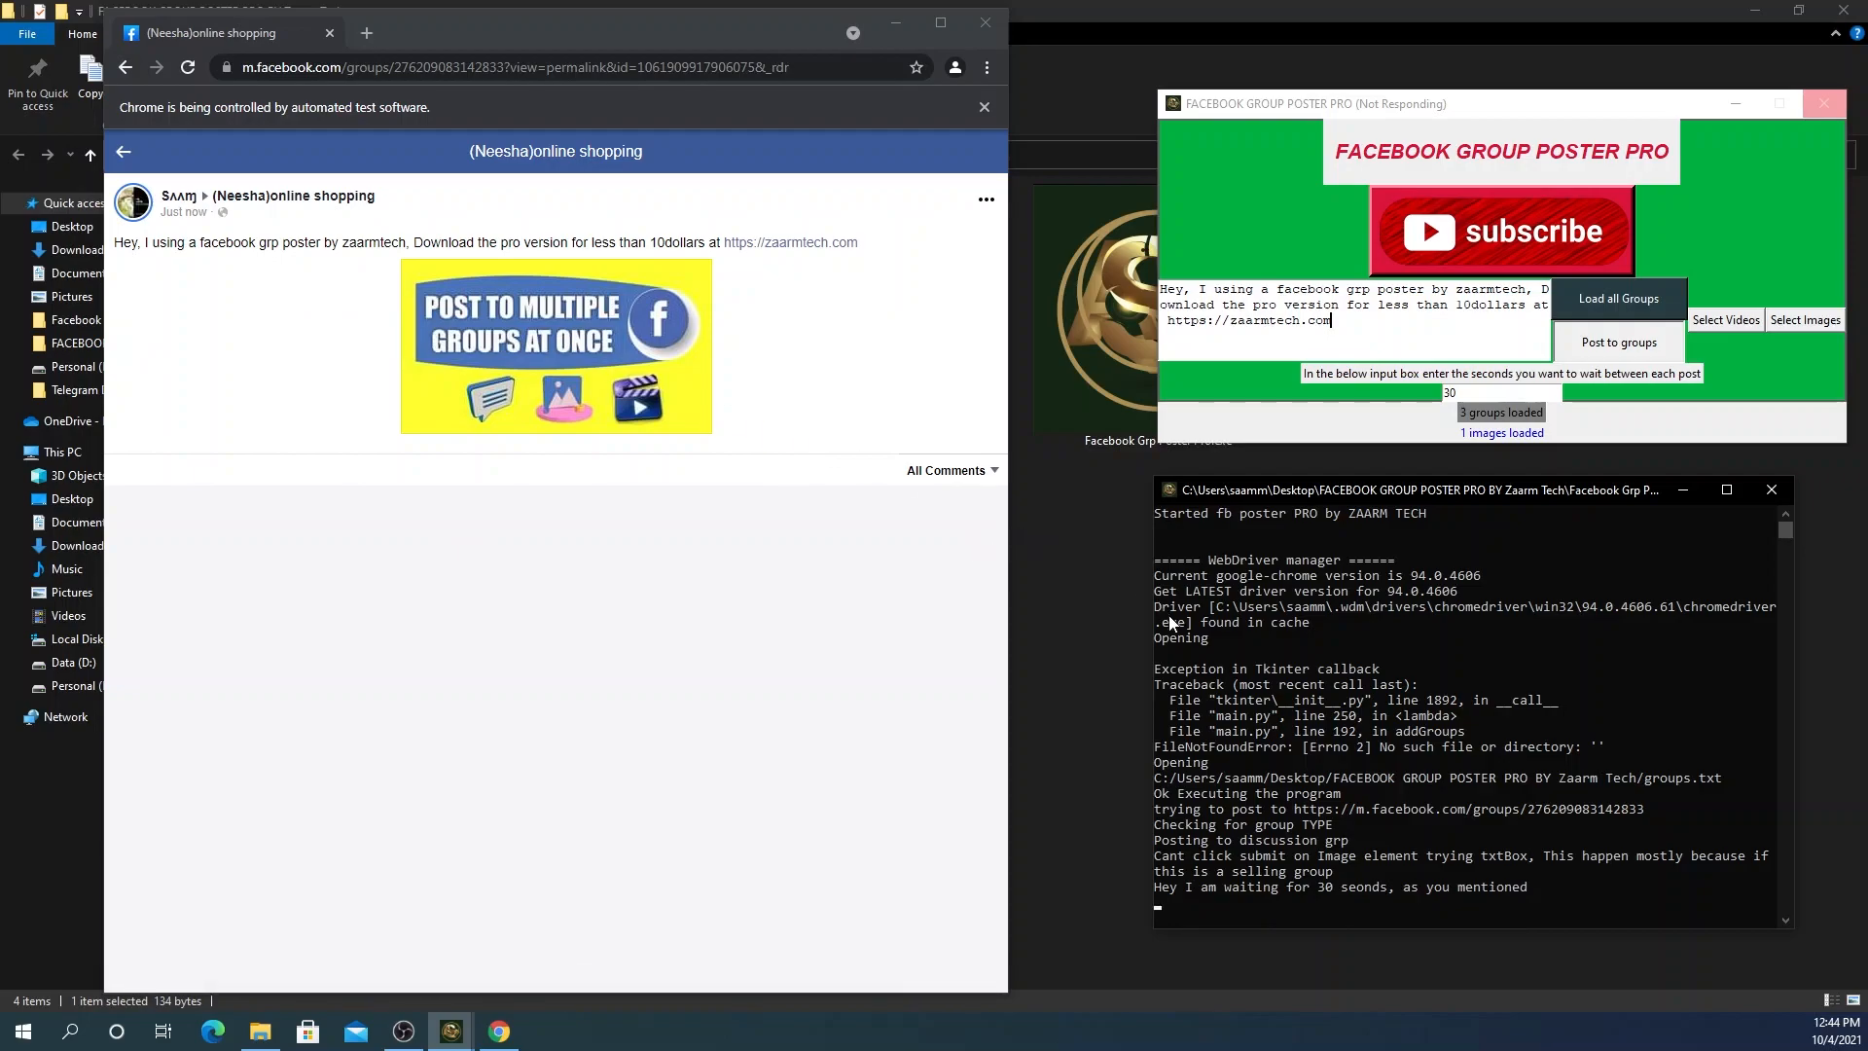
pyautogui.moveTo(1331, 895)
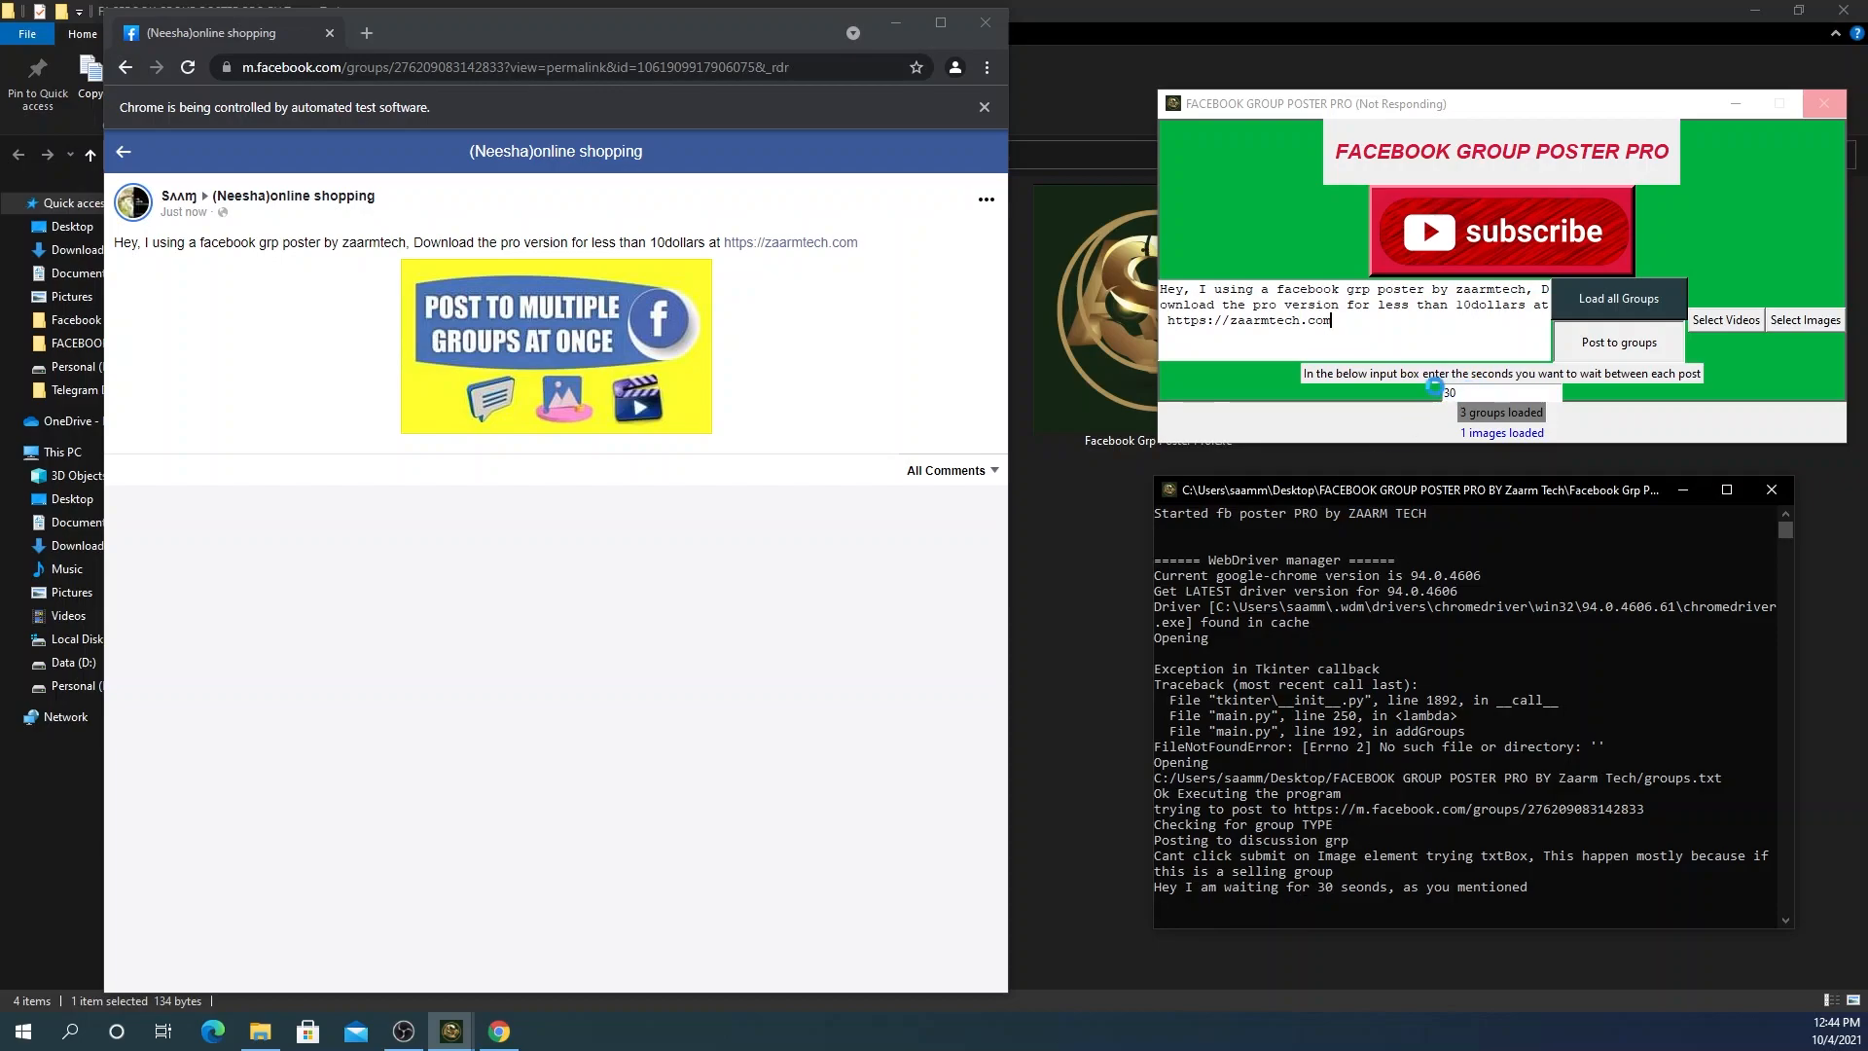
pyautogui.moveTo(1483, 764)
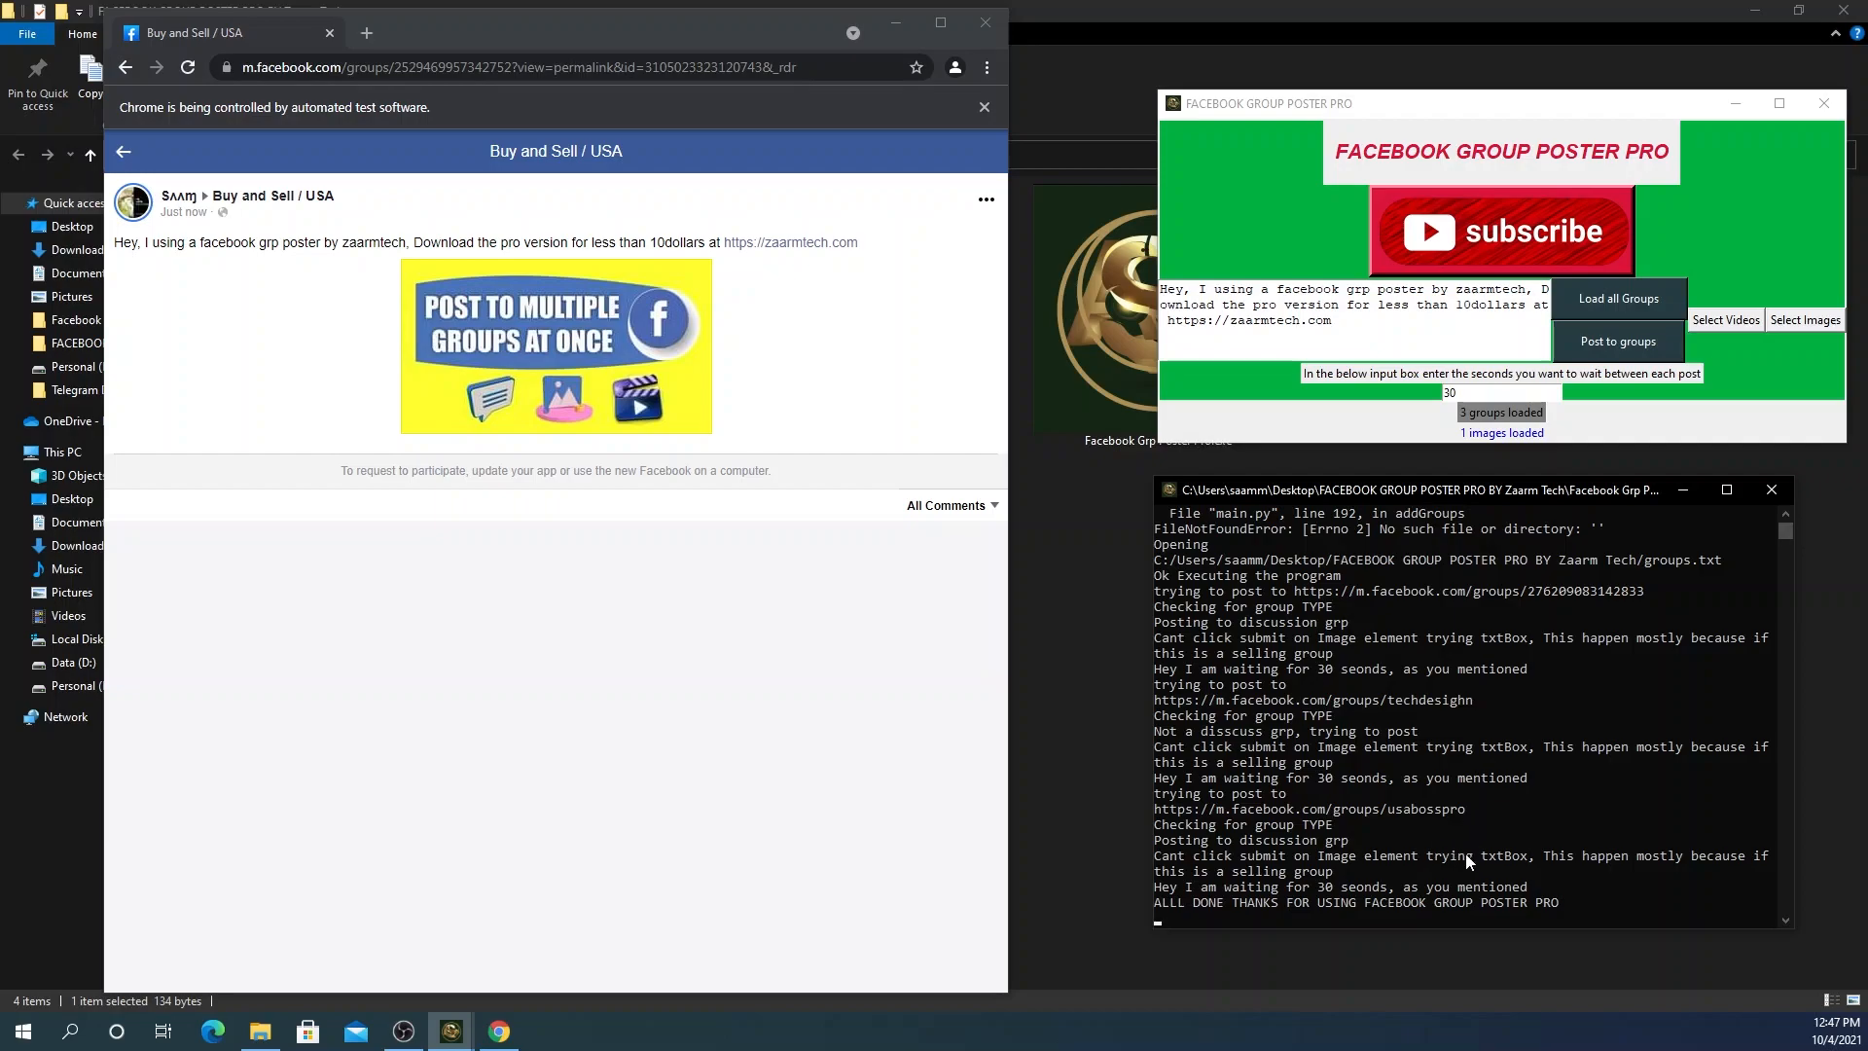
# Let the run finish the remaining groups until the terminal log ends with ALL DONE
pyautogui.doubleClick(1522, 901)
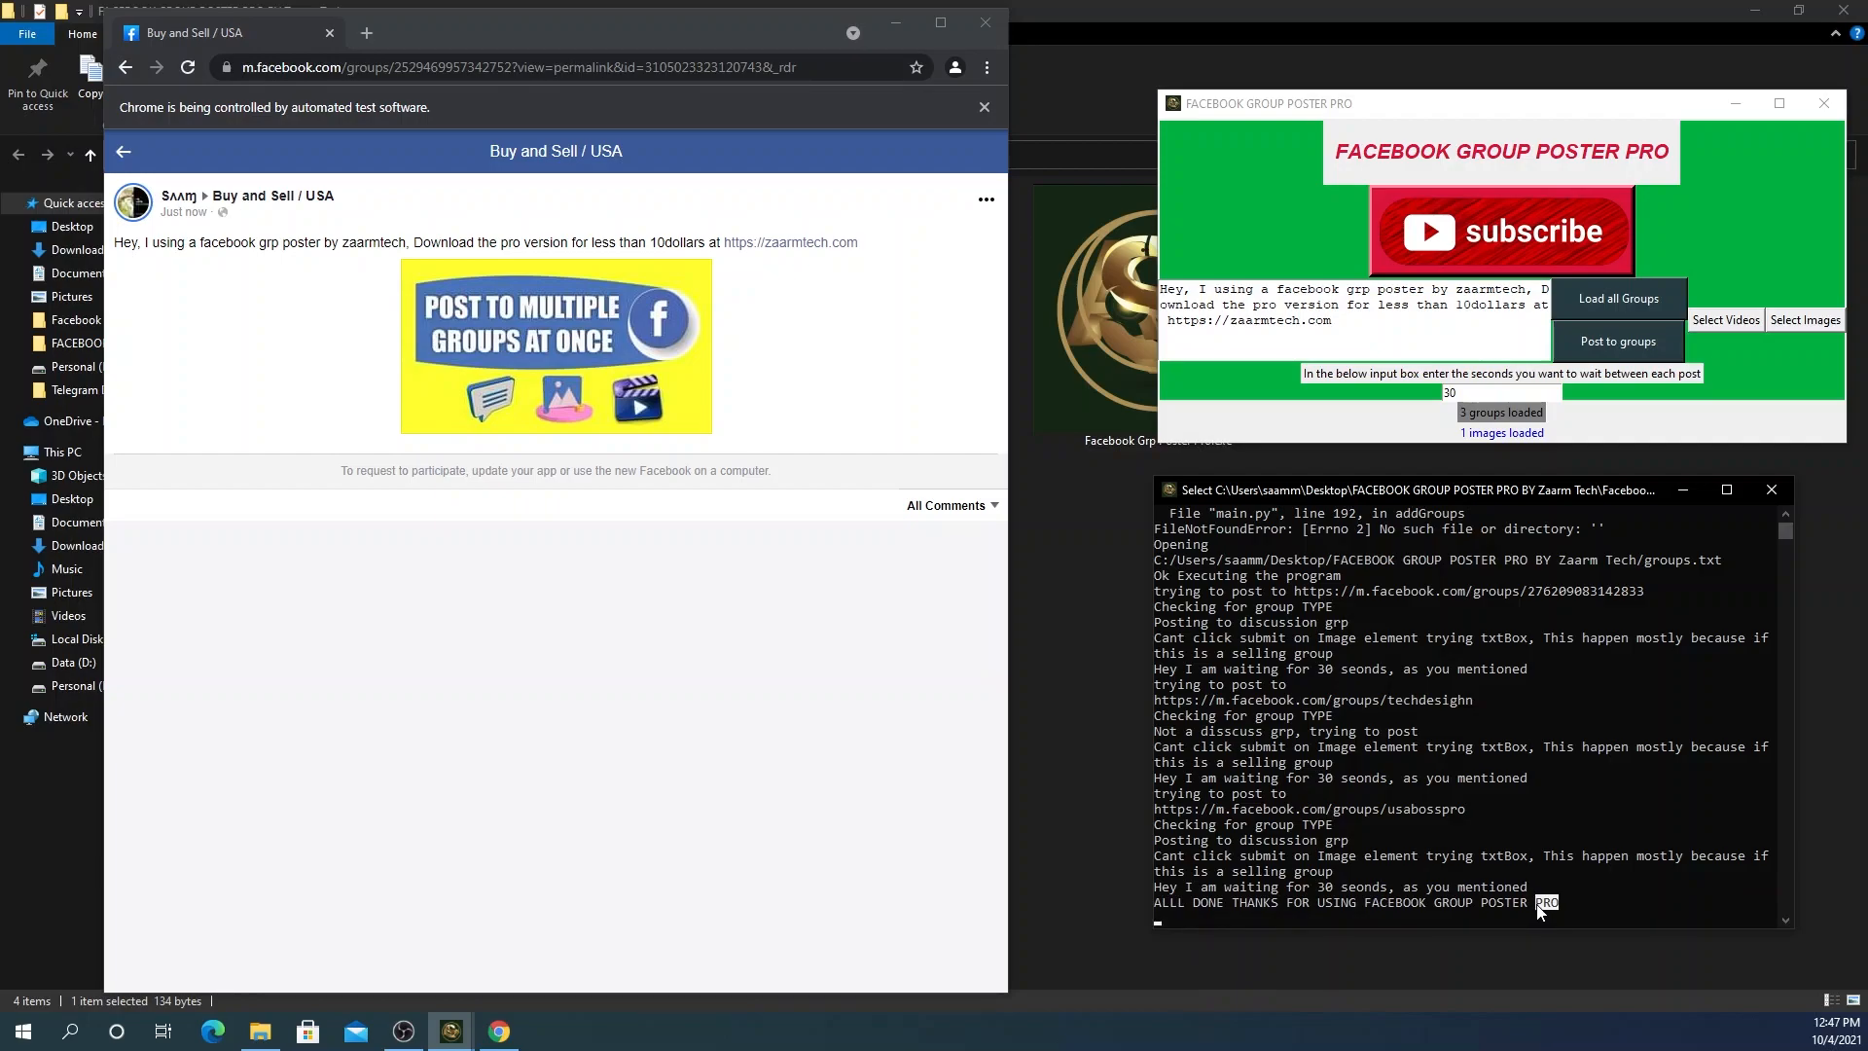
pyautogui.moveTo(1444, 887)
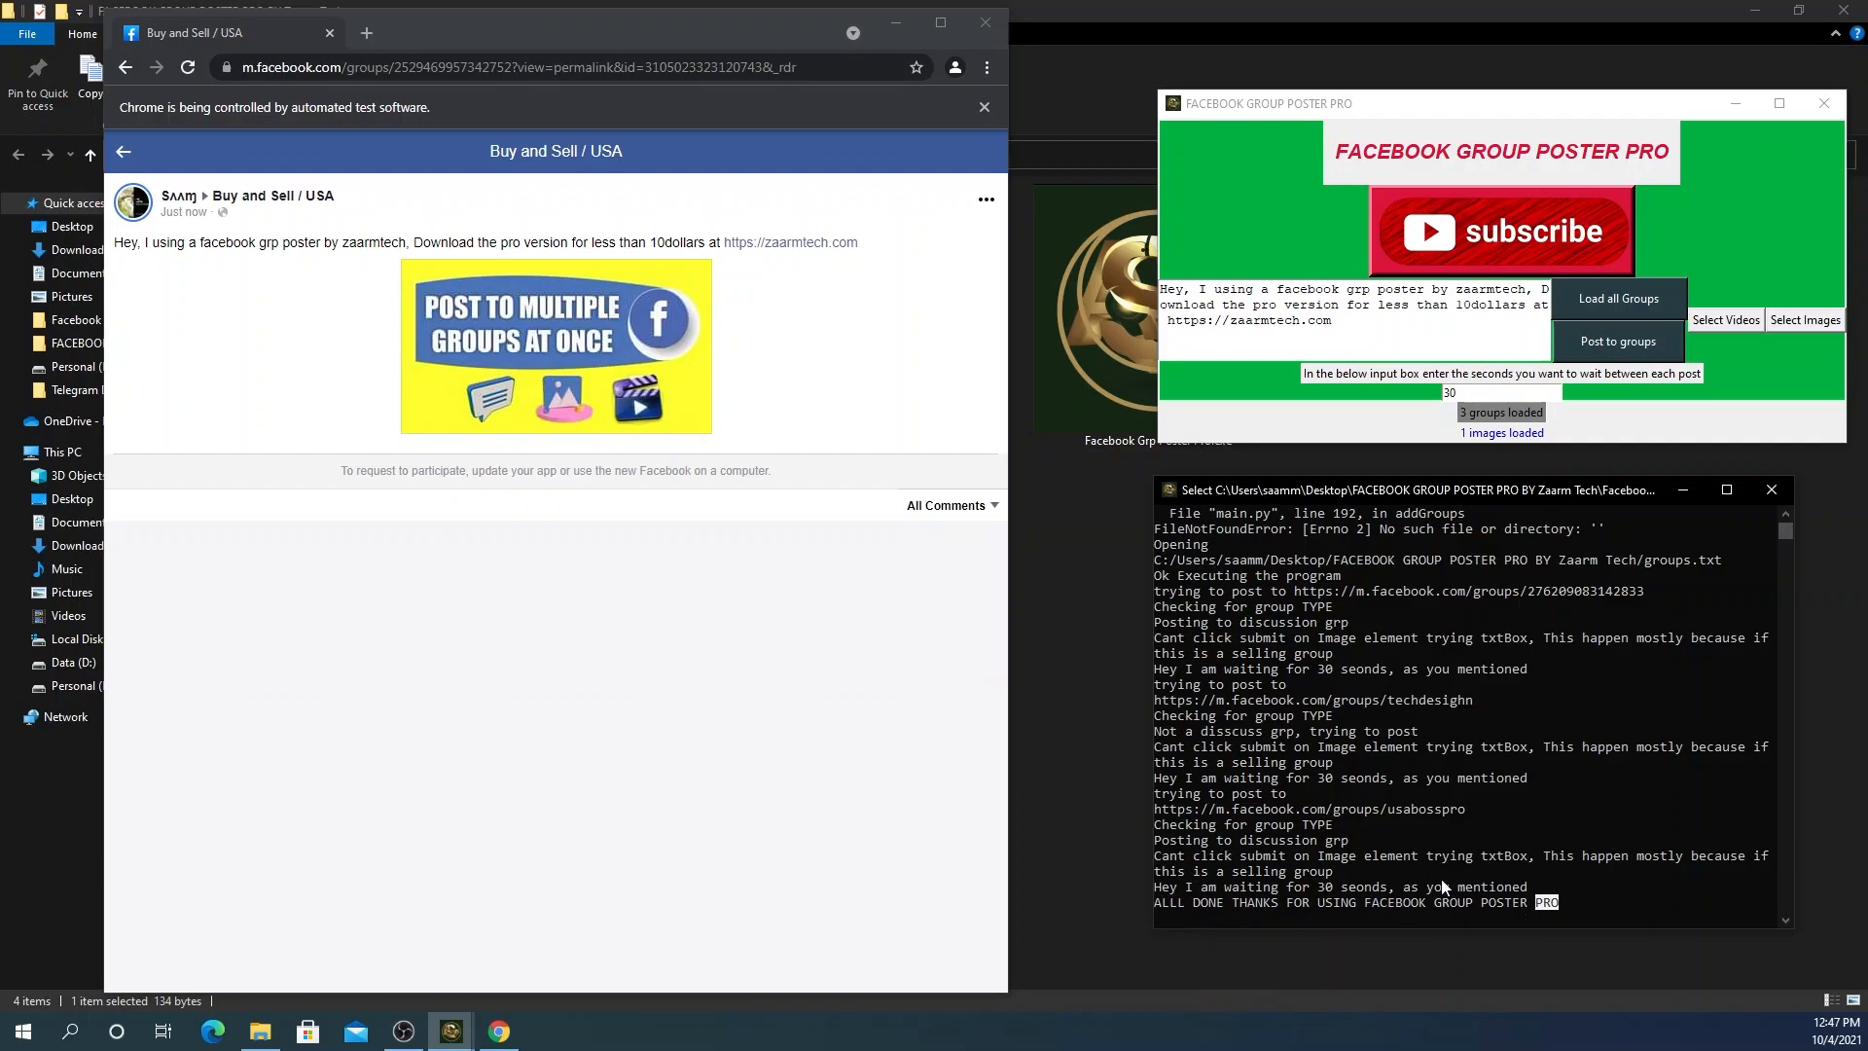
pyautogui.moveTo(1565, 161)
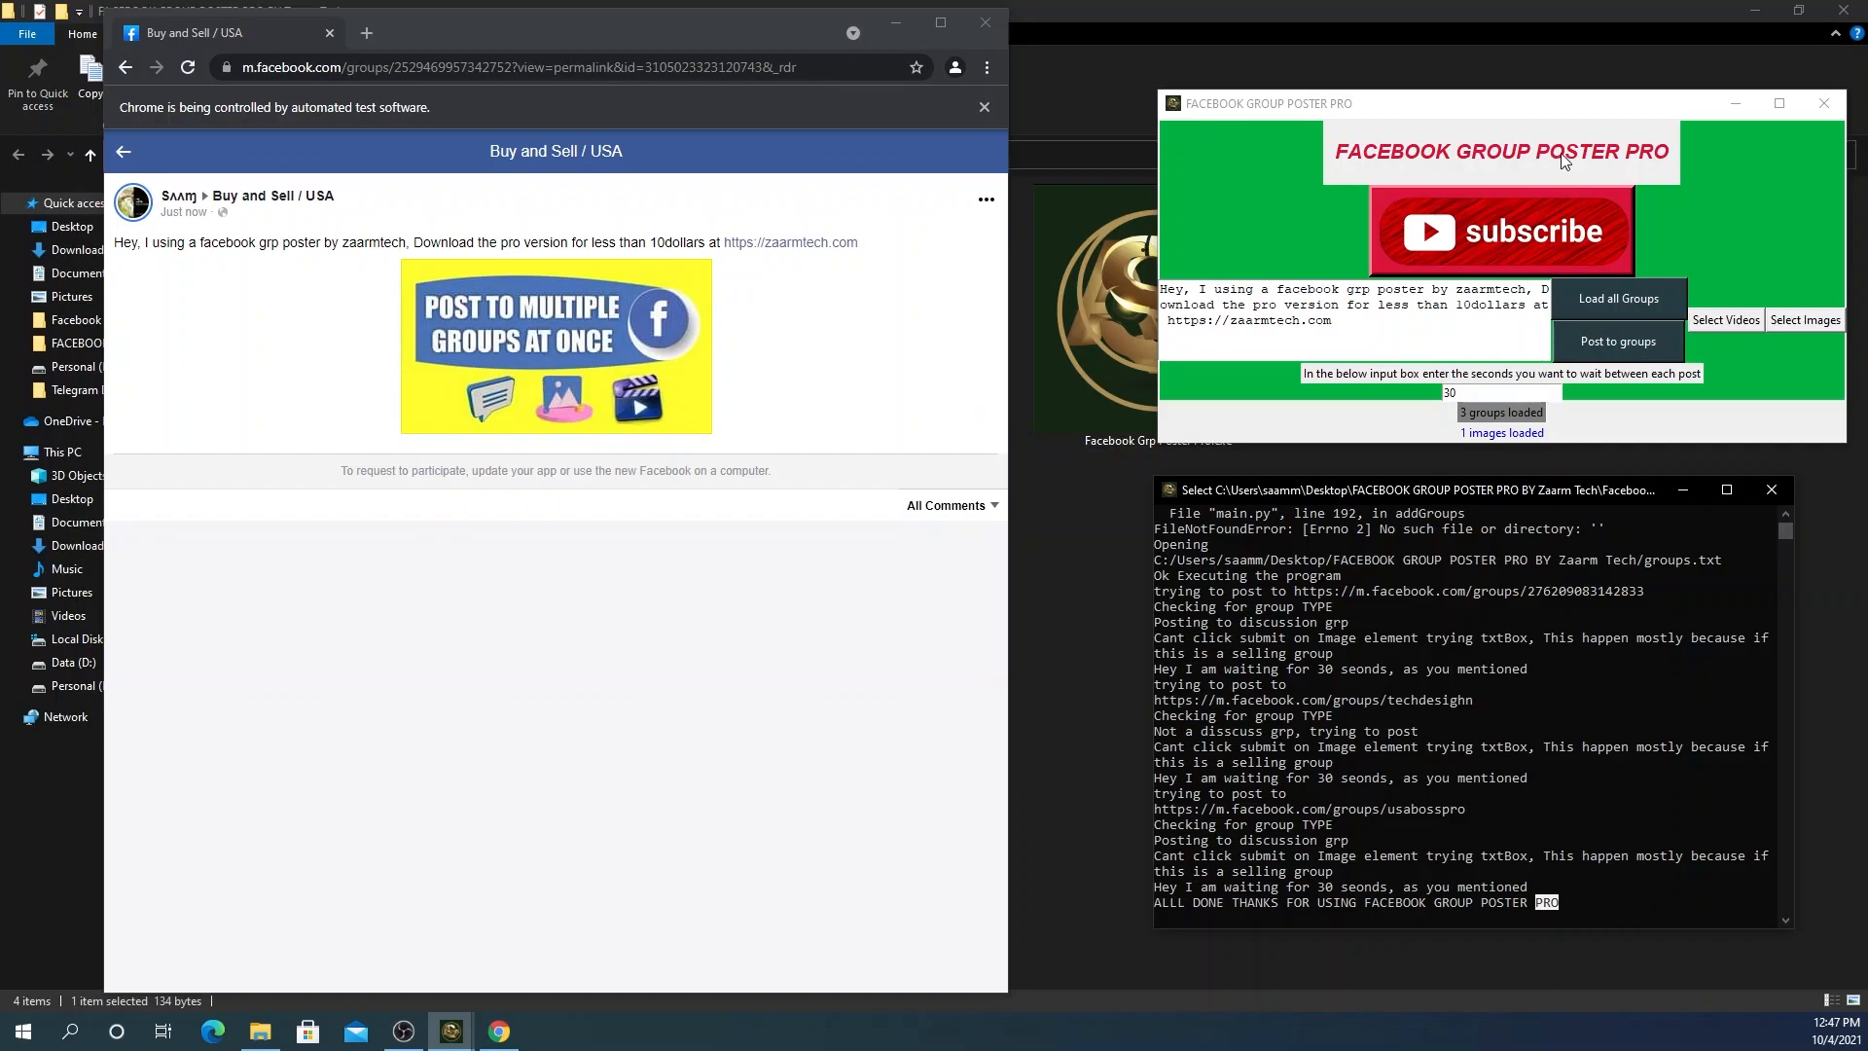
pyautogui.moveTo(1526, 911)
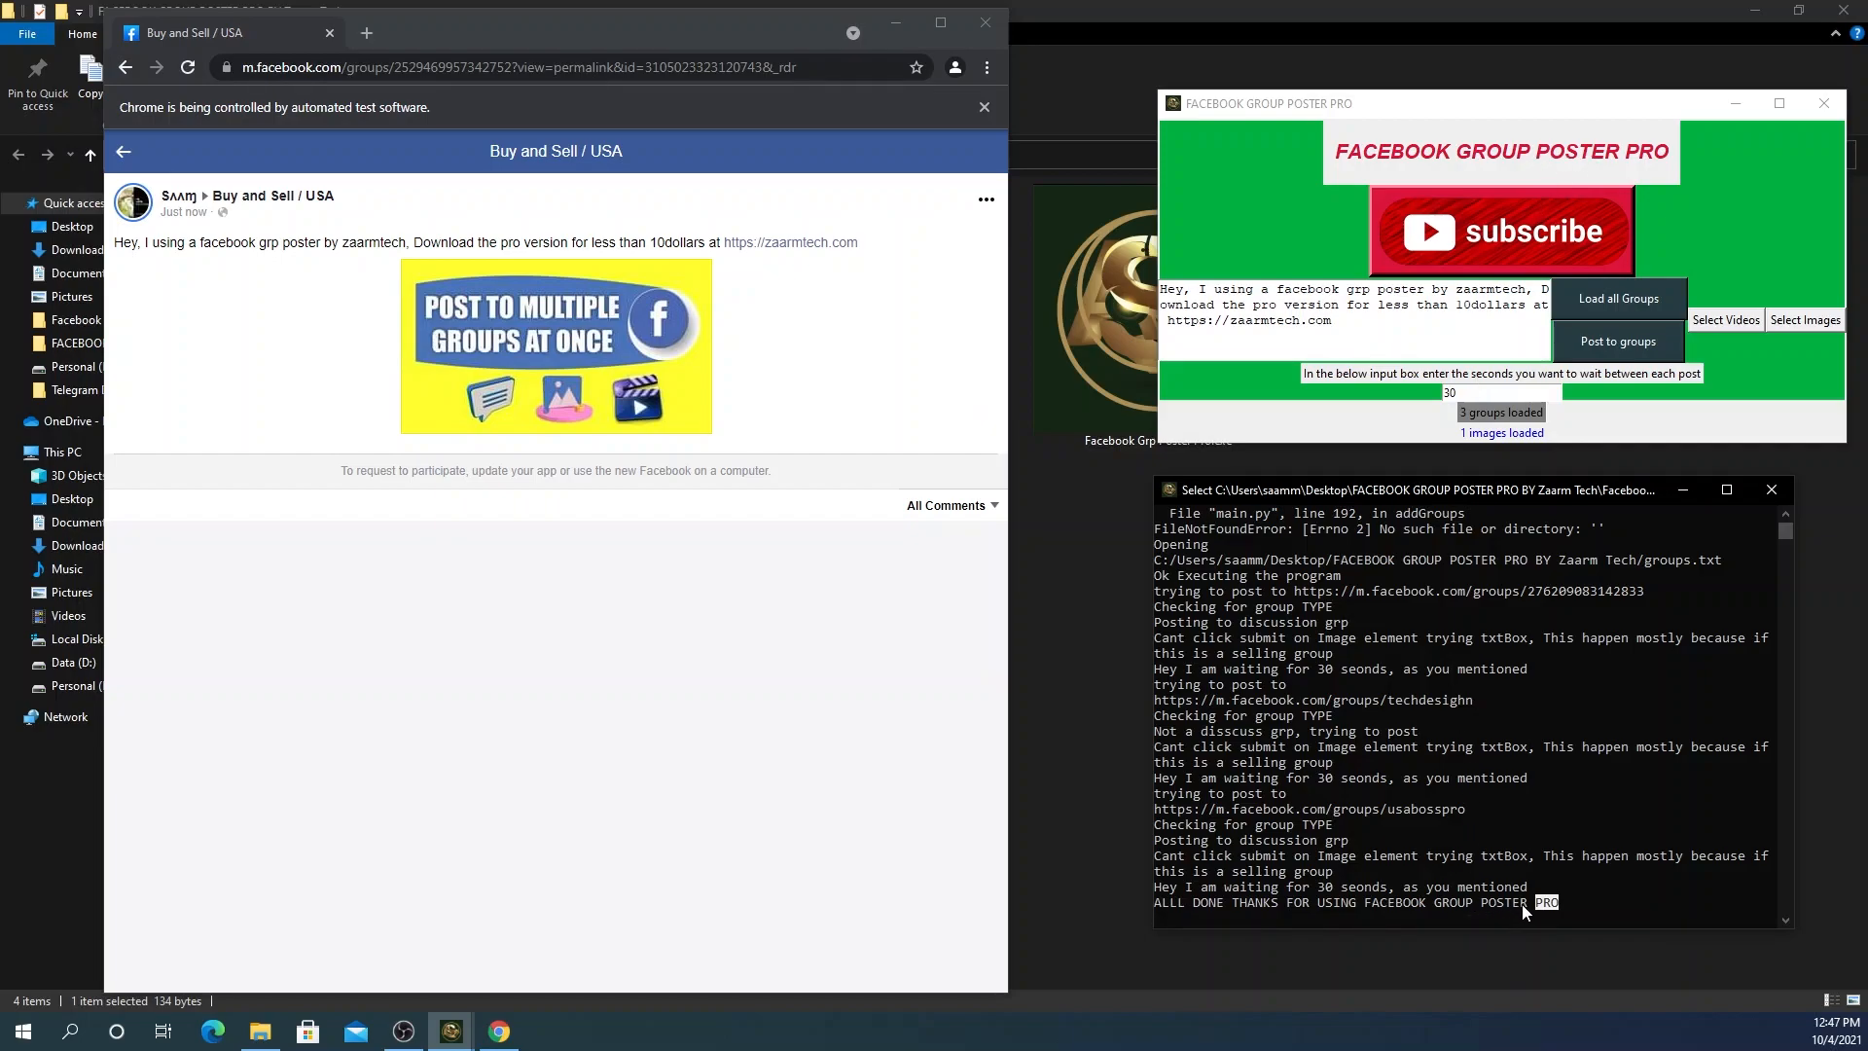
pyautogui.moveTo(479, 527)
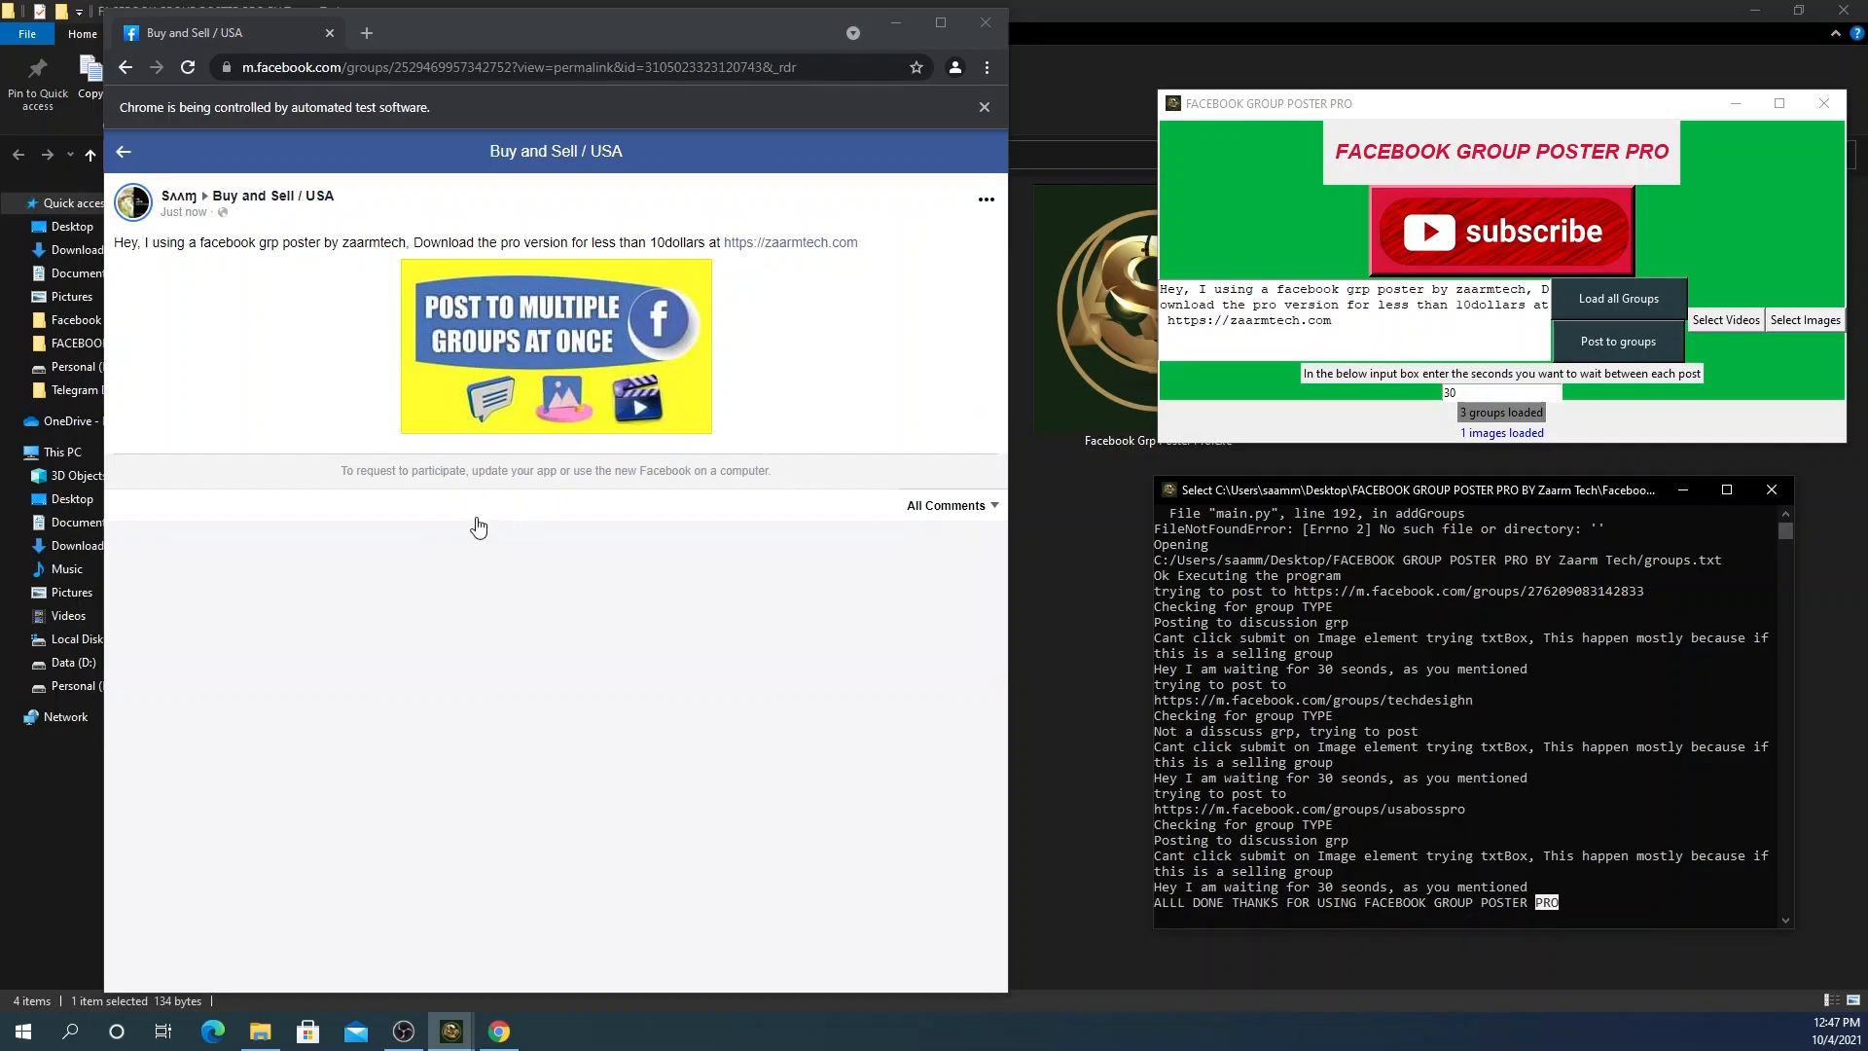